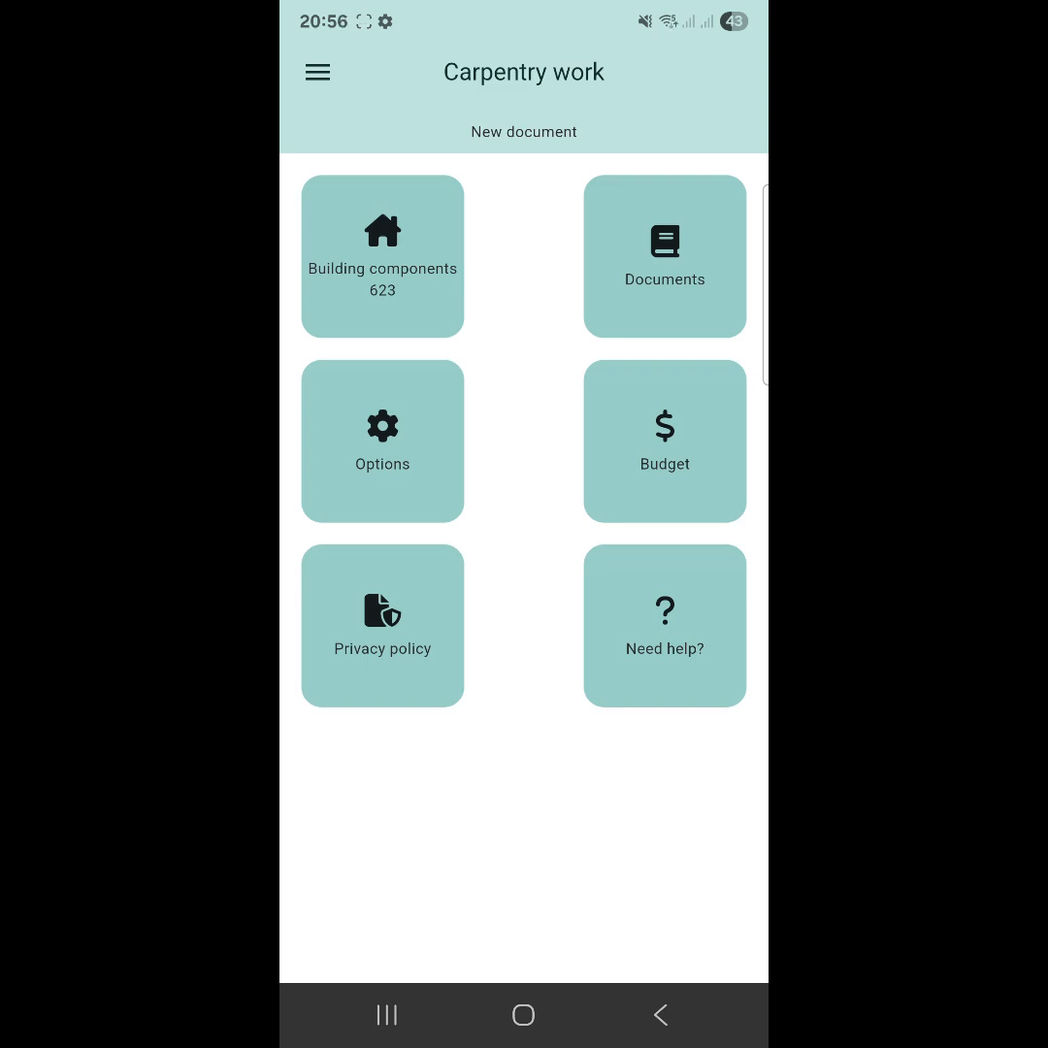
- In Options > Language, switch to Polski and back twice, leaving English active
{"action": "left_click", "coordinate": [383, 441]}
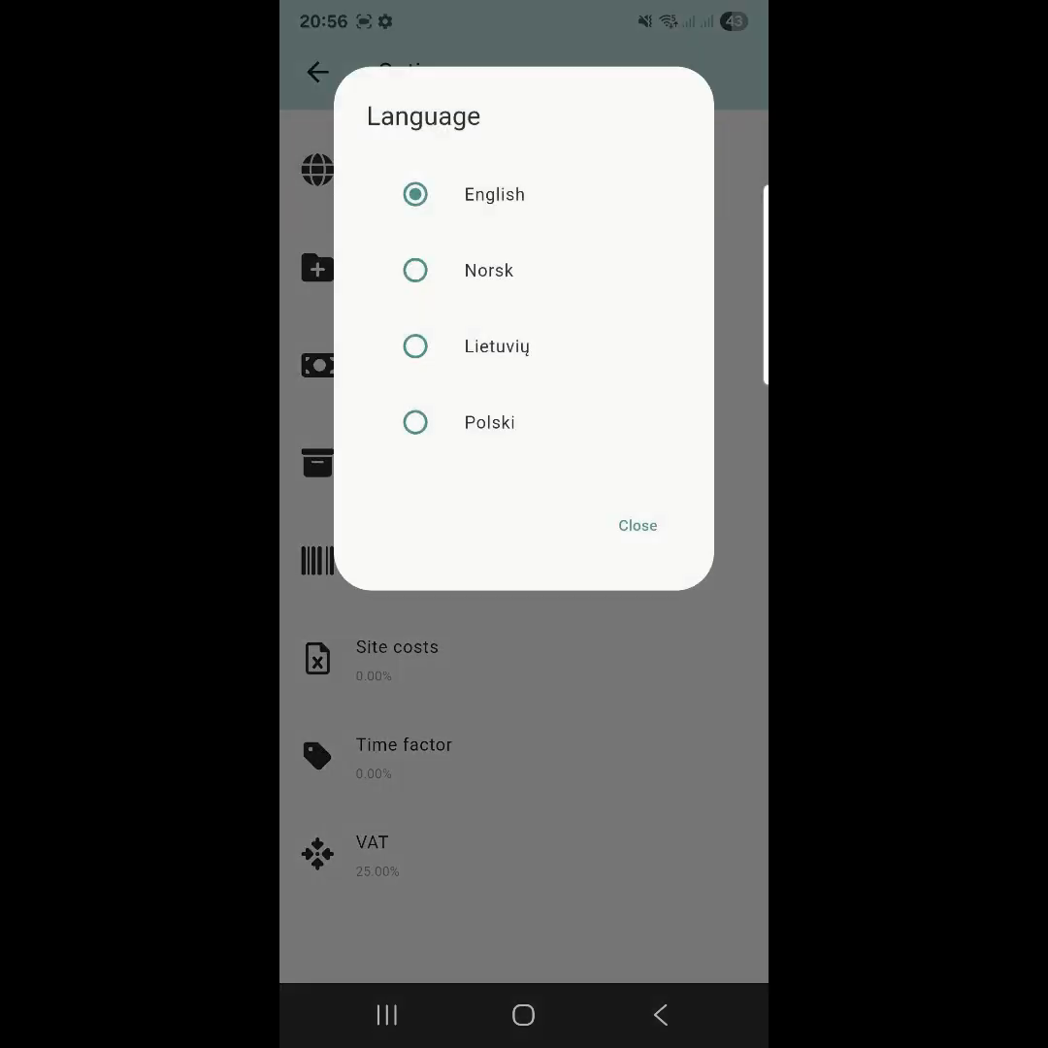
{"action": "left_click", "coordinate": [416, 345]}
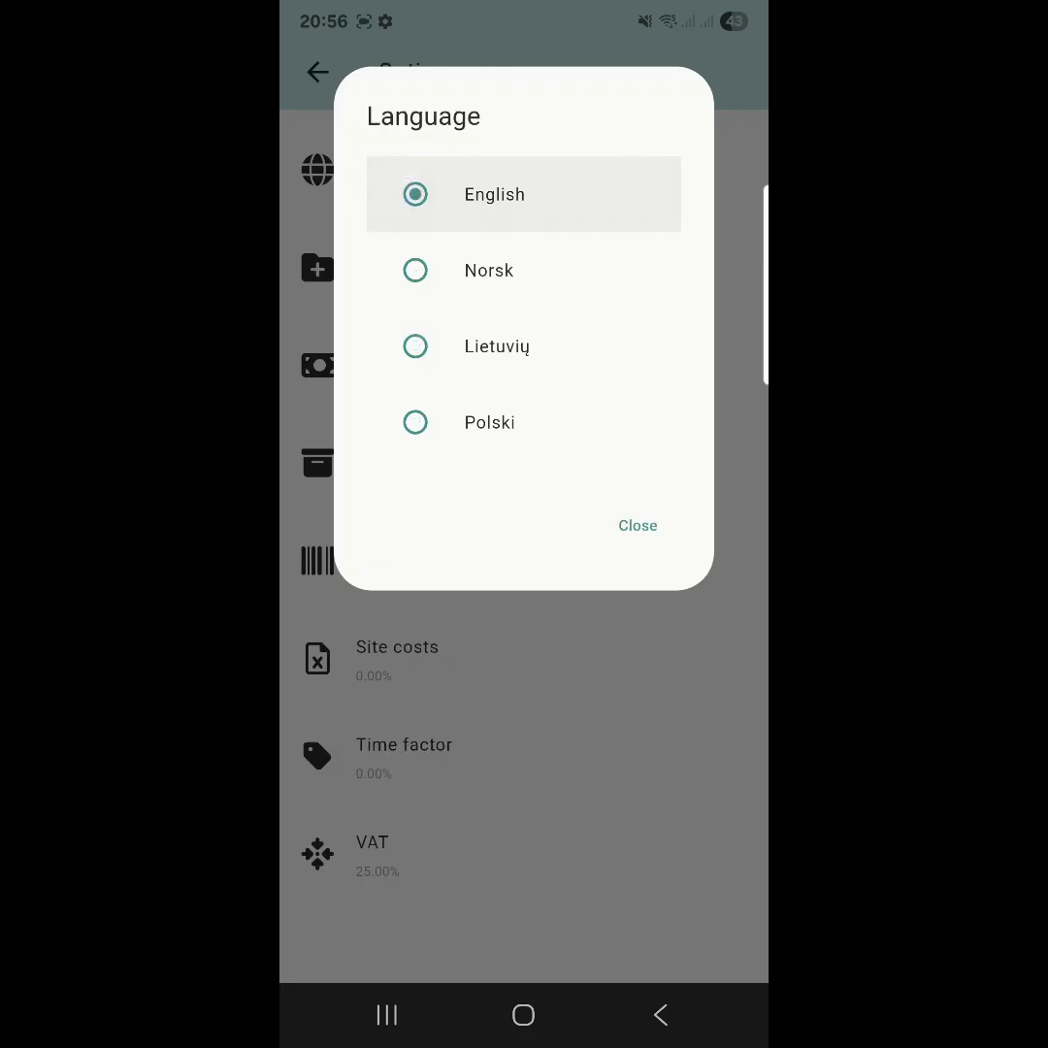
{"action": "left_click", "coordinate": [416, 423]}
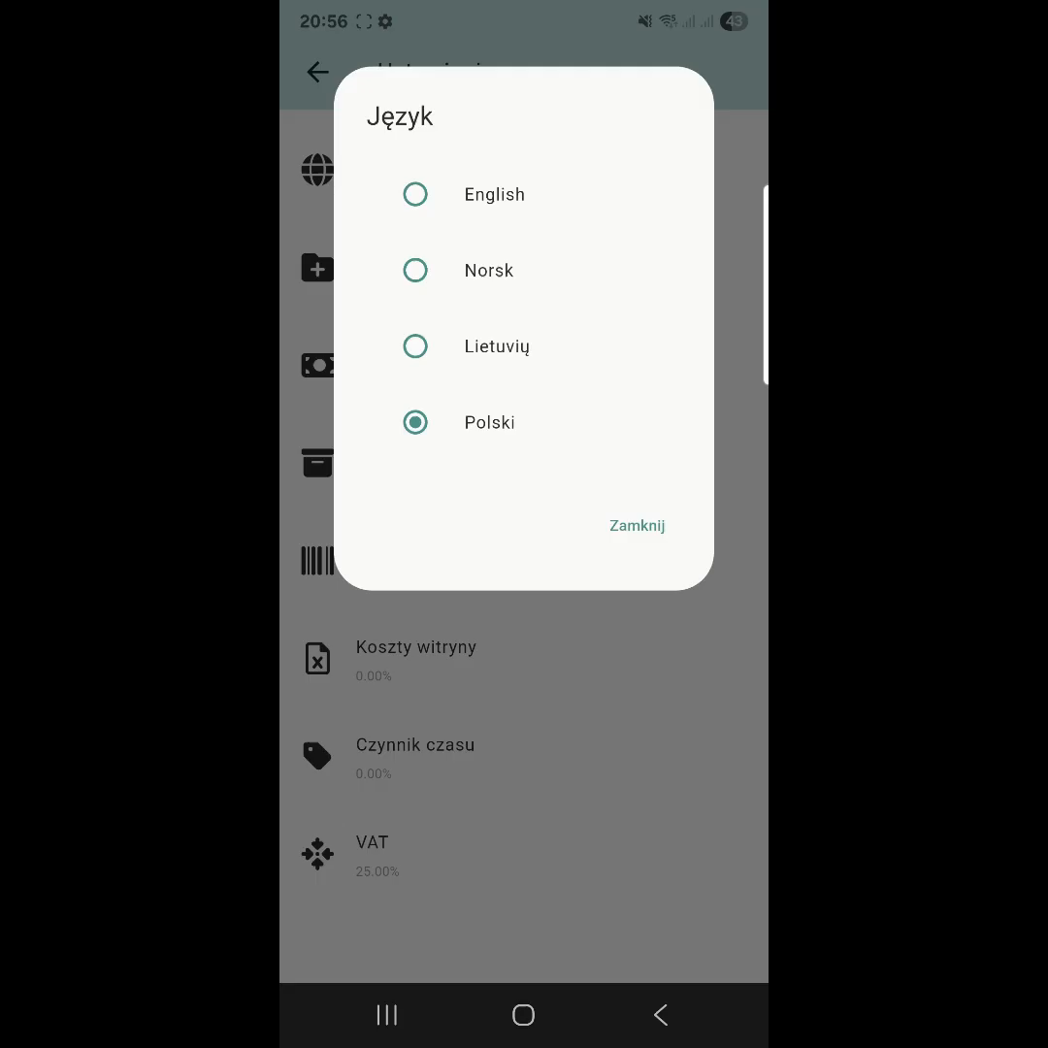
{"action": "left_click", "coordinate": [416, 194]}
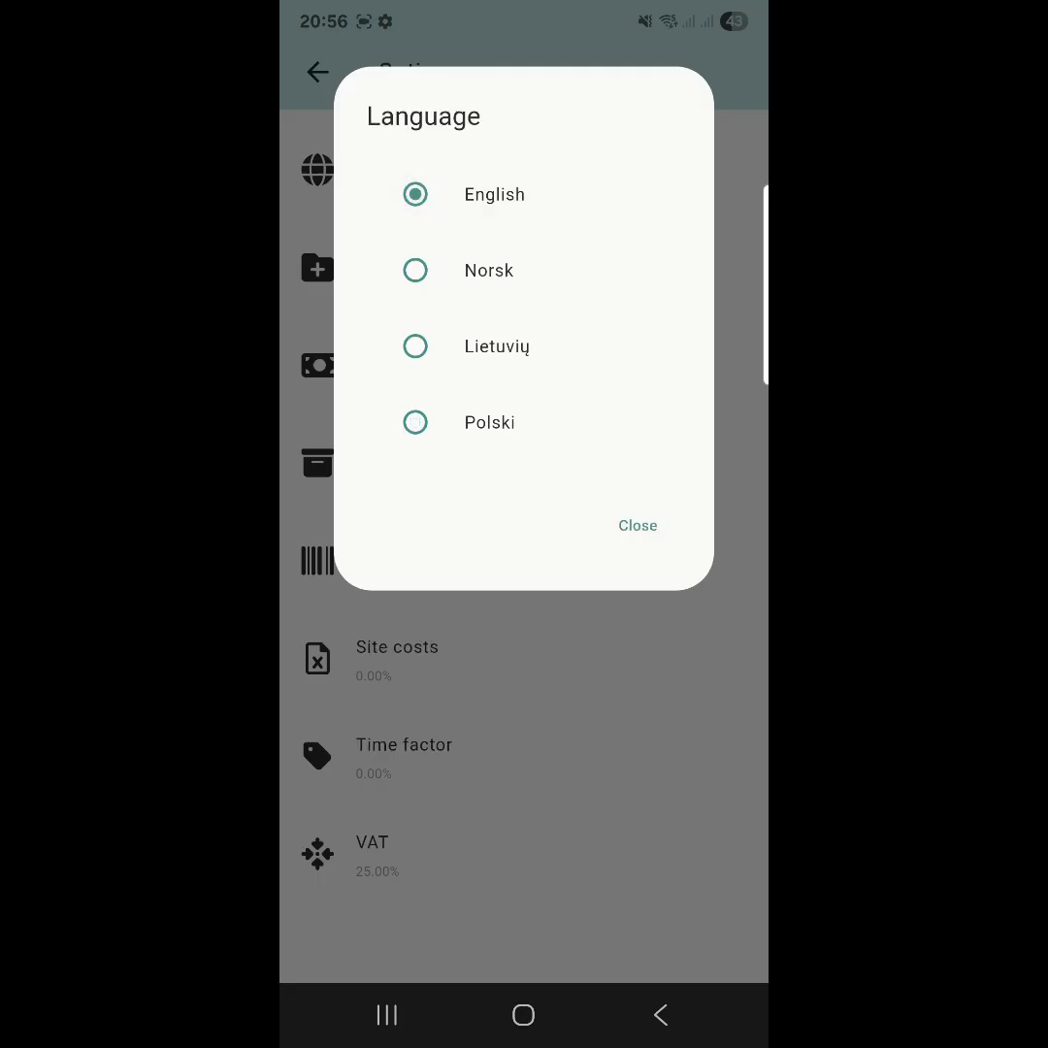
{"action": "left_click", "coordinate": [415, 423]}
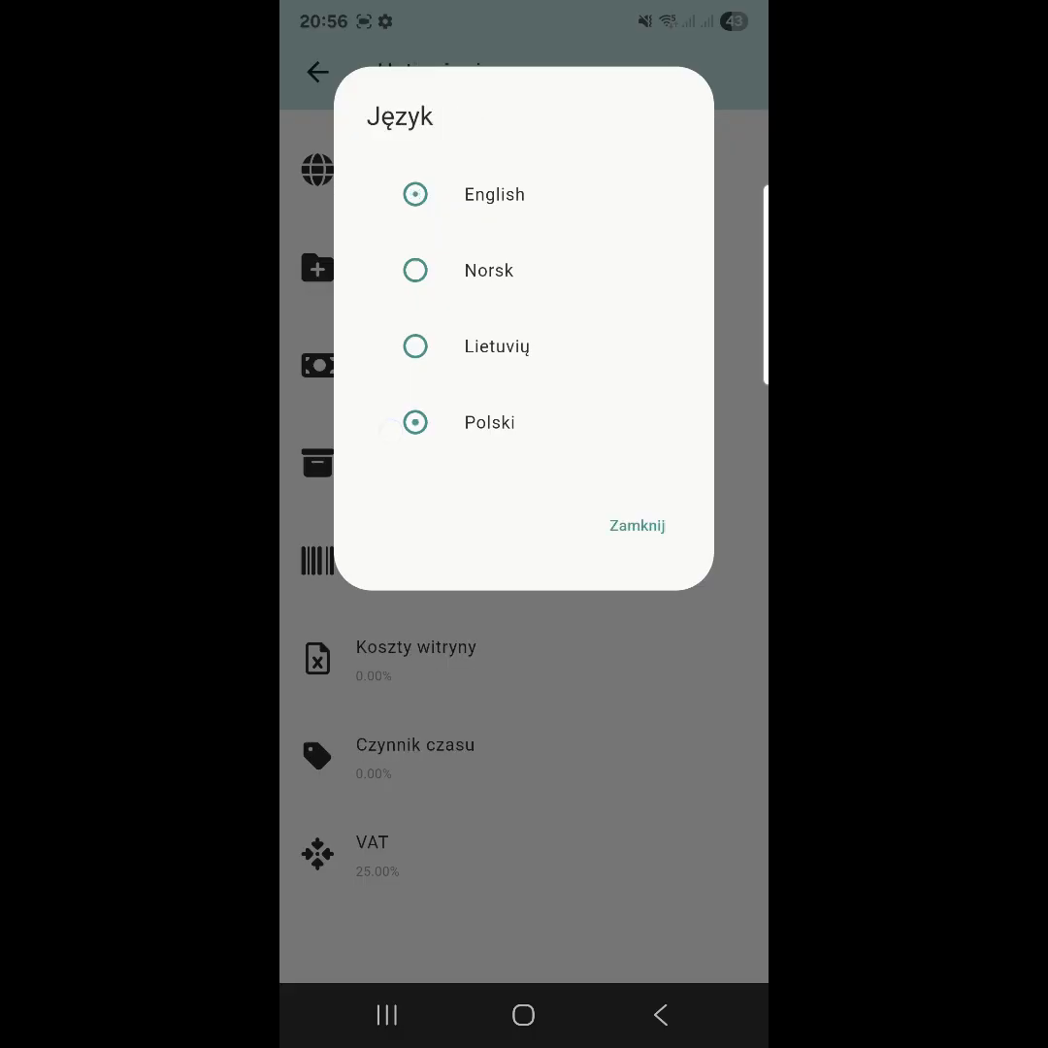
{"action": "left_click", "coordinate": [416, 194]}
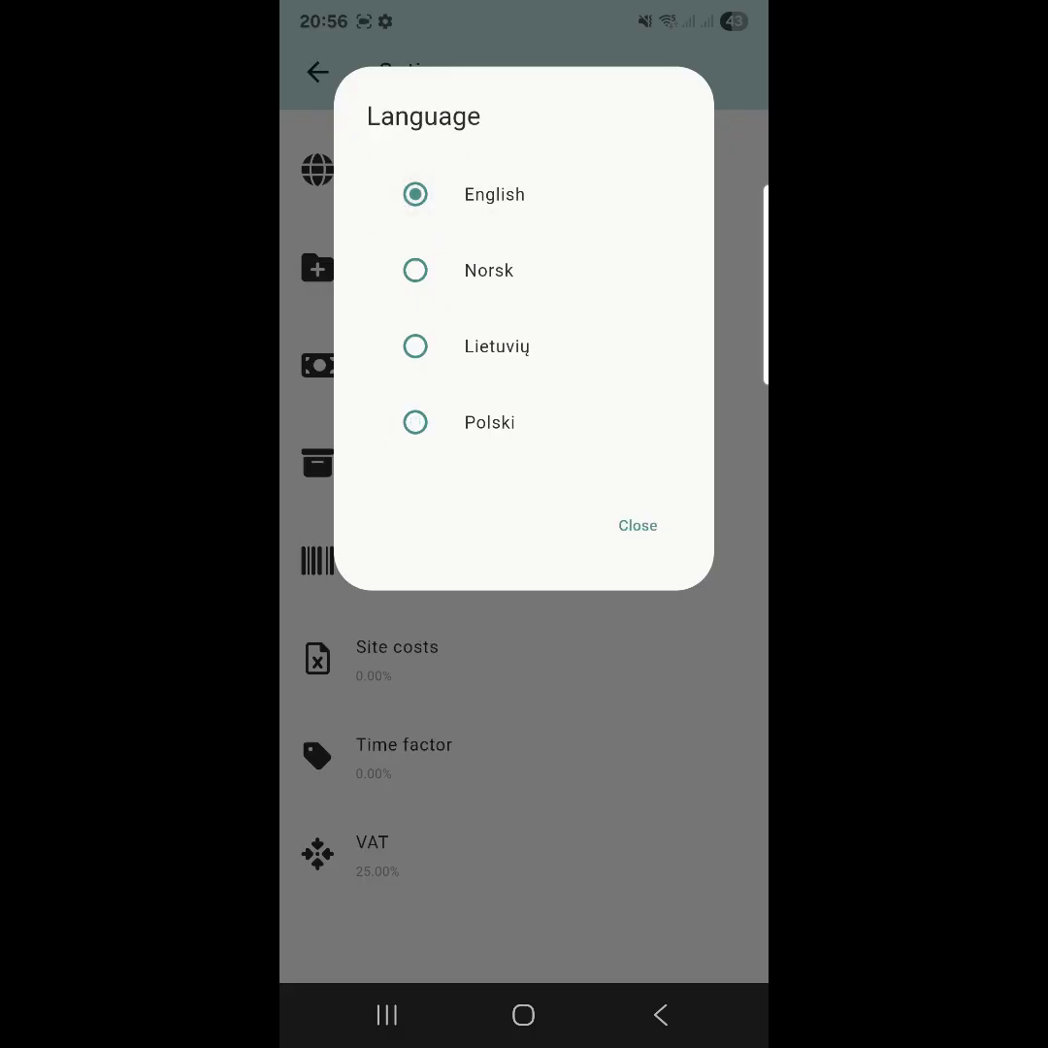
{"action": "left_click", "coordinate": [636, 524]}
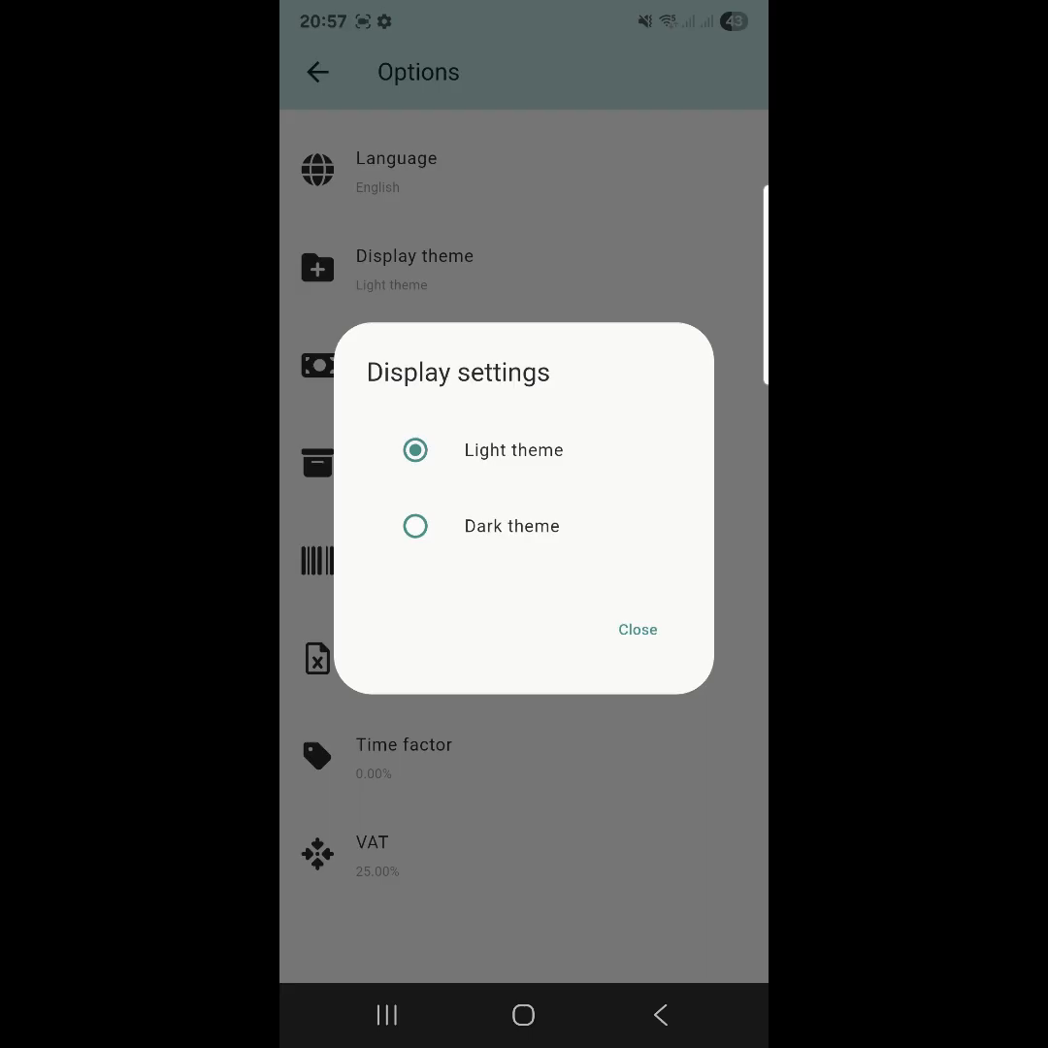
- Try GBP, CAD, SEK and EUR as currency, then reselect NOK and close the choices
{"action": "left_click", "coordinate": [637, 628]}
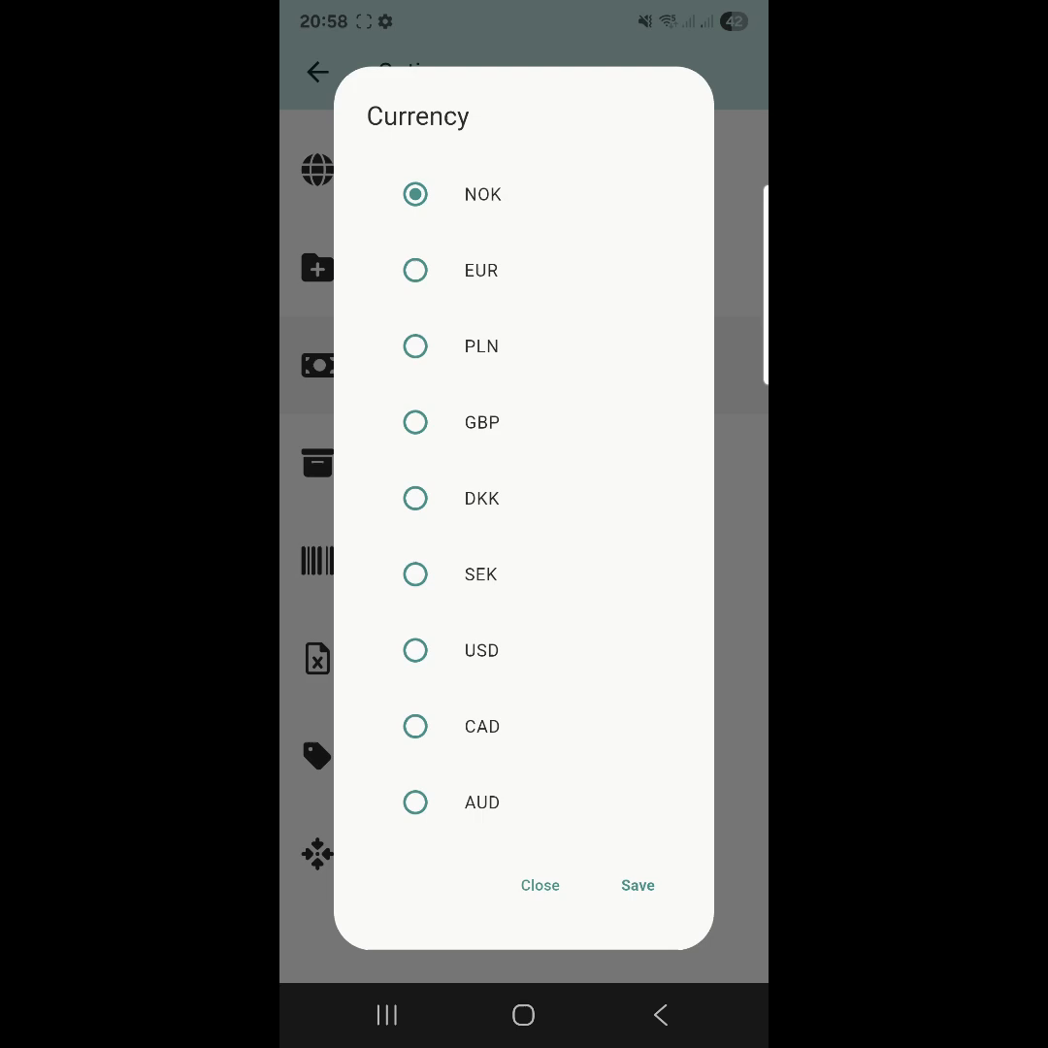
{"action": "left_click", "coordinate": [416, 423]}
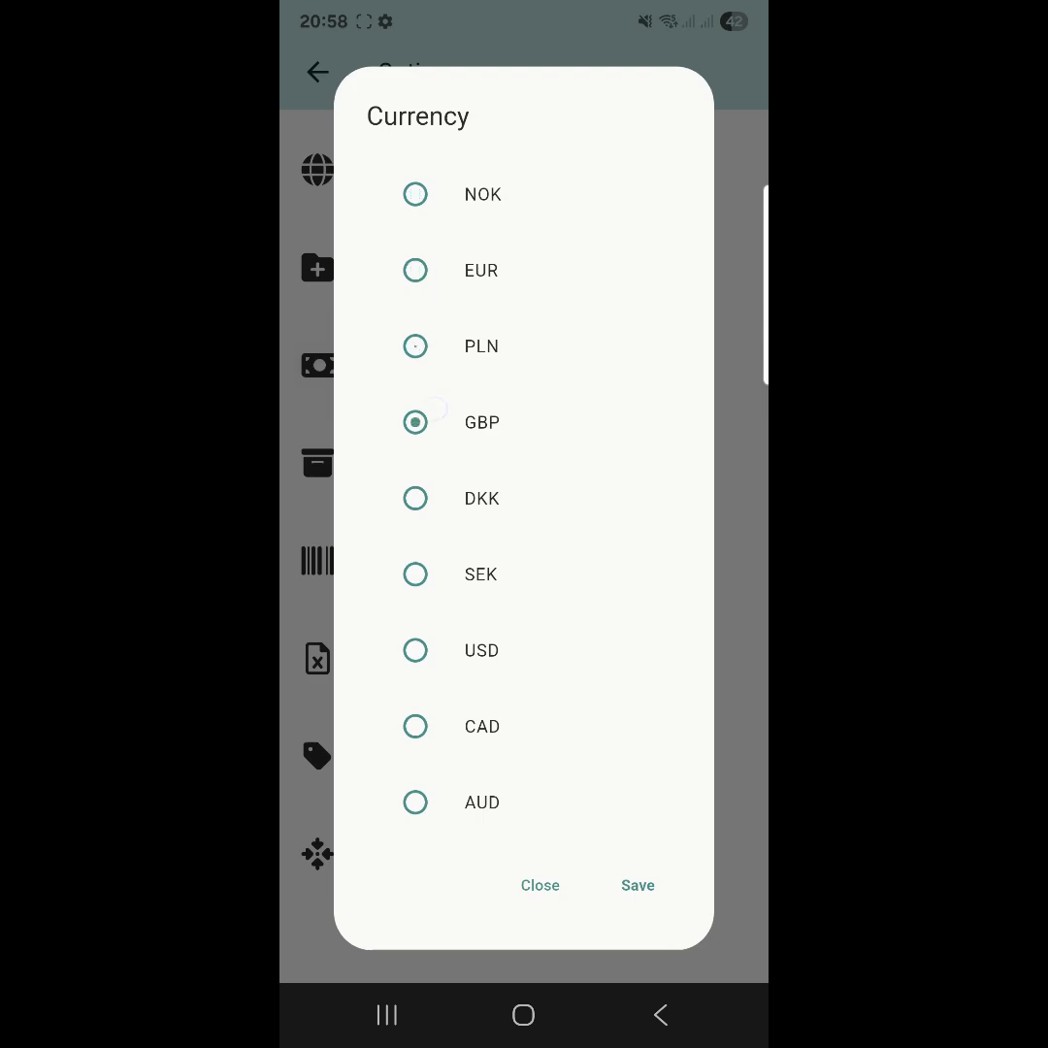
{"action": "left_click", "coordinate": [415, 725]}
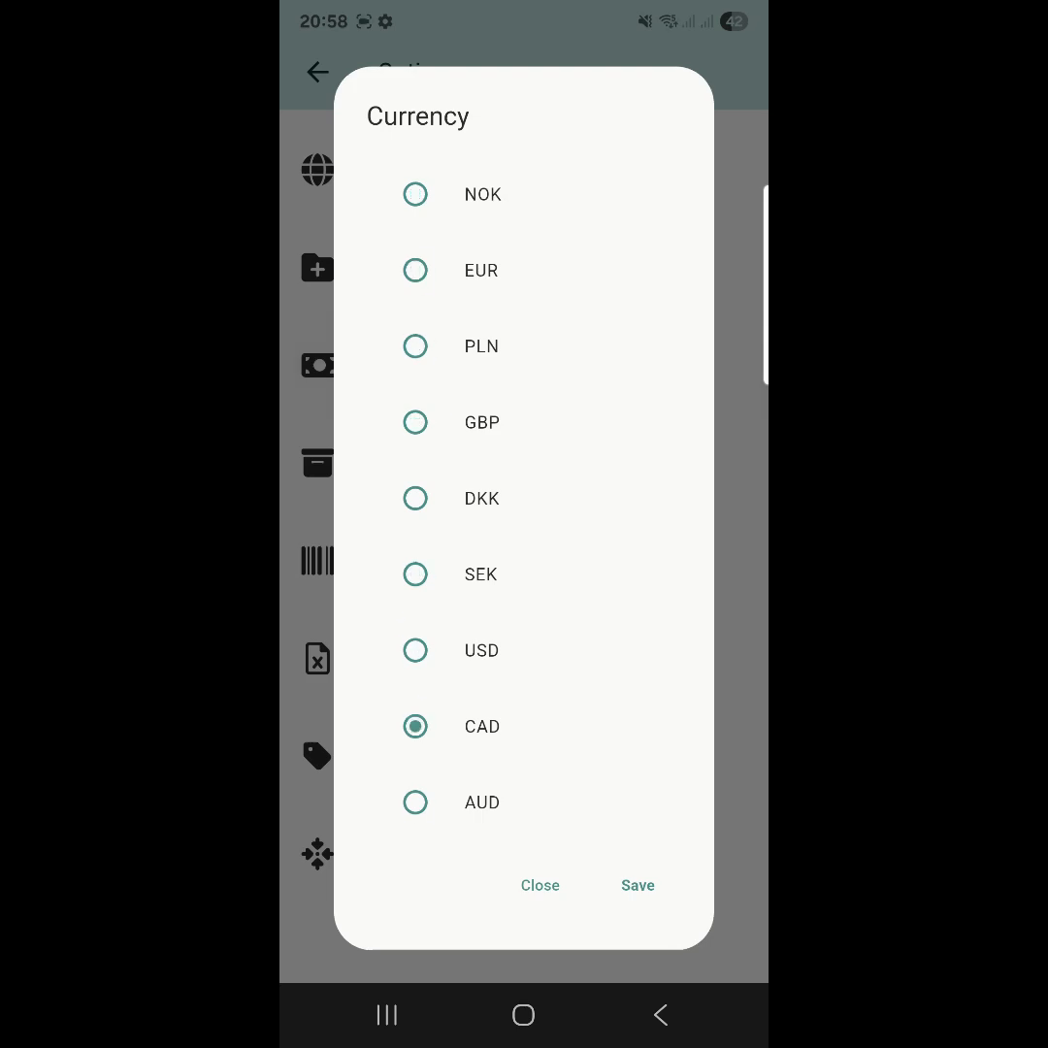
{"action": "left_click", "coordinate": [416, 574]}
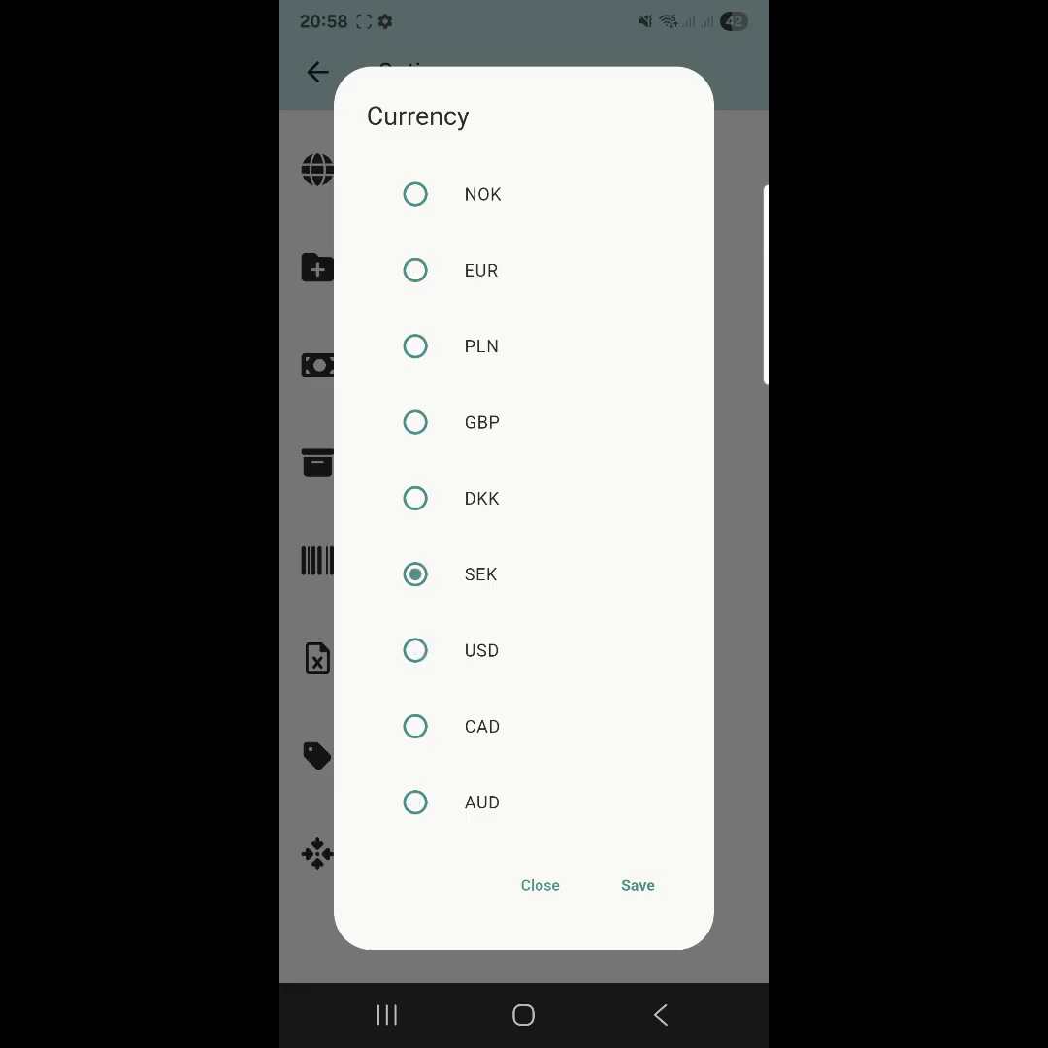
{"action": "left_click", "coordinate": [415, 272]}
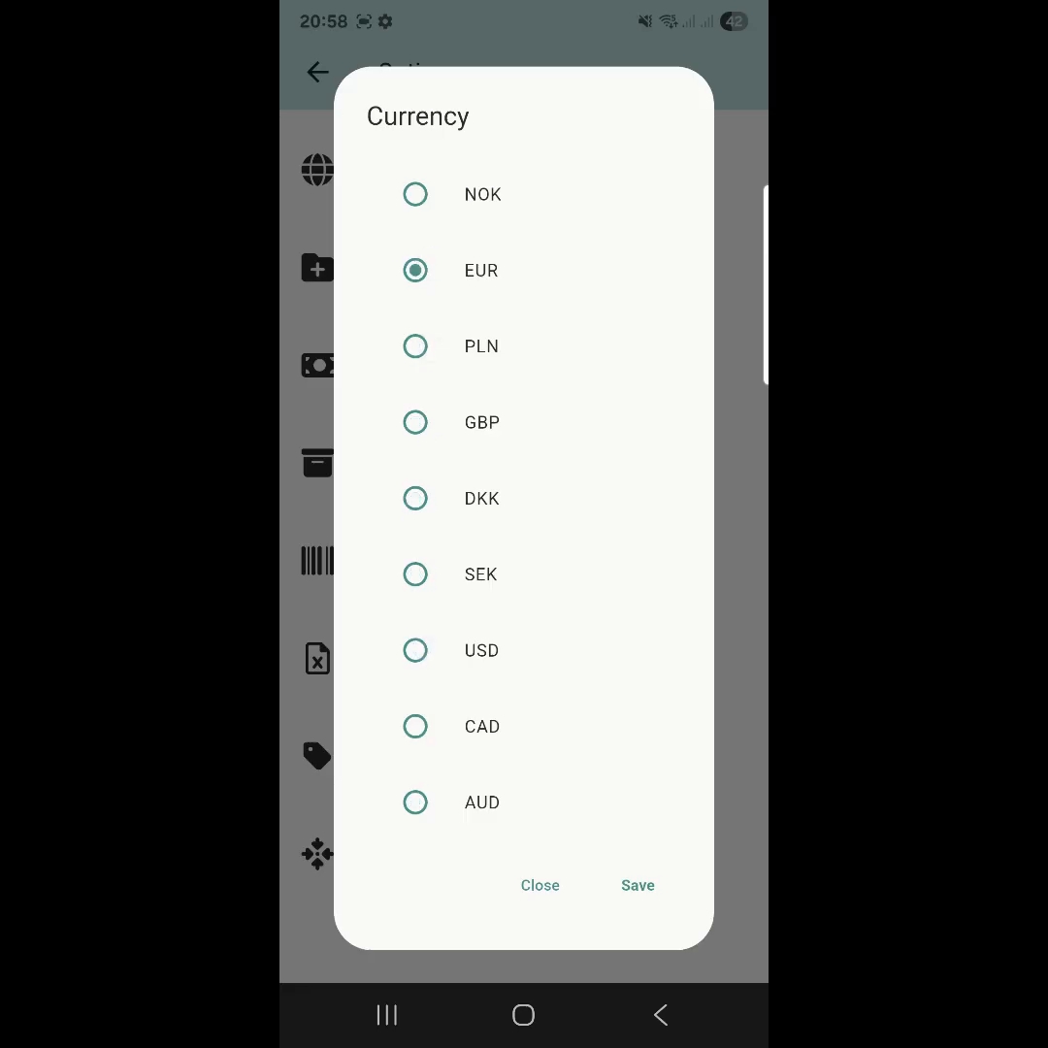
{"action": "left_click", "coordinate": [416, 194]}
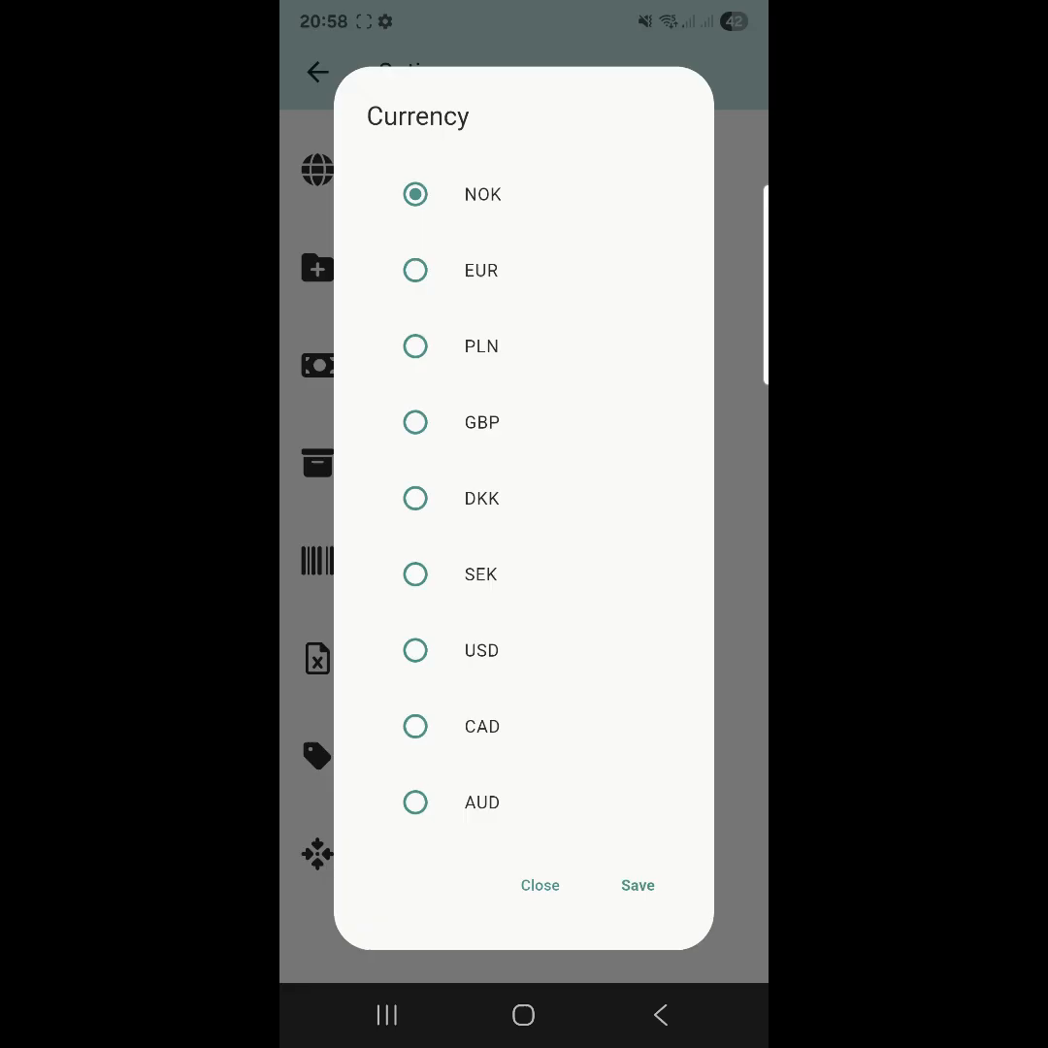
{"action": "left_click", "coordinate": [539, 885]}
{"action": "type", "text": "560"}
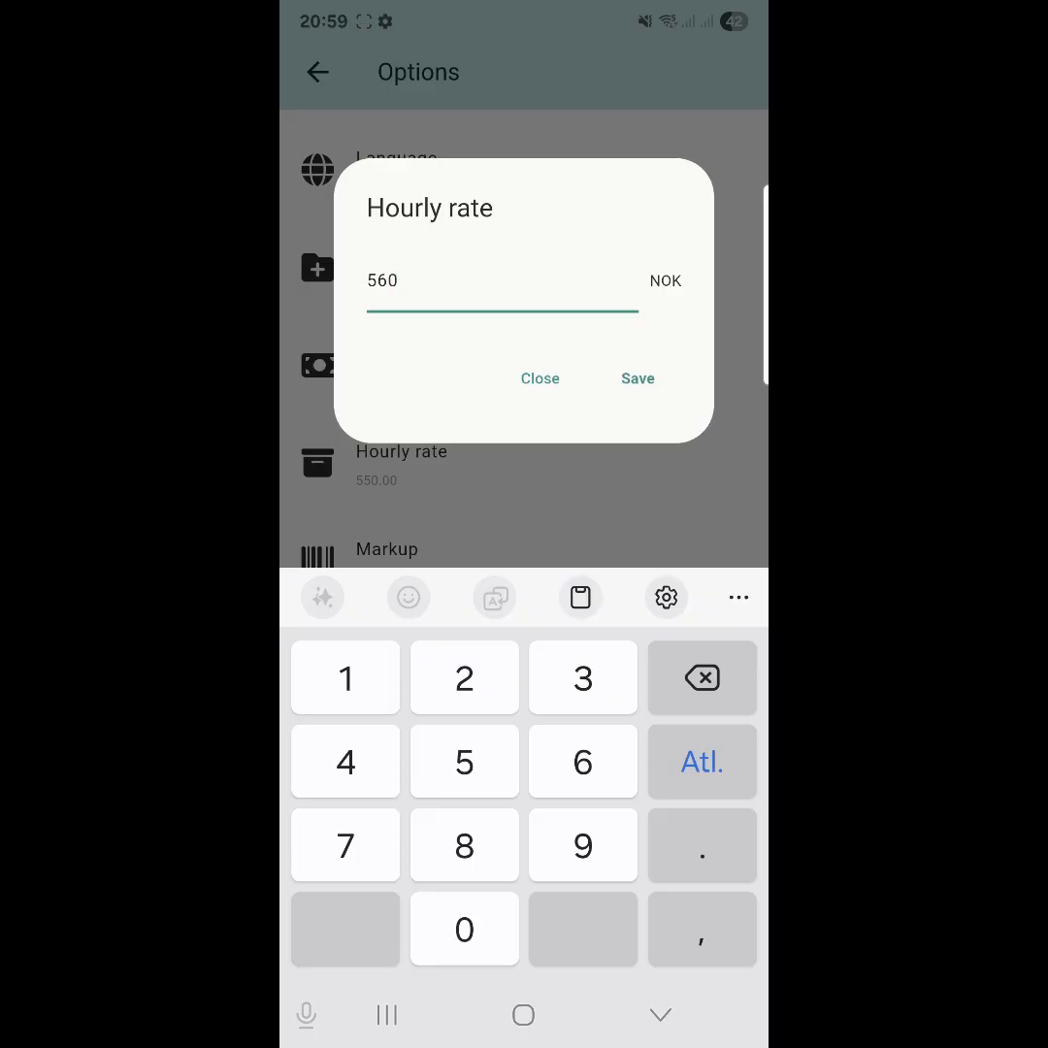
- Save the hourly rate at 560 and set the markup to 15%
{"action": "left_click", "coordinate": [637, 378]}
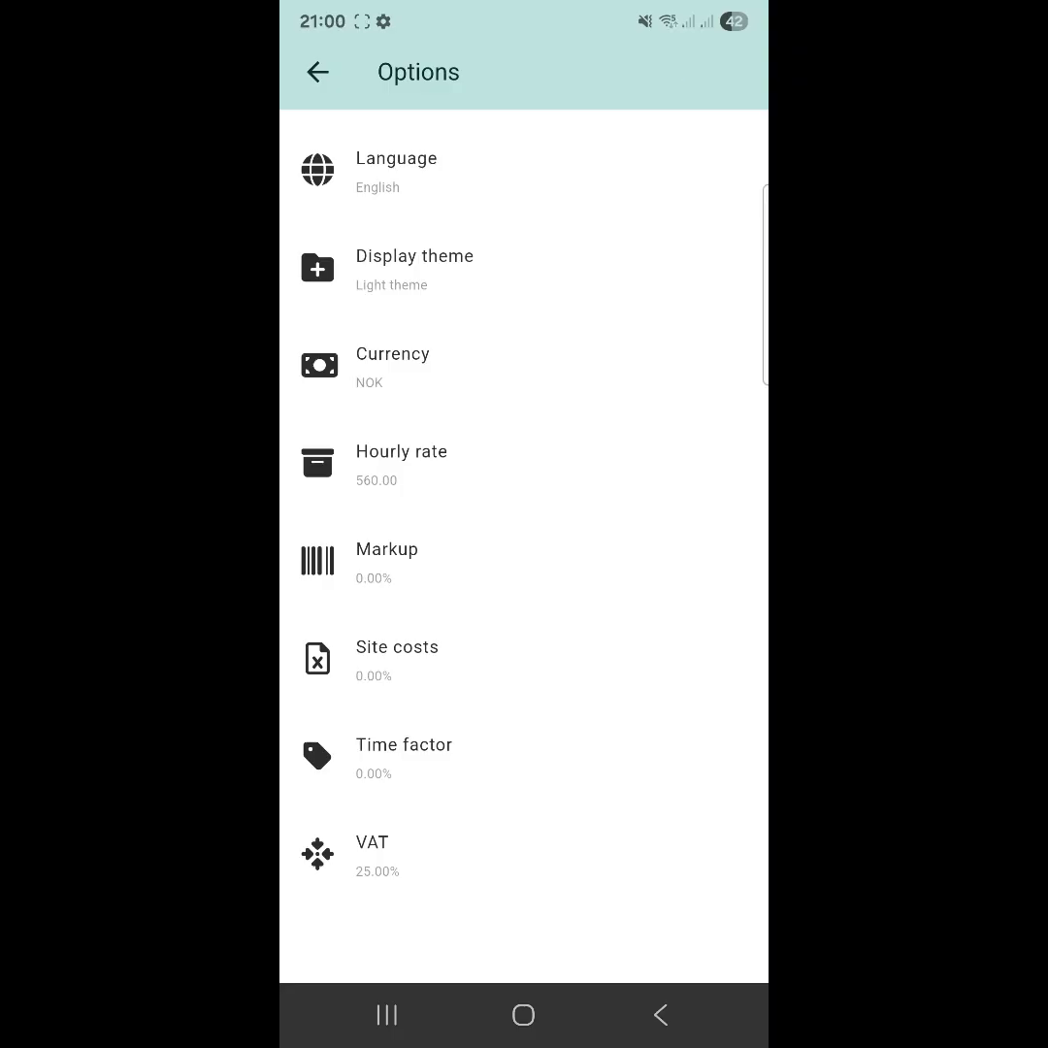
{"action": "left_click", "coordinate": [388, 561]}
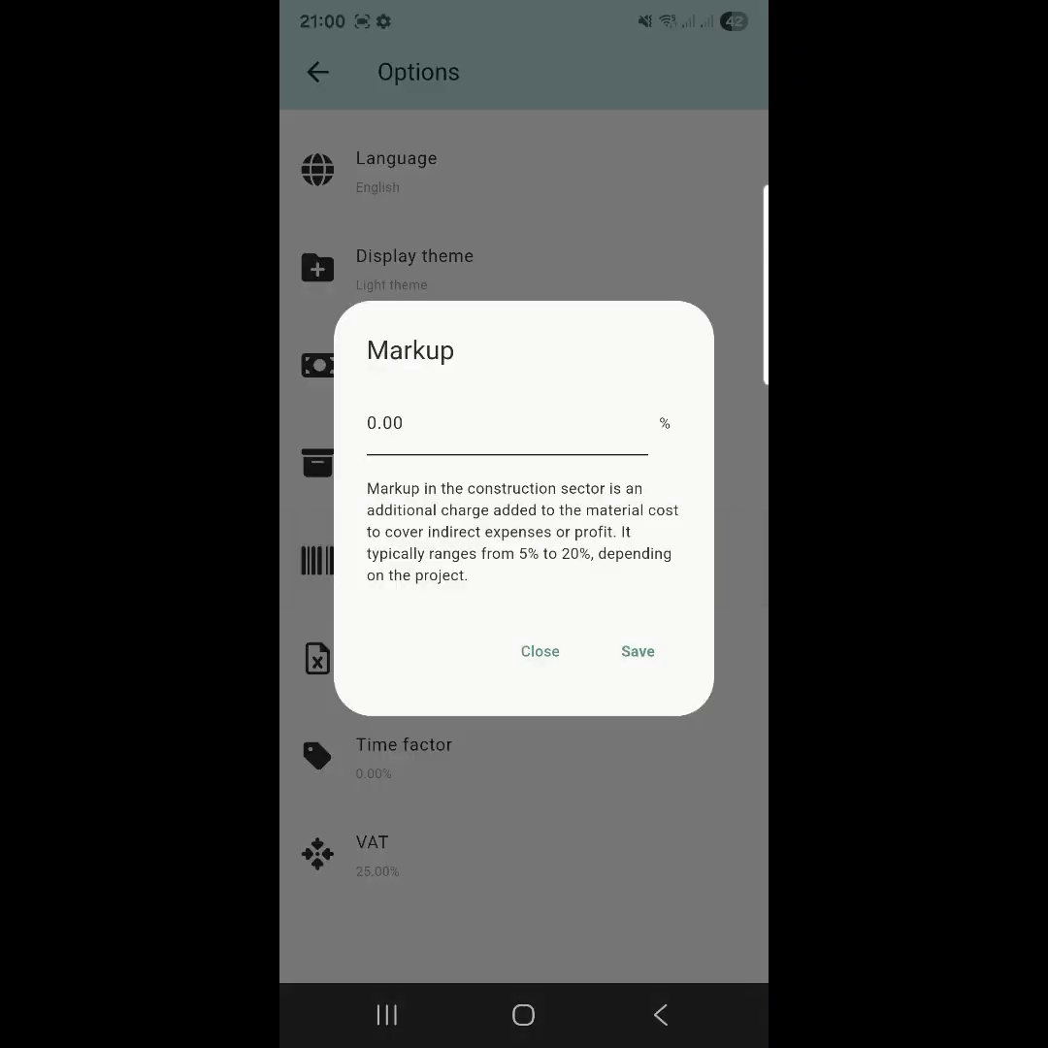
{"action": "left_click", "coordinate": [505, 423]}
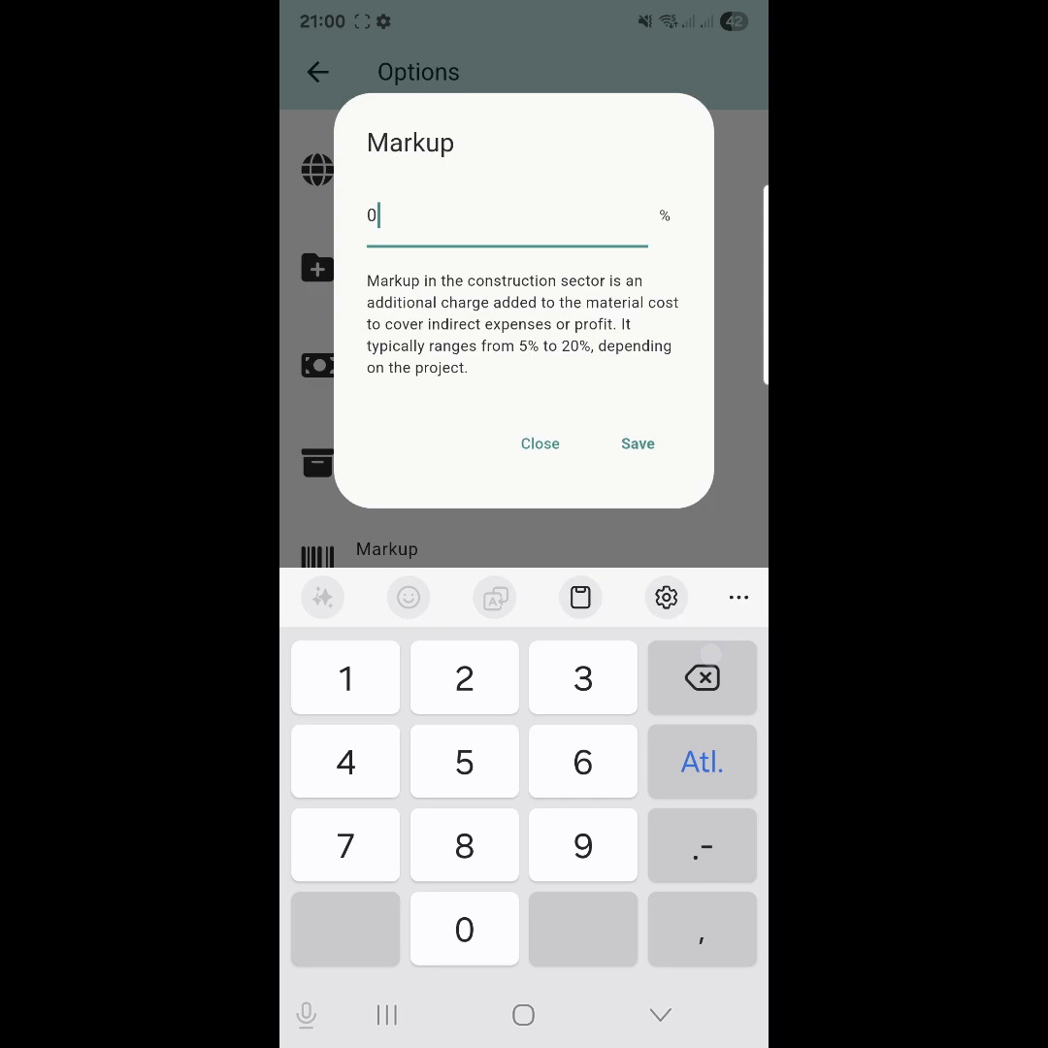
{"action": "left_click", "coordinate": [345, 677]}
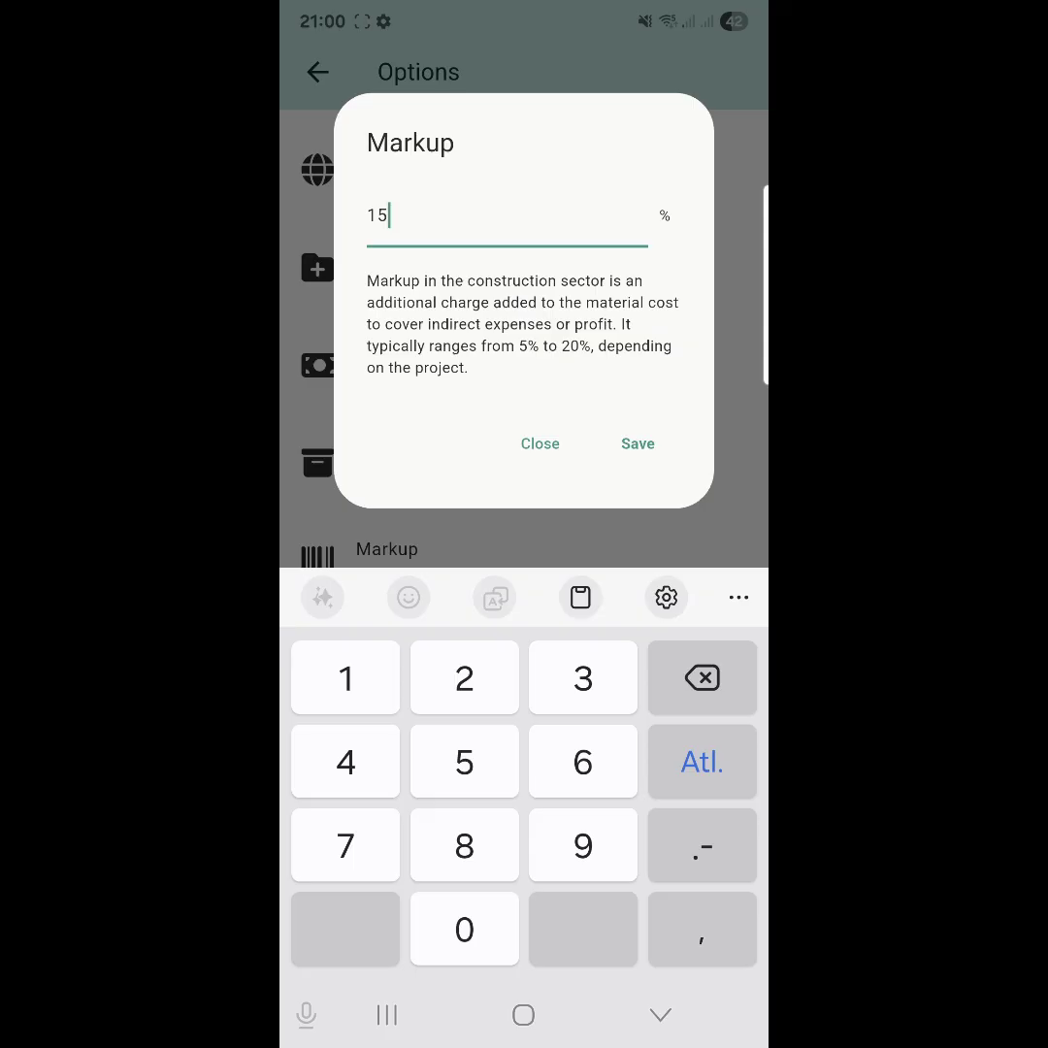
{"action": "left_click", "coordinate": [637, 443]}
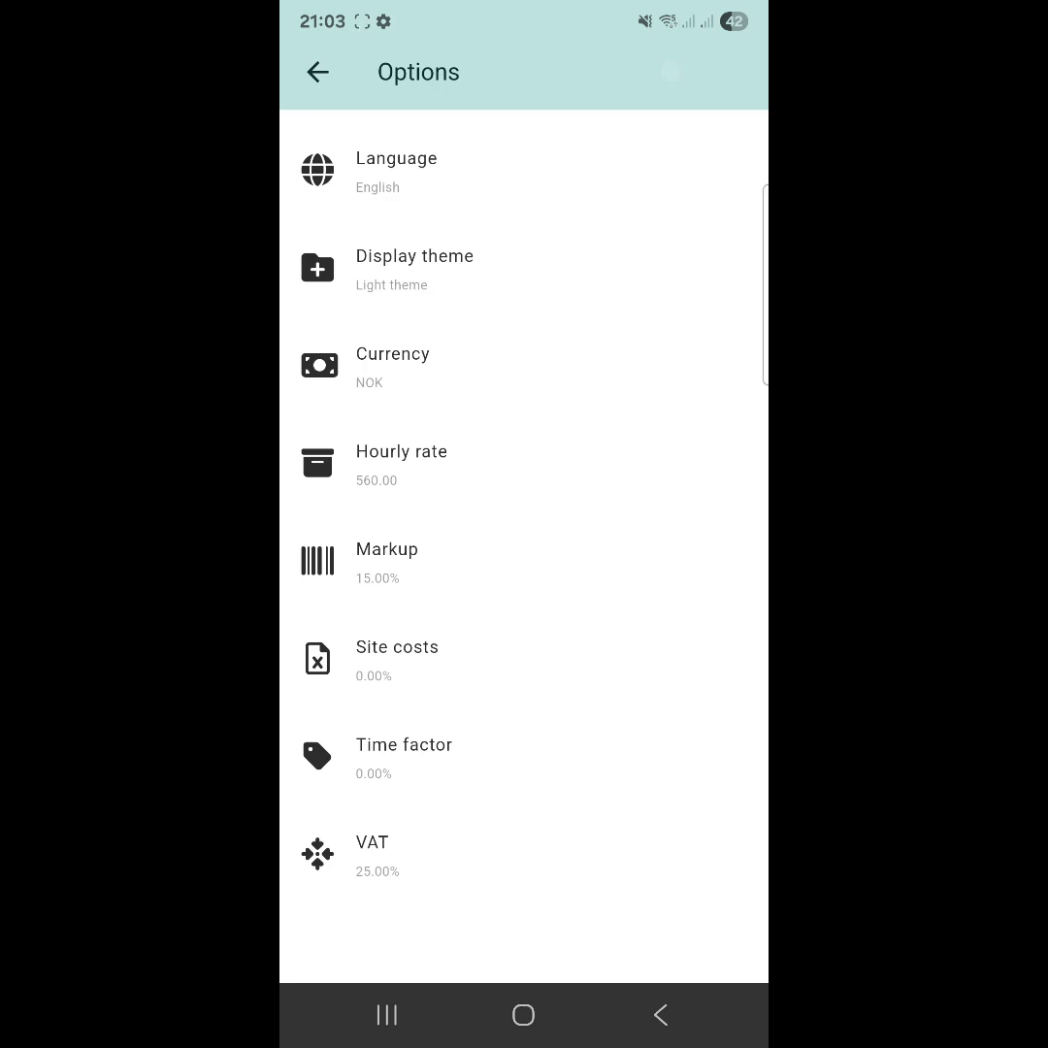
- Set site costs to 10% and confirm VAT at 25%
{"action": "left_click", "coordinate": [396, 660]}
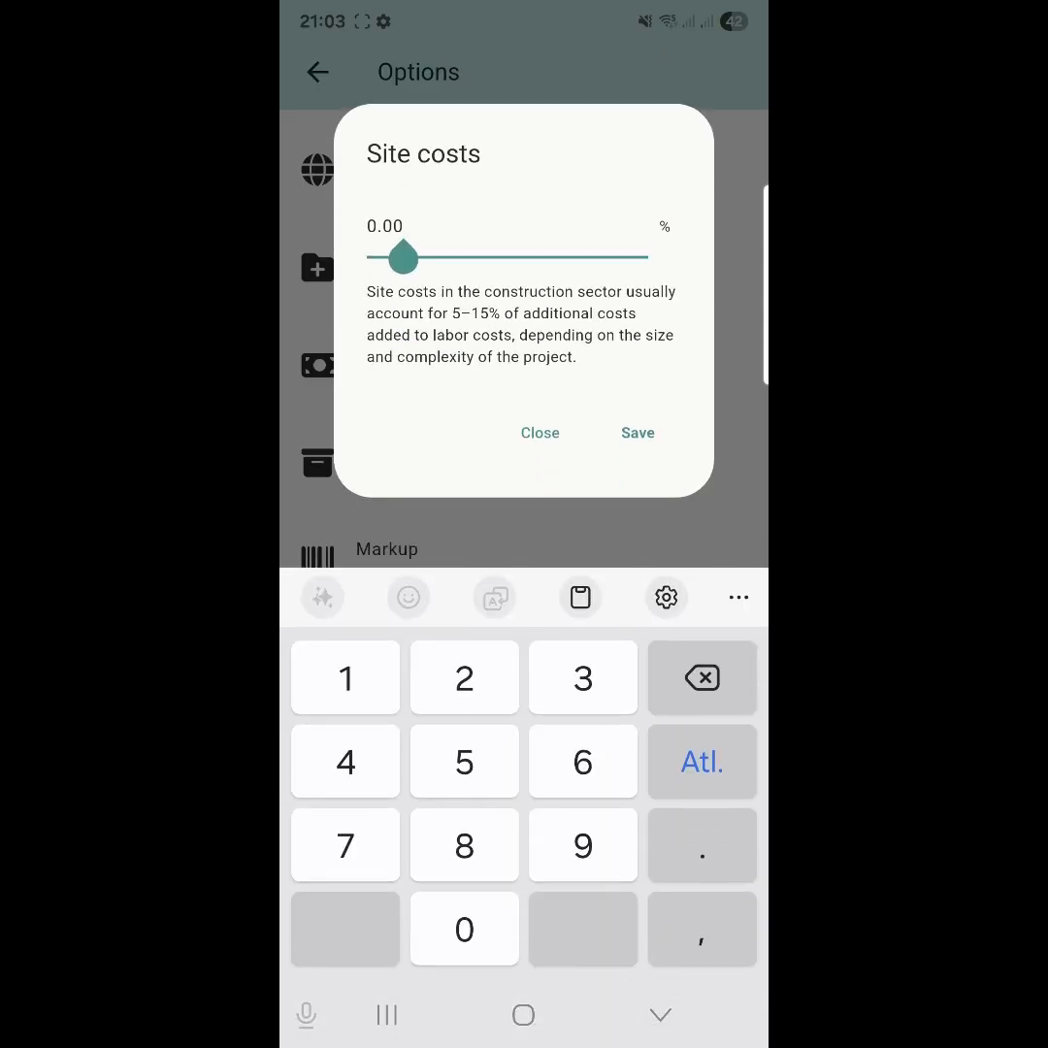
{"action": "type", "text": "10"}
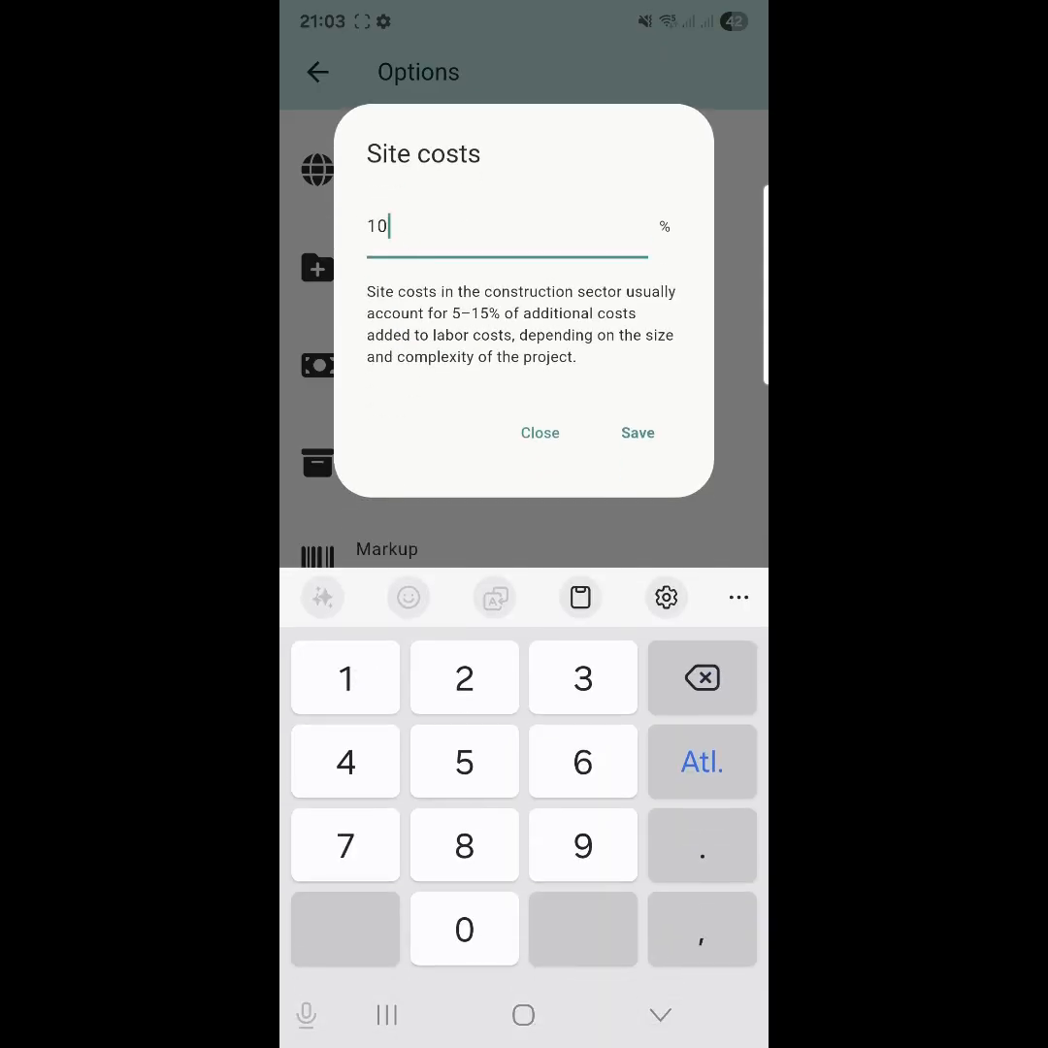
{"action": "left_click", "coordinate": [637, 433]}
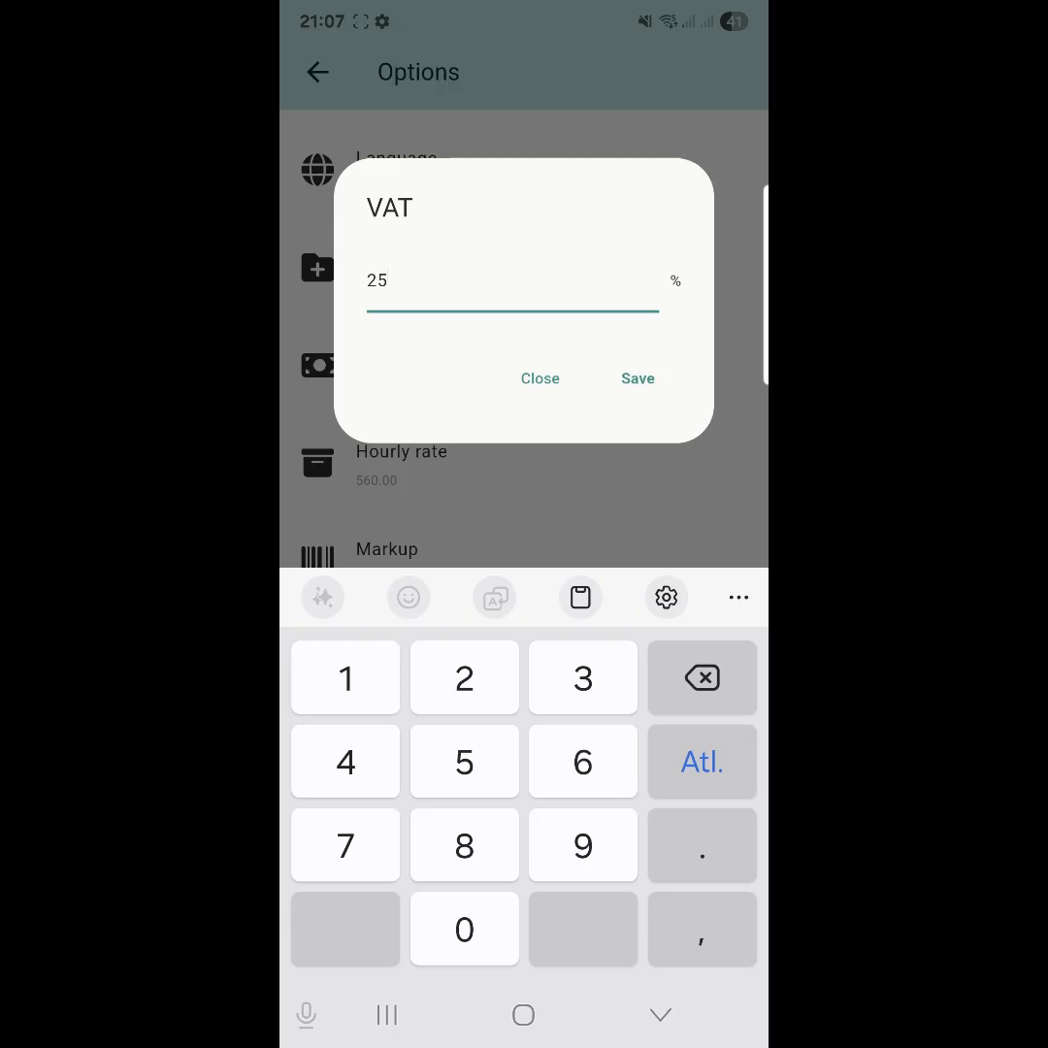
{"action": "left_click", "coordinate": [637, 379]}
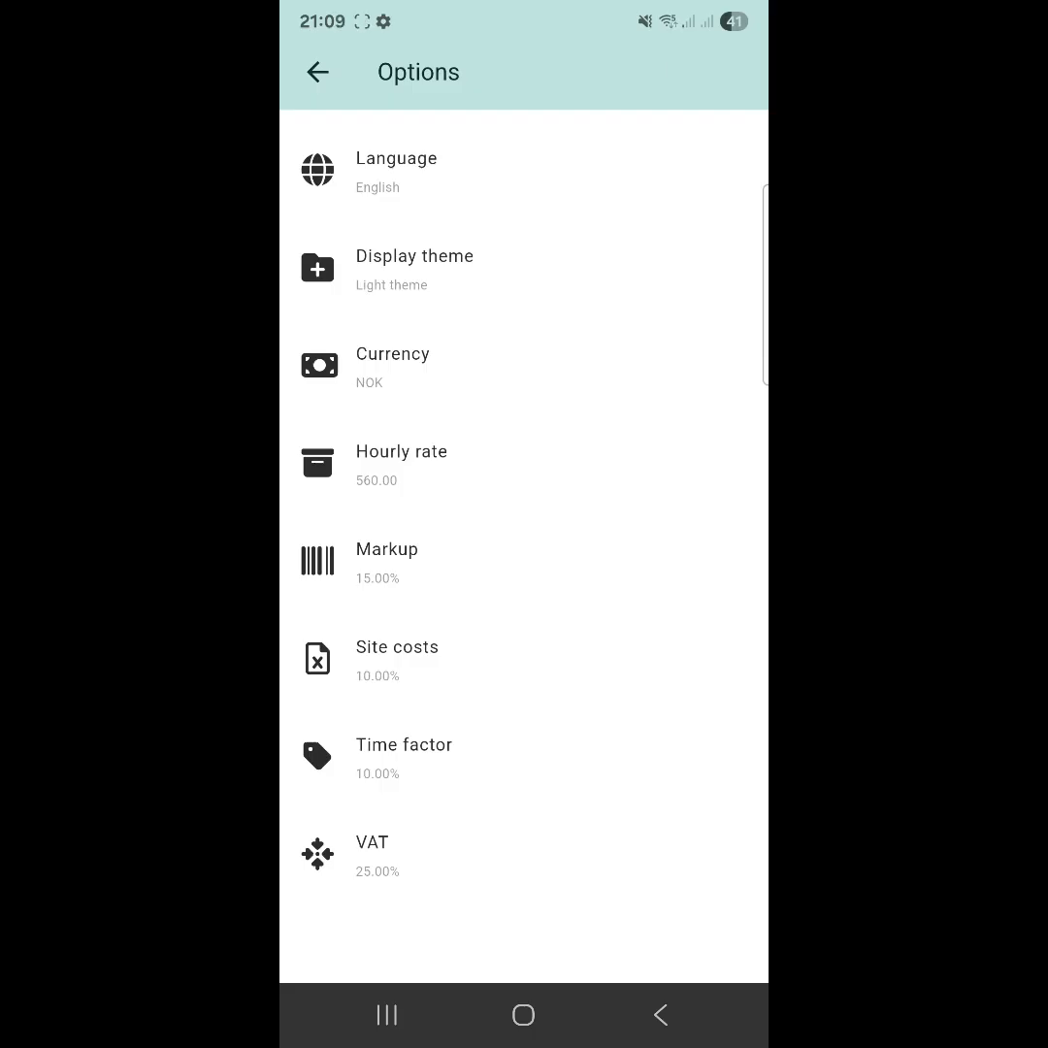
- Save the project under the file name 'Eksempel 1'
{"action": "left_click", "coordinate": [316, 72]}
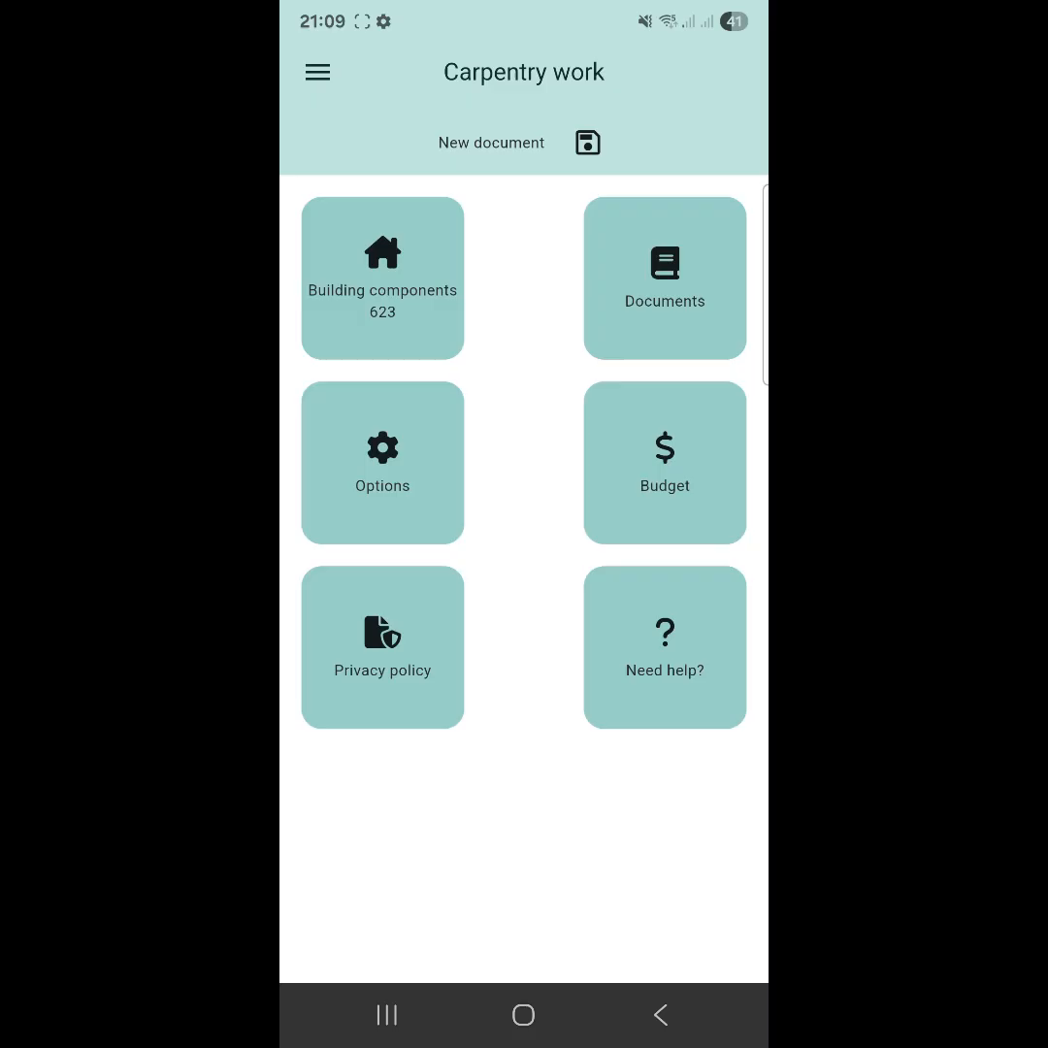
{"action": "left_click", "coordinate": [586, 141]}
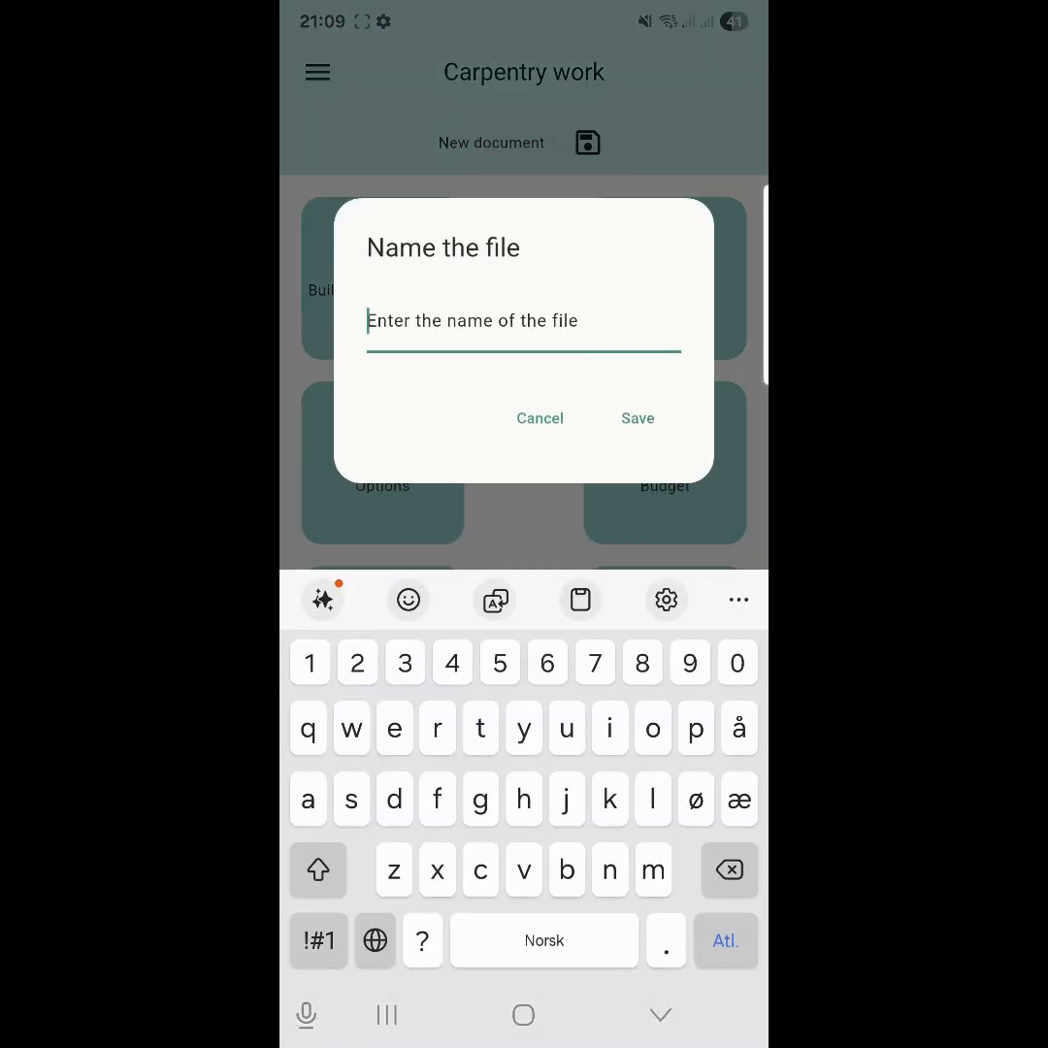
{"action": "type", "text": "Ekse"}
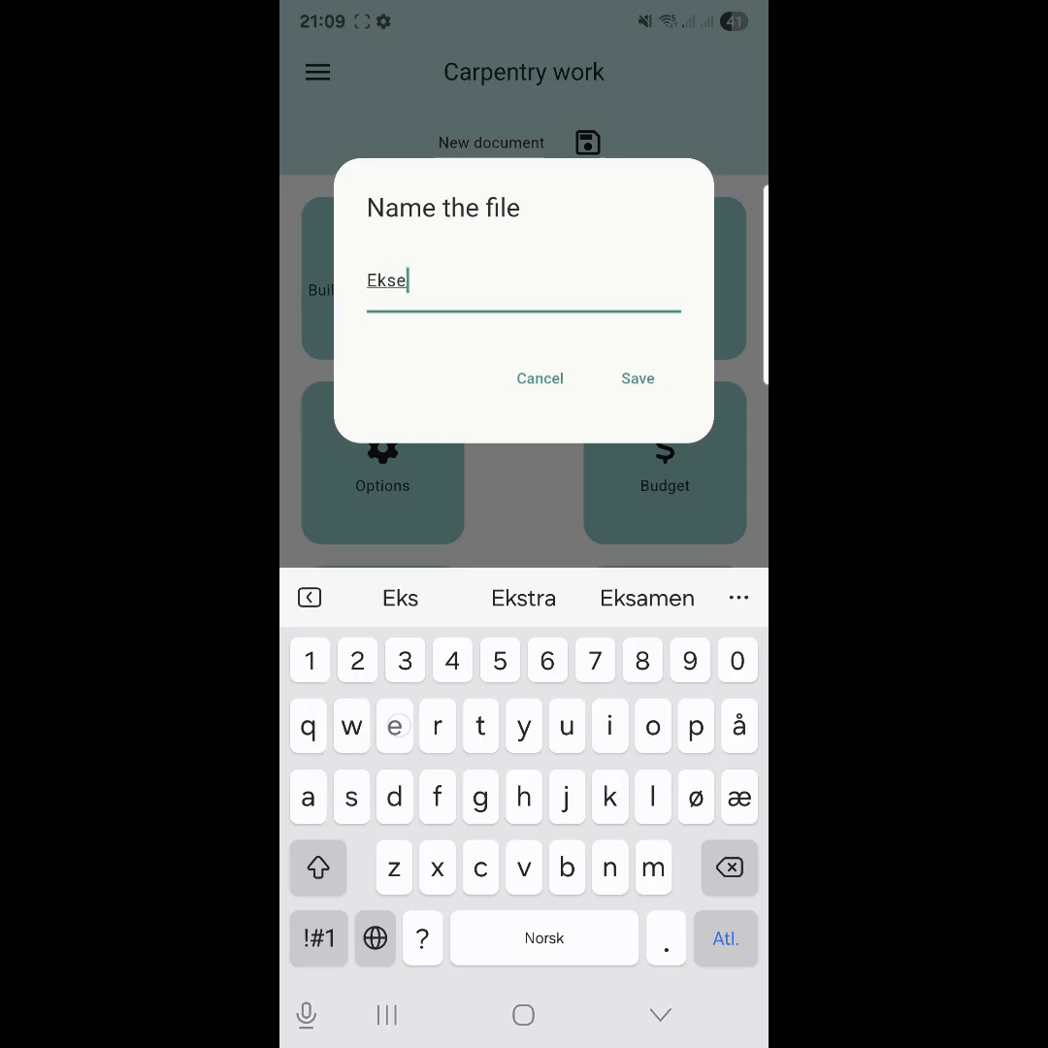
{"action": "type", "text": "mpl"}
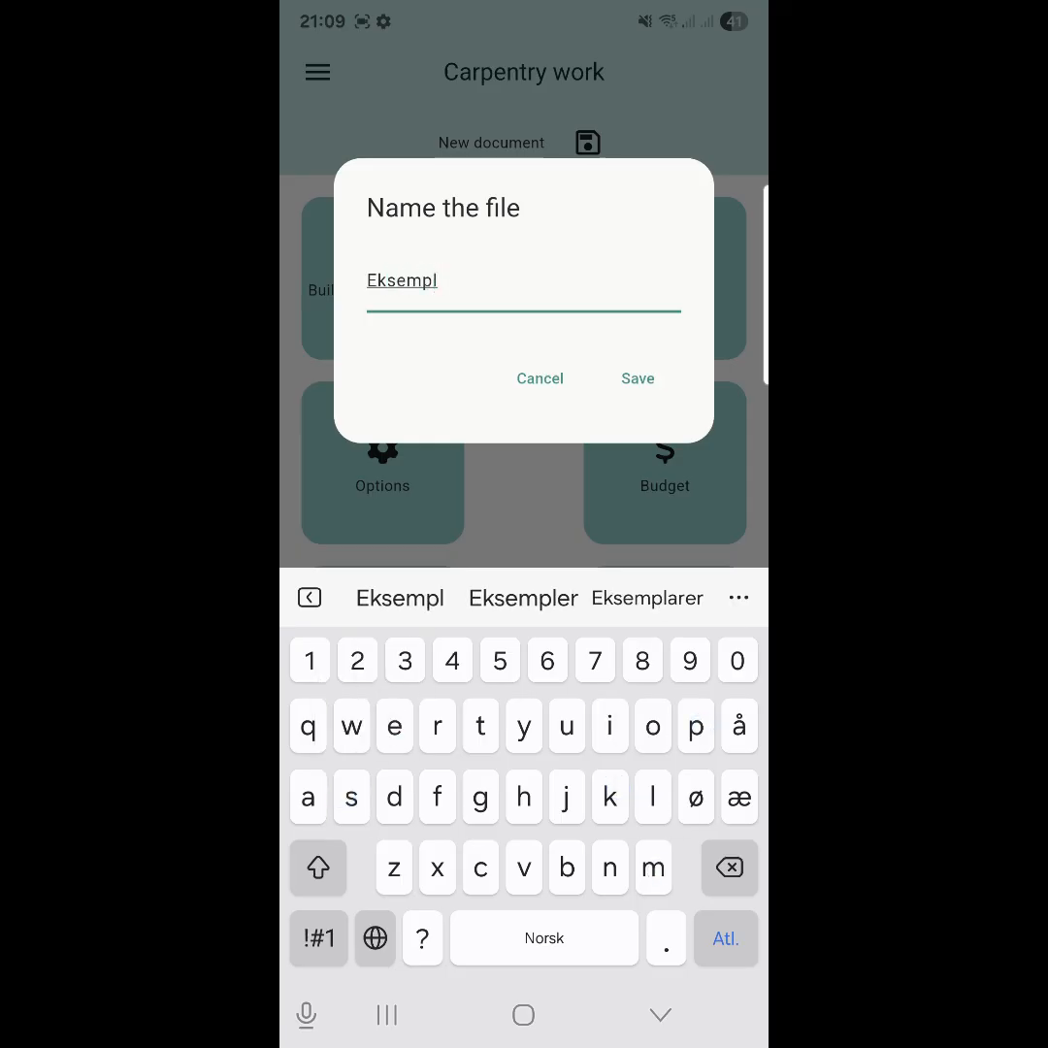
{"action": "left_click", "coordinate": [730, 867]}
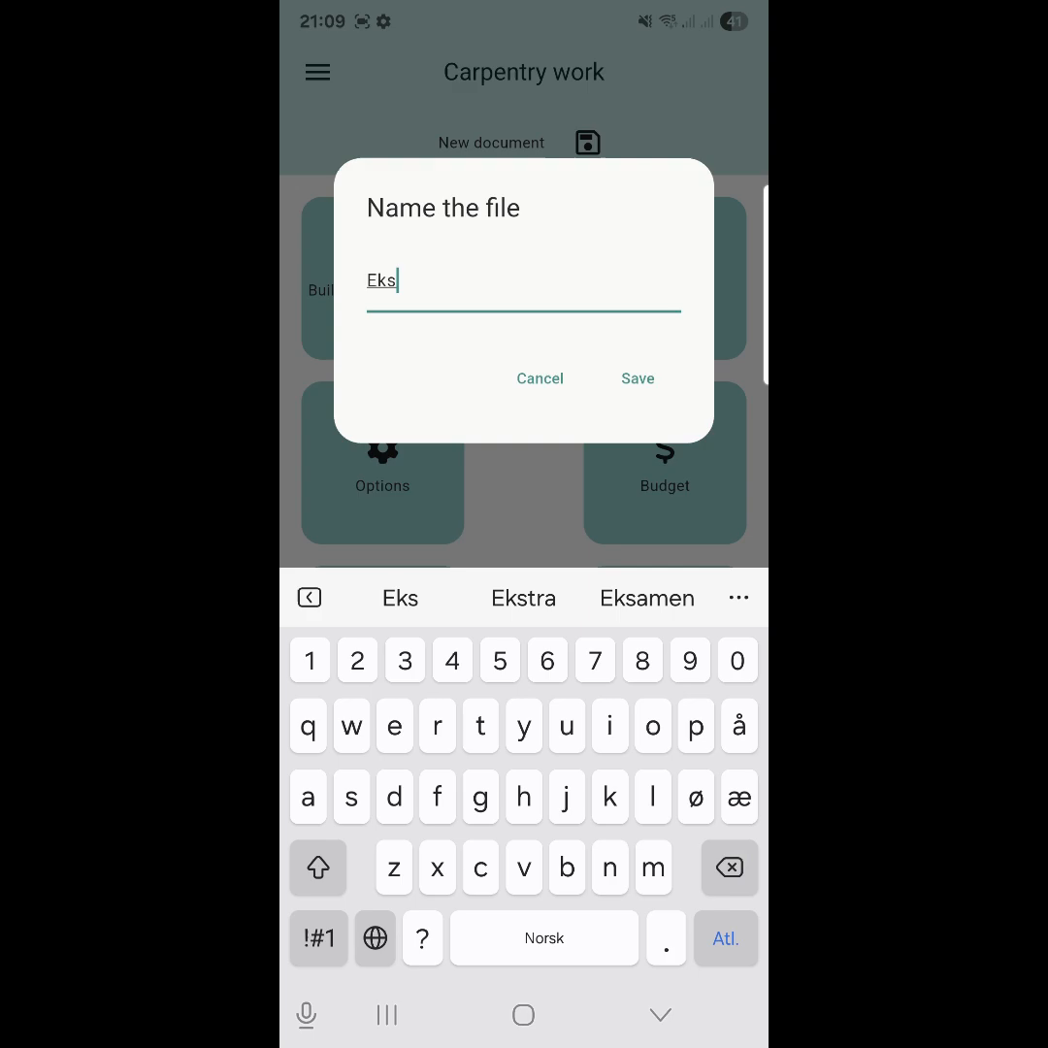
{"action": "type", "text": "empel 1"}
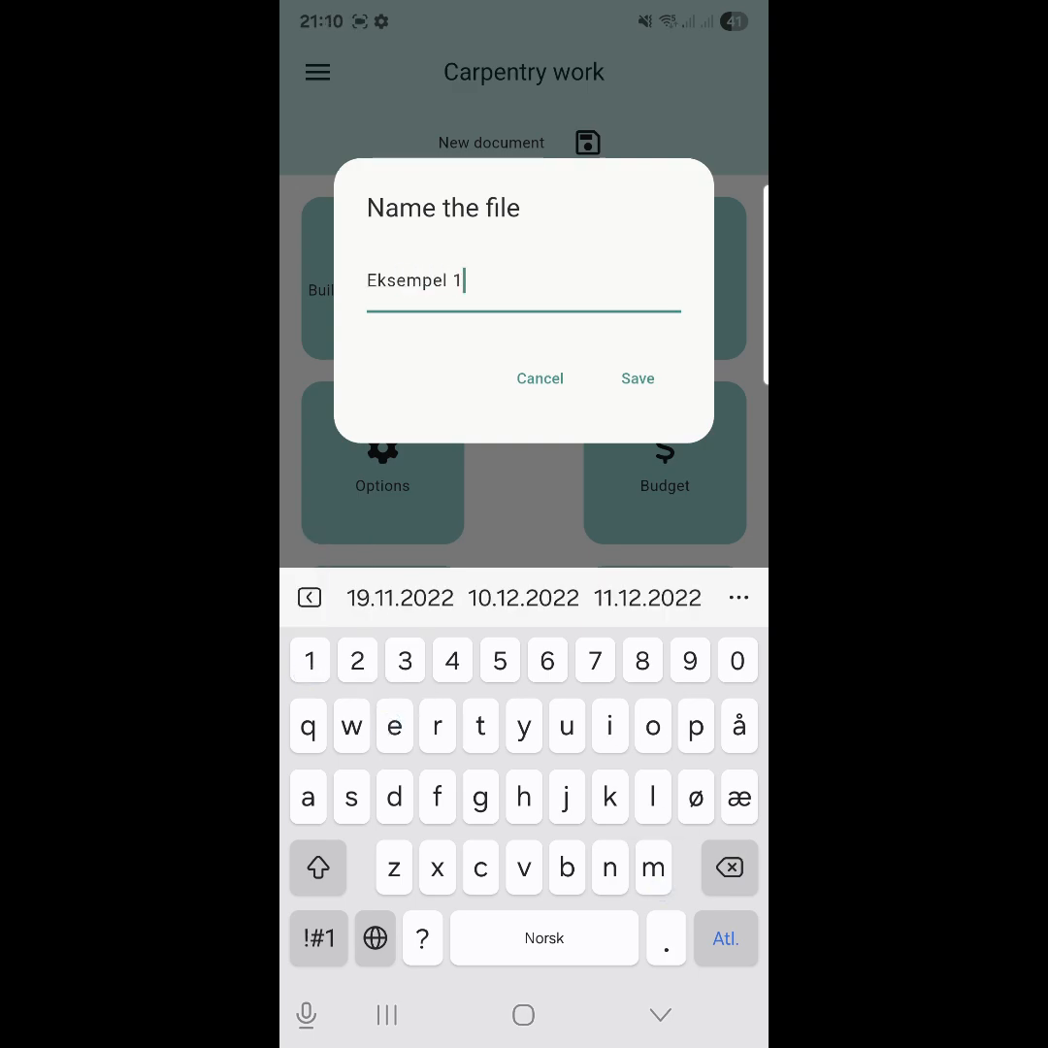
{"action": "left_click", "coordinate": [636, 378]}
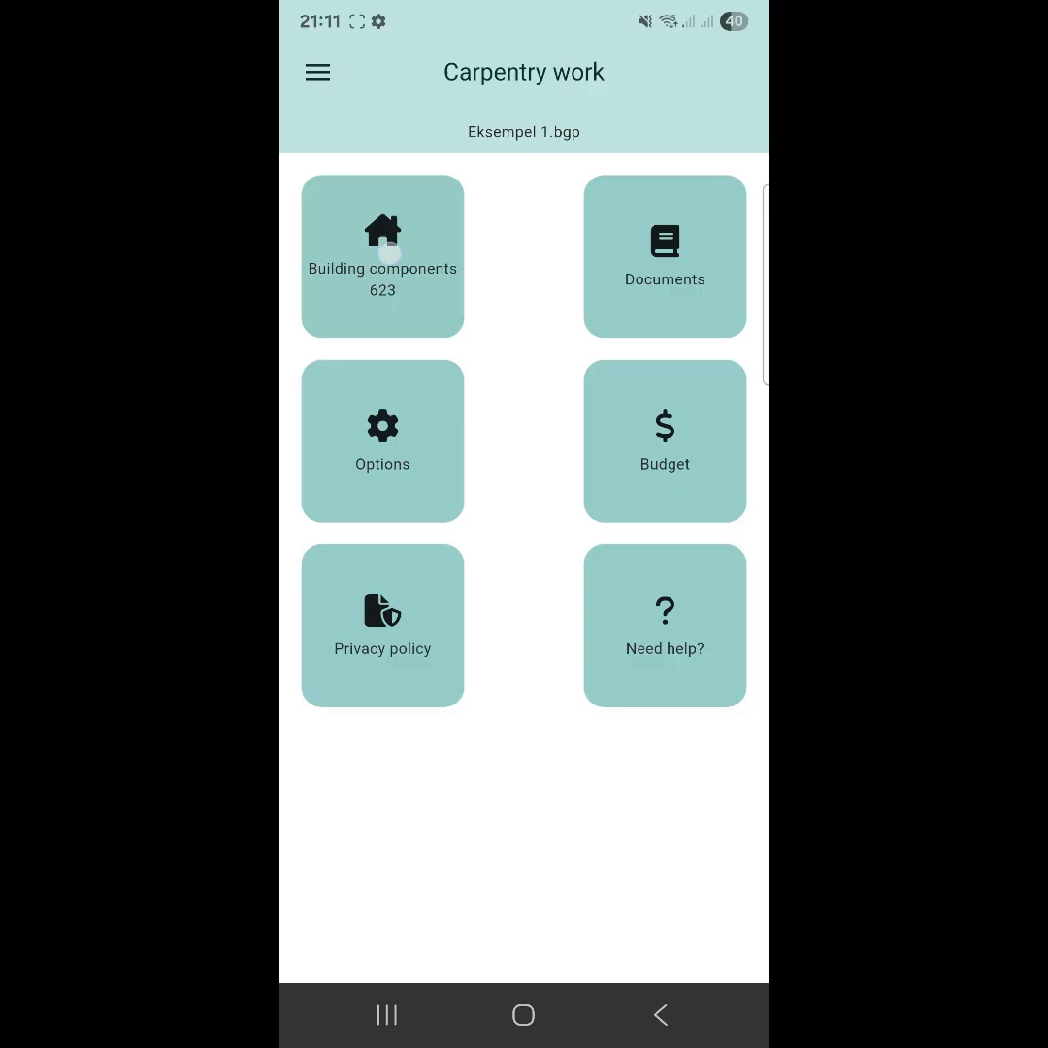
- Scroll the Building components list and enter the External walls category
{"action": "left_click", "coordinate": [381, 256]}
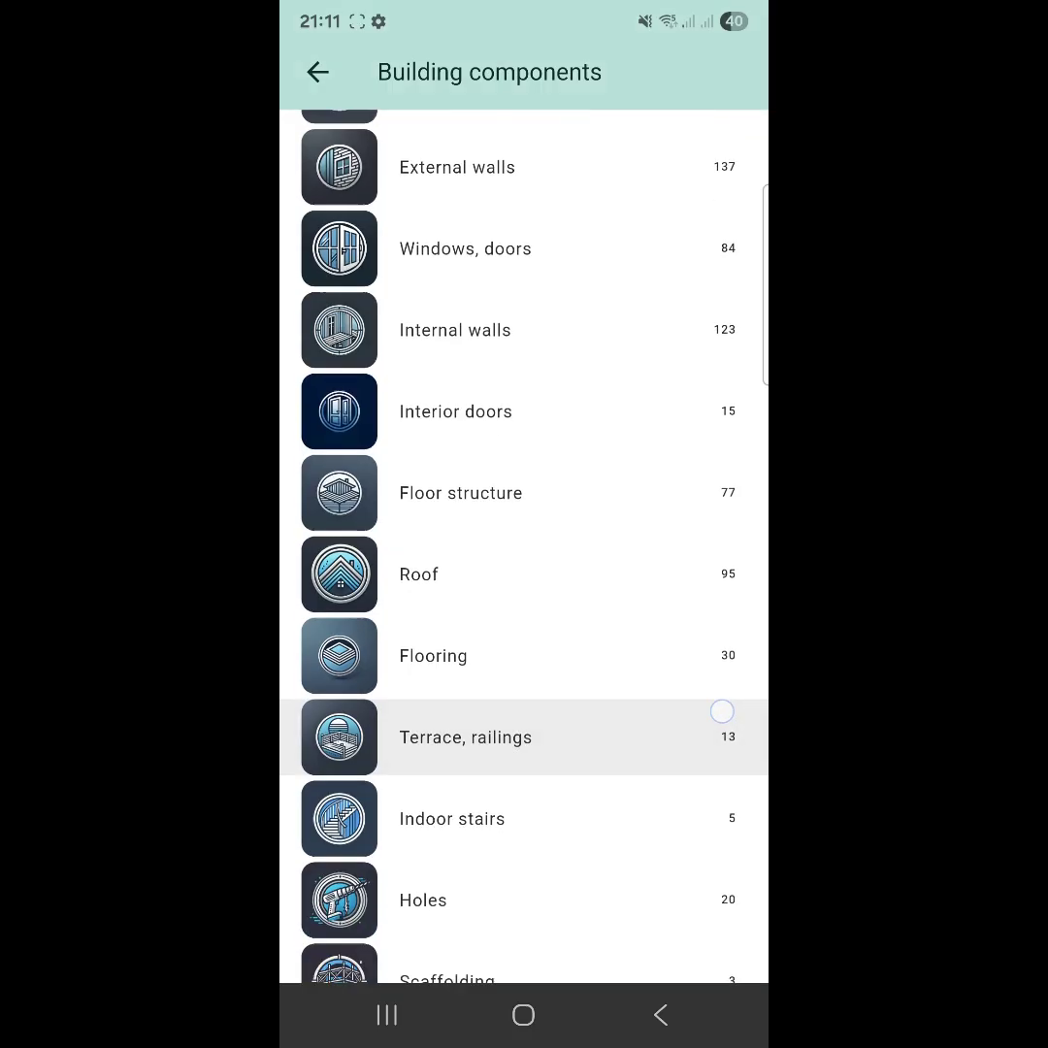
{"action": "scroll", "scroll_direction": "up", "scroll_amount": 3}
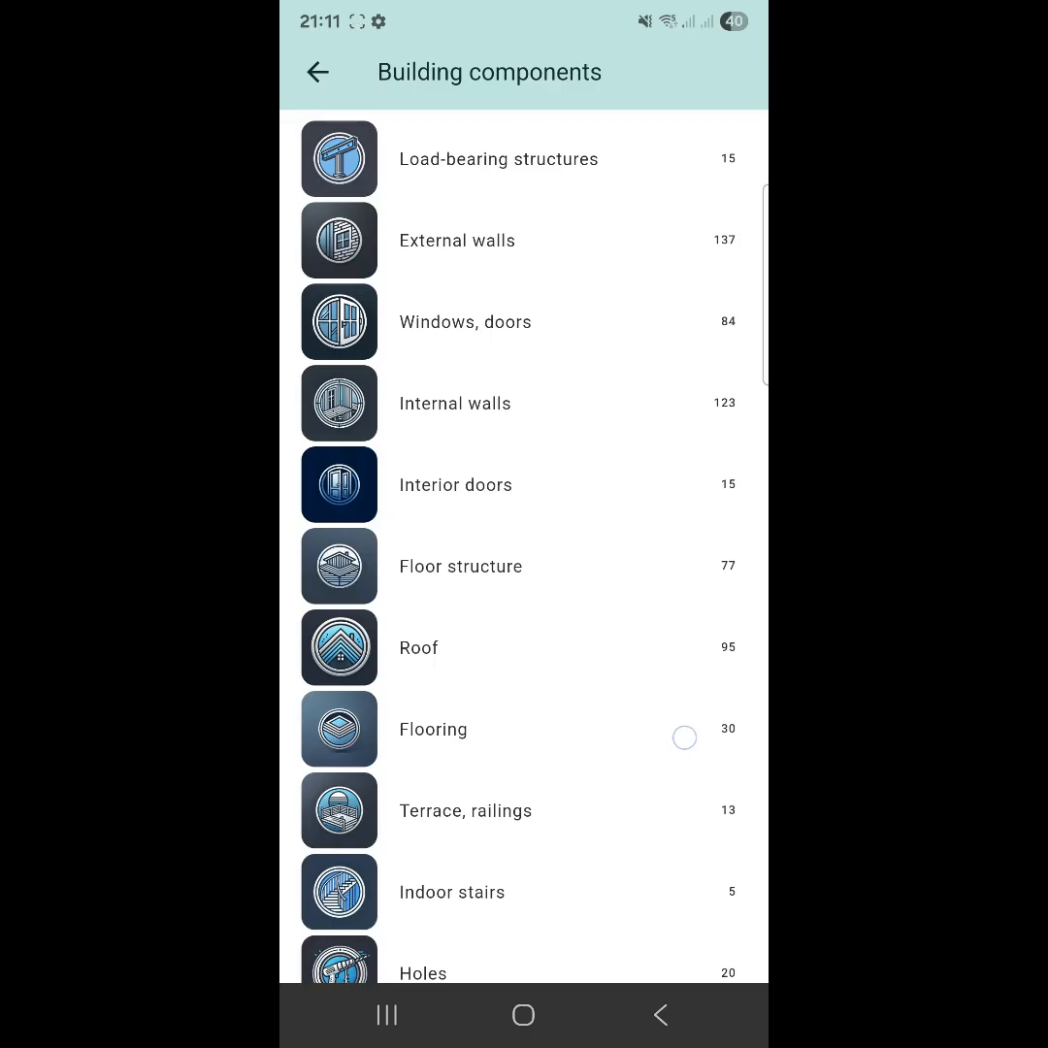
{"action": "scroll", "scroll_direction": "up", "scroll_amount": 3}
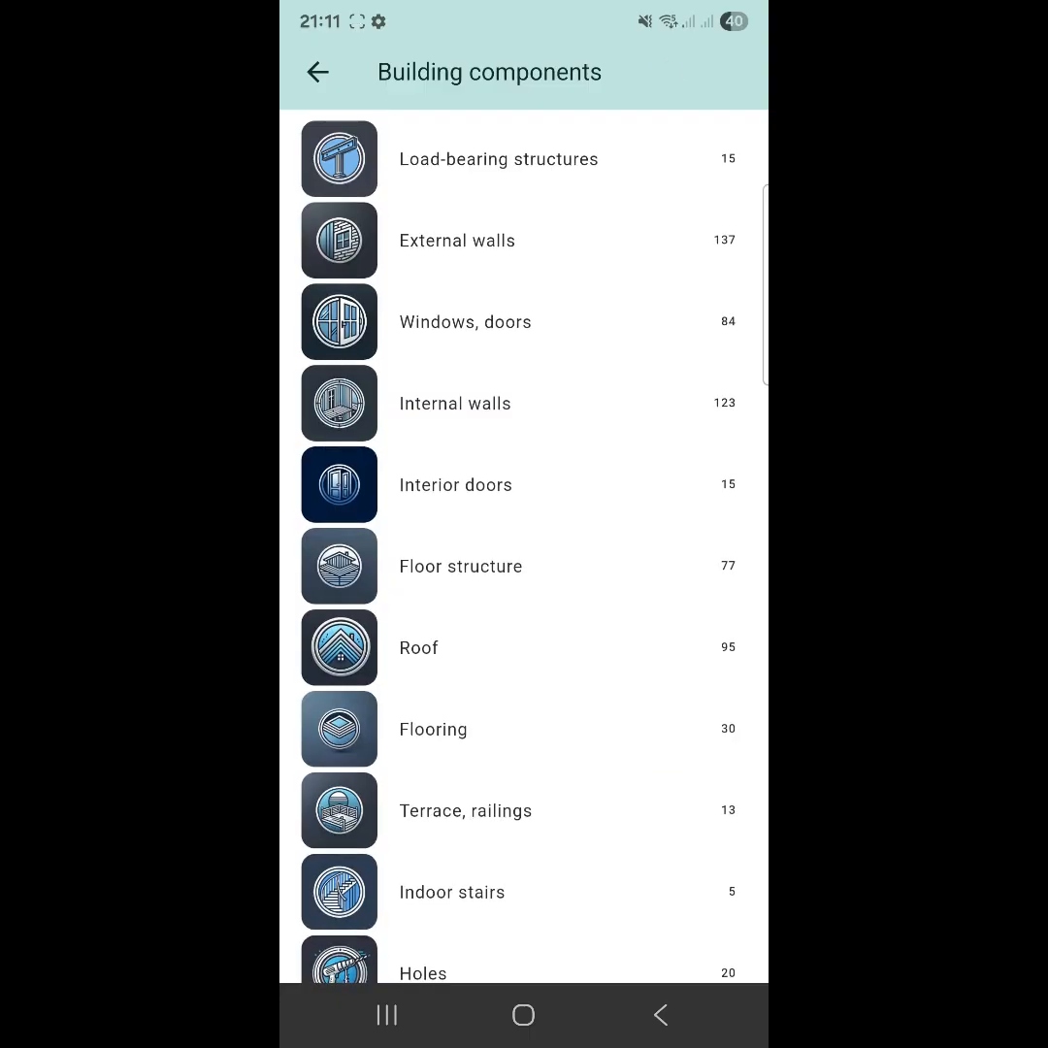
{"action": "left_click", "coordinate": [458, 241]}
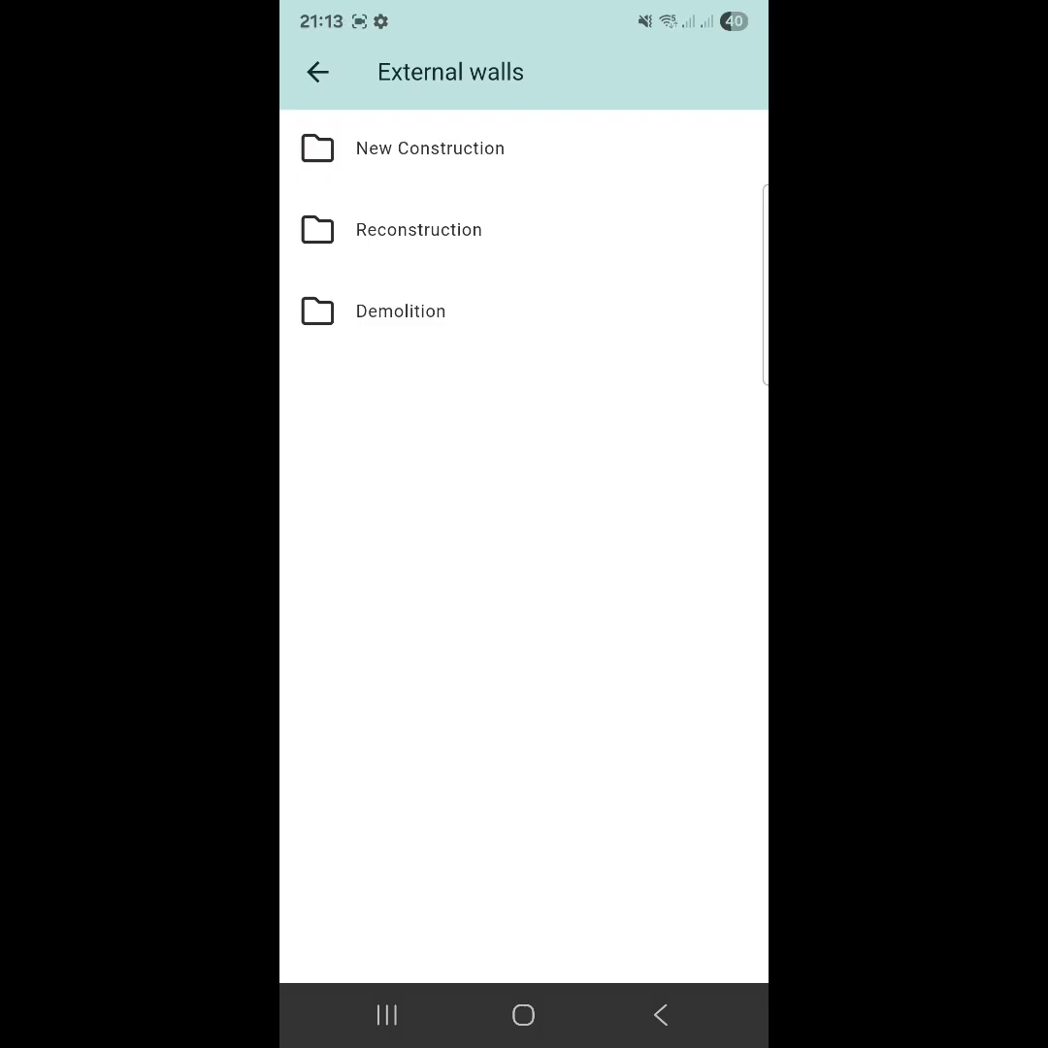
- Browse the Reconstruction, Demolition and New Construction external wall item lists
{"action": "left_click", "coordinate": [430, 148]}
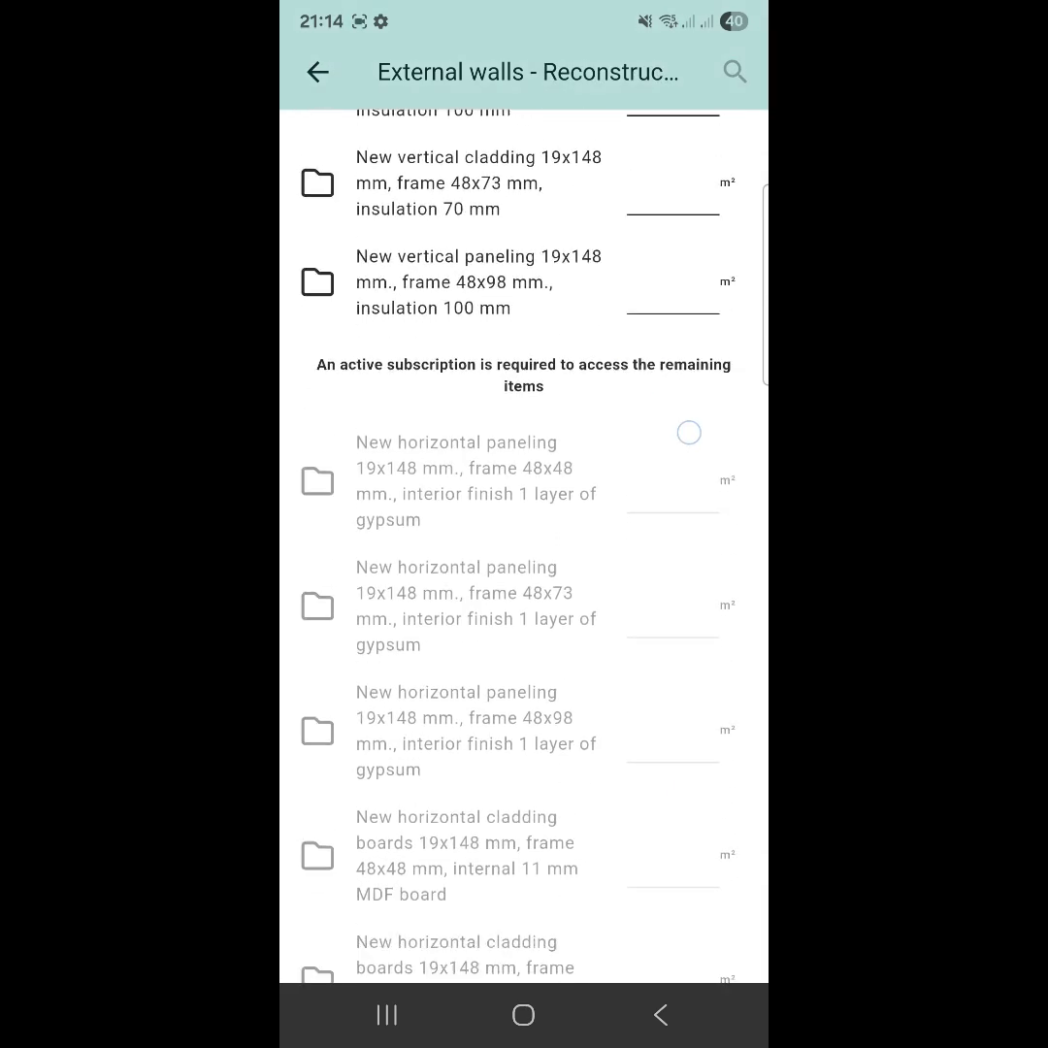
{"action": "left_click", "coordinate": [317, 72]}
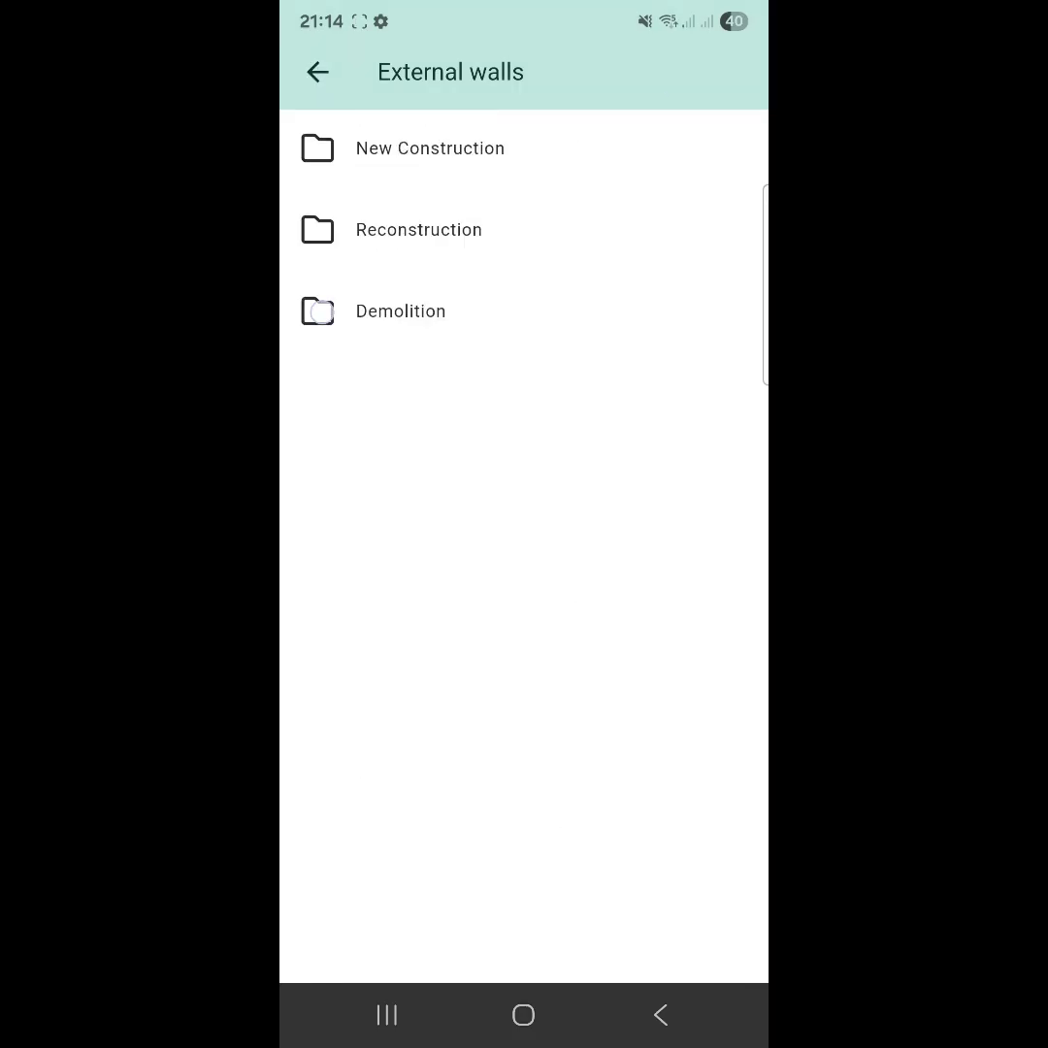
{"action": "left_click", "coordinate": [400, 311]}
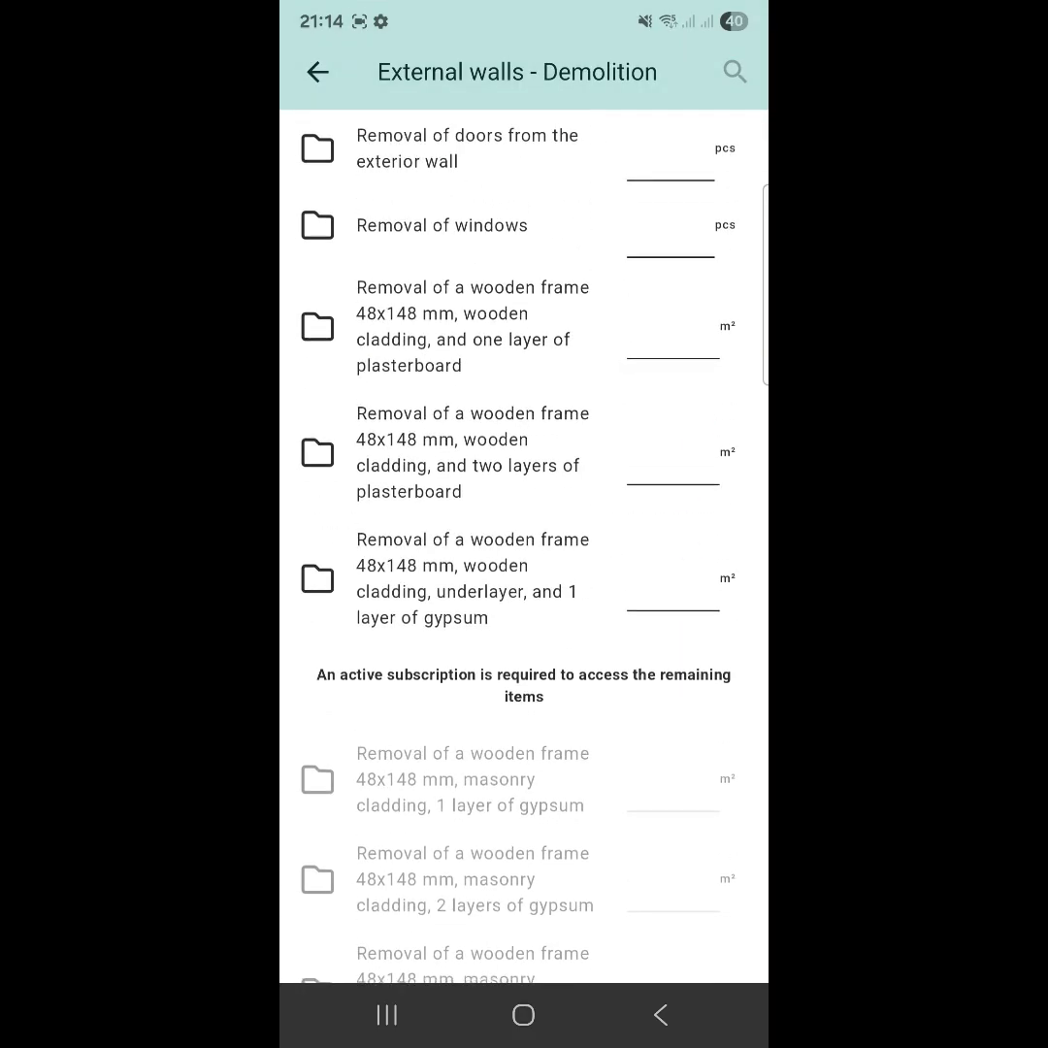
{"action": "left_click", "coordinate": [318, 72]}
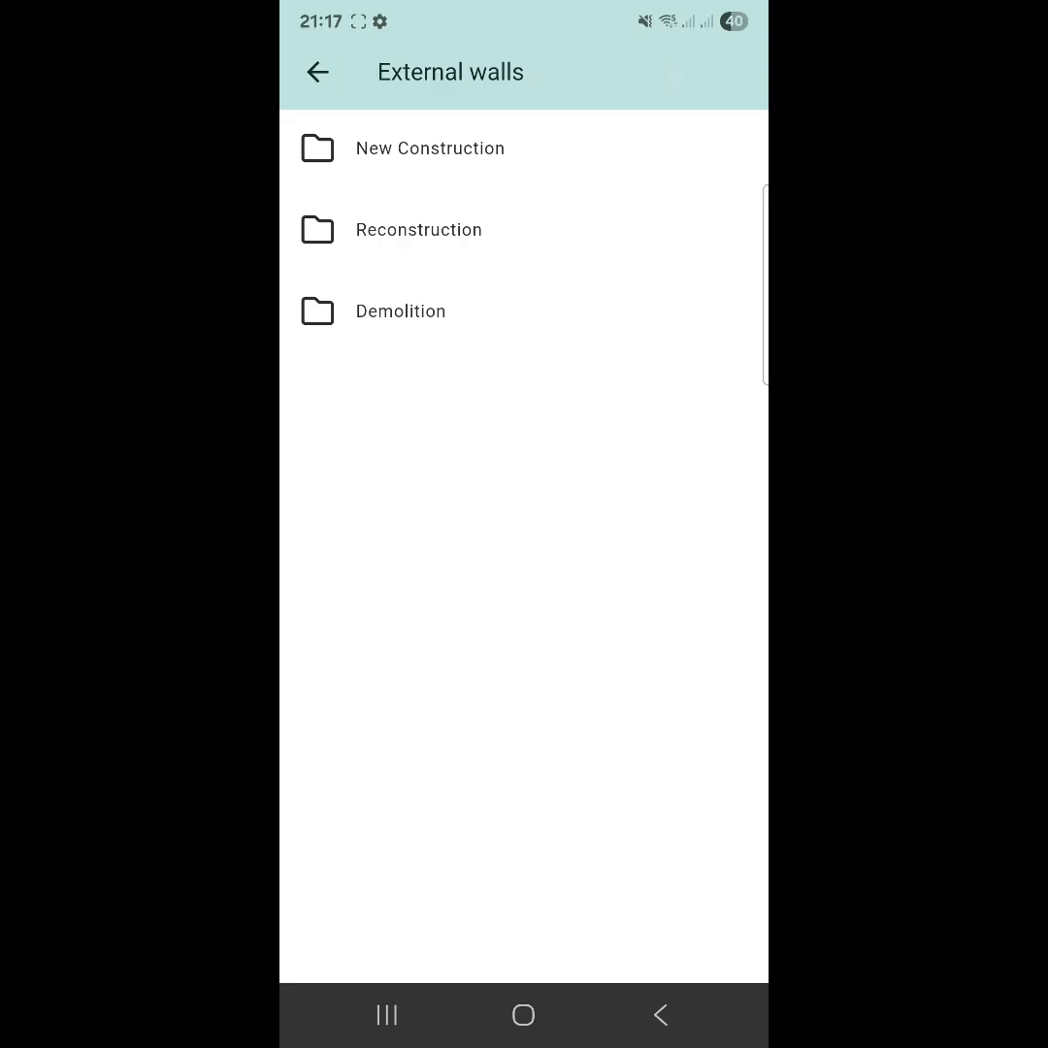
{"action": "left_click", "coordinate": [431, 147]}
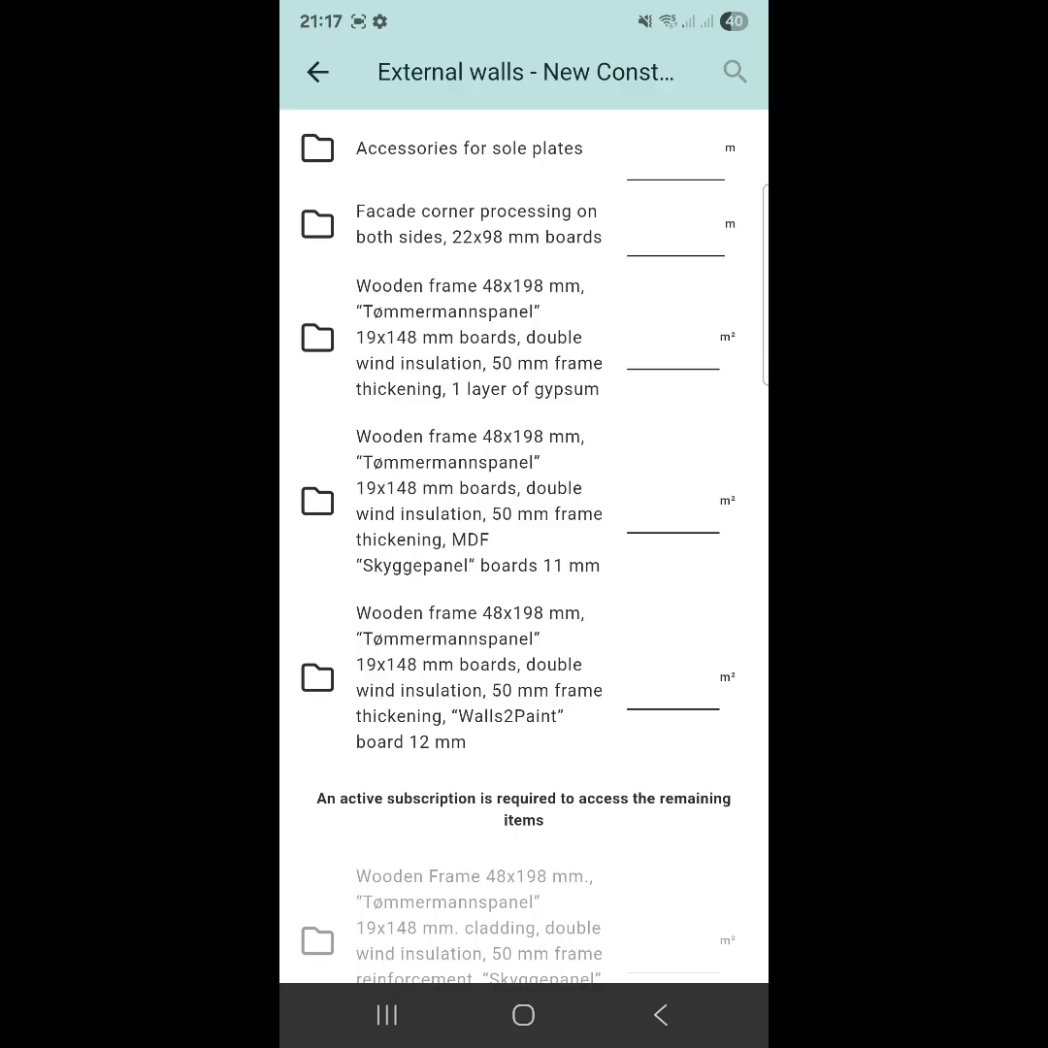
{"action": "left_click", "coordinate": [316, 72]}
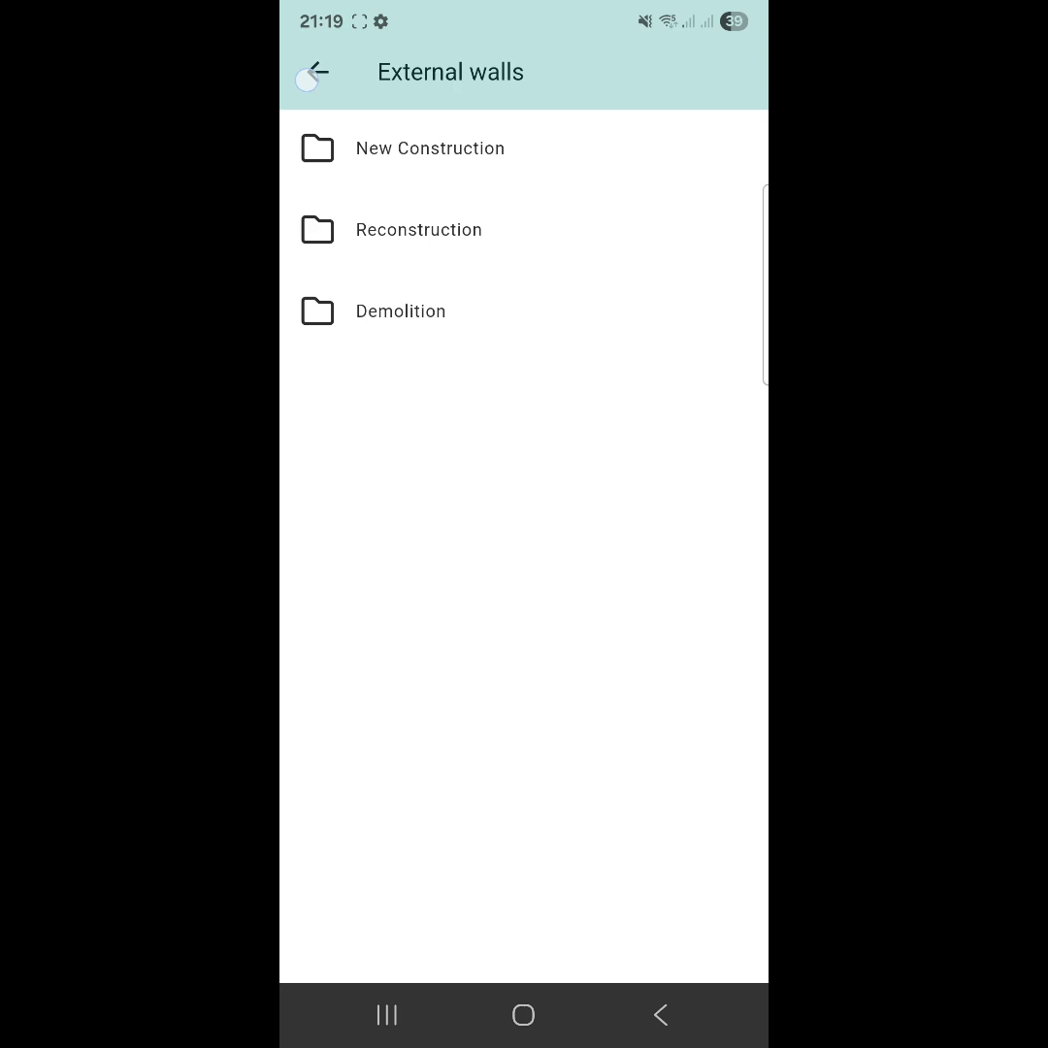
- Reopen External walls > New Construction and view the 48x198 mm wooden frame wall with one gypsum layer
{"action": "left_click", "coordinate": [316, 72]}
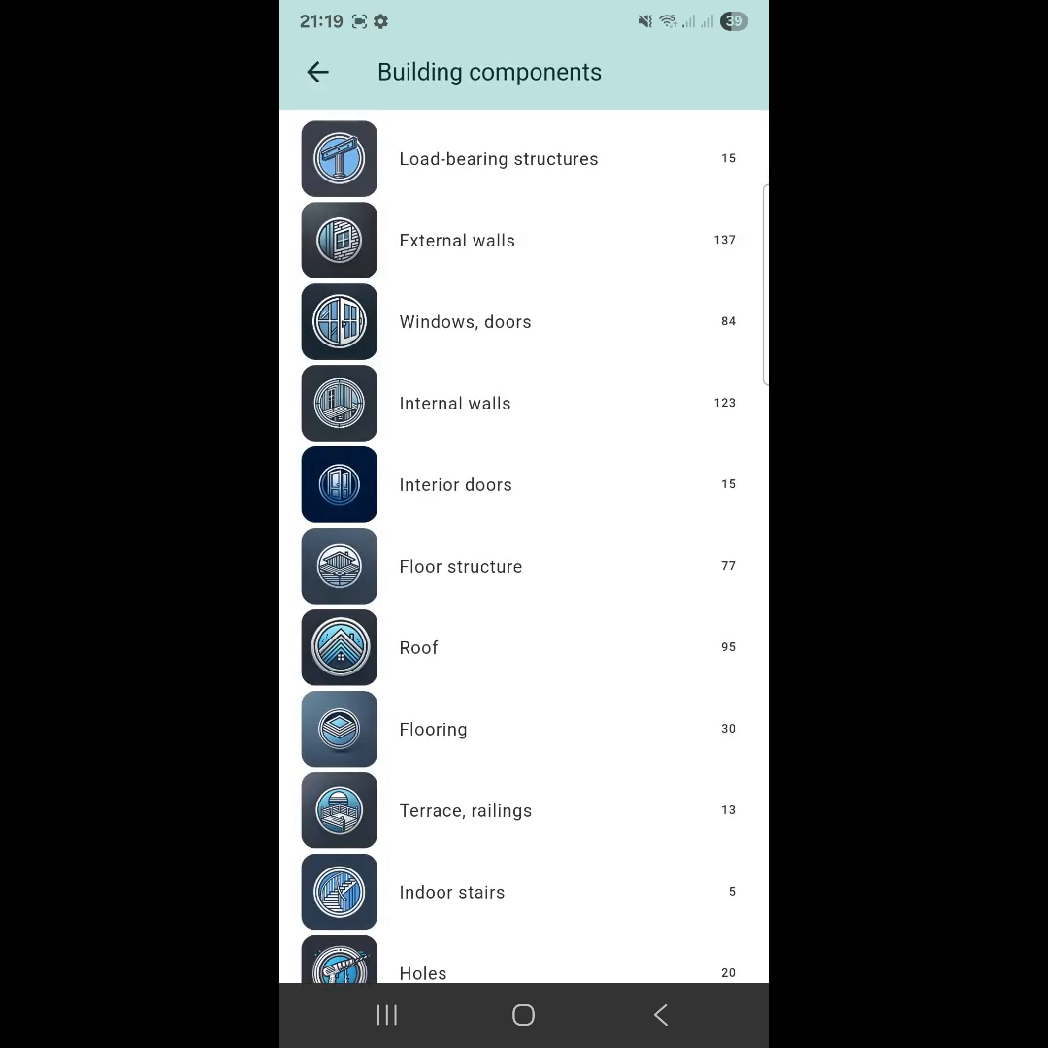
{"action": "left_click", "coordinate": [458, 241]}
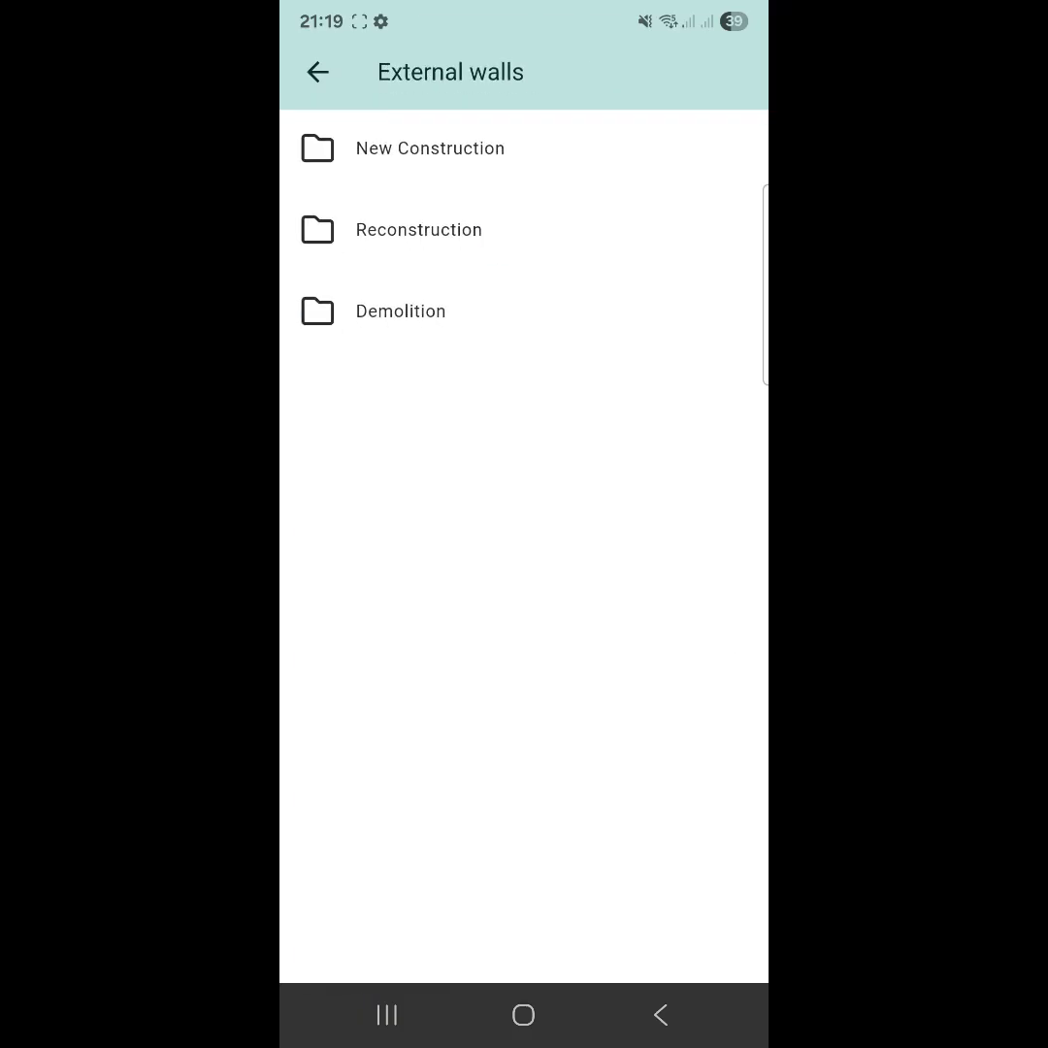
{"action": "left_click", "coordinate": [431, 147]}
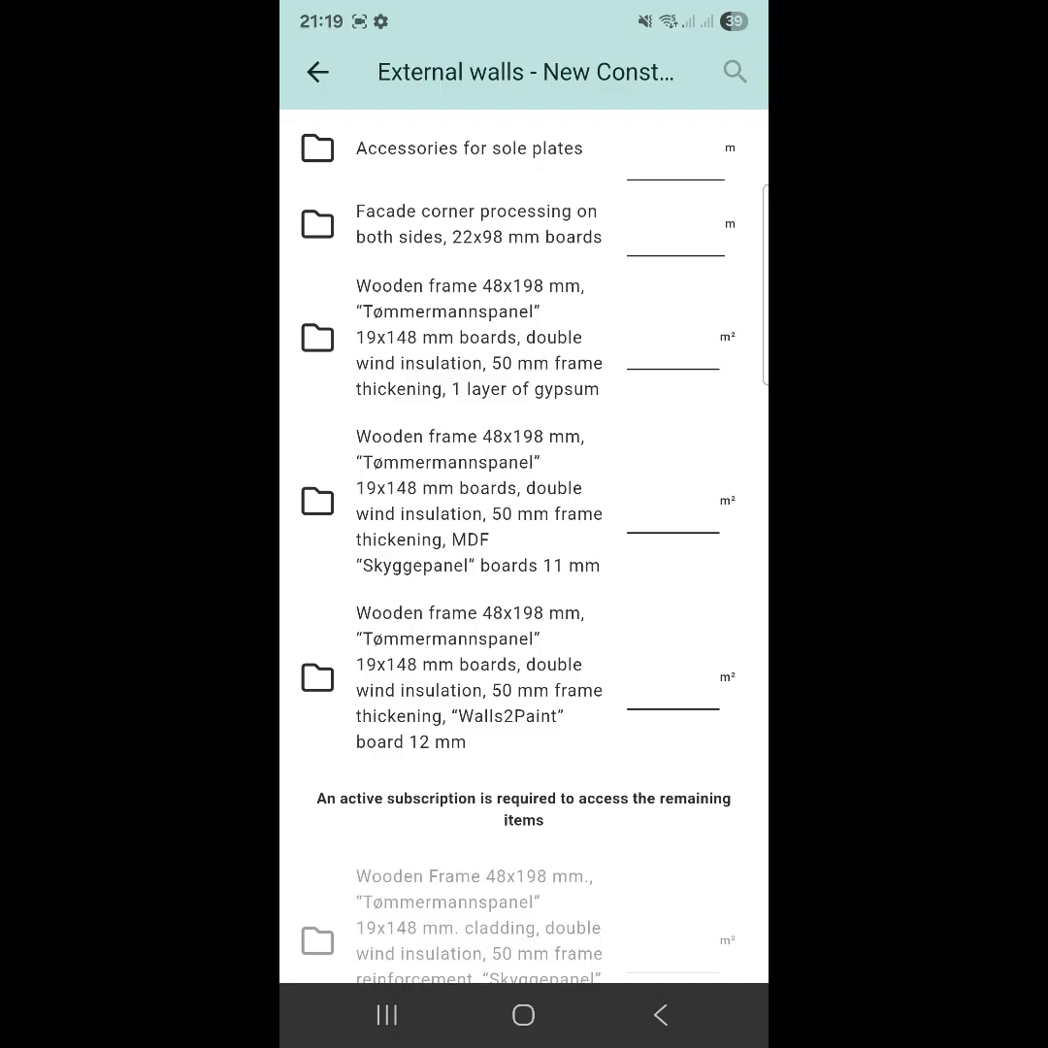
{"action": "left_click", "coordinate": [478, 338]}
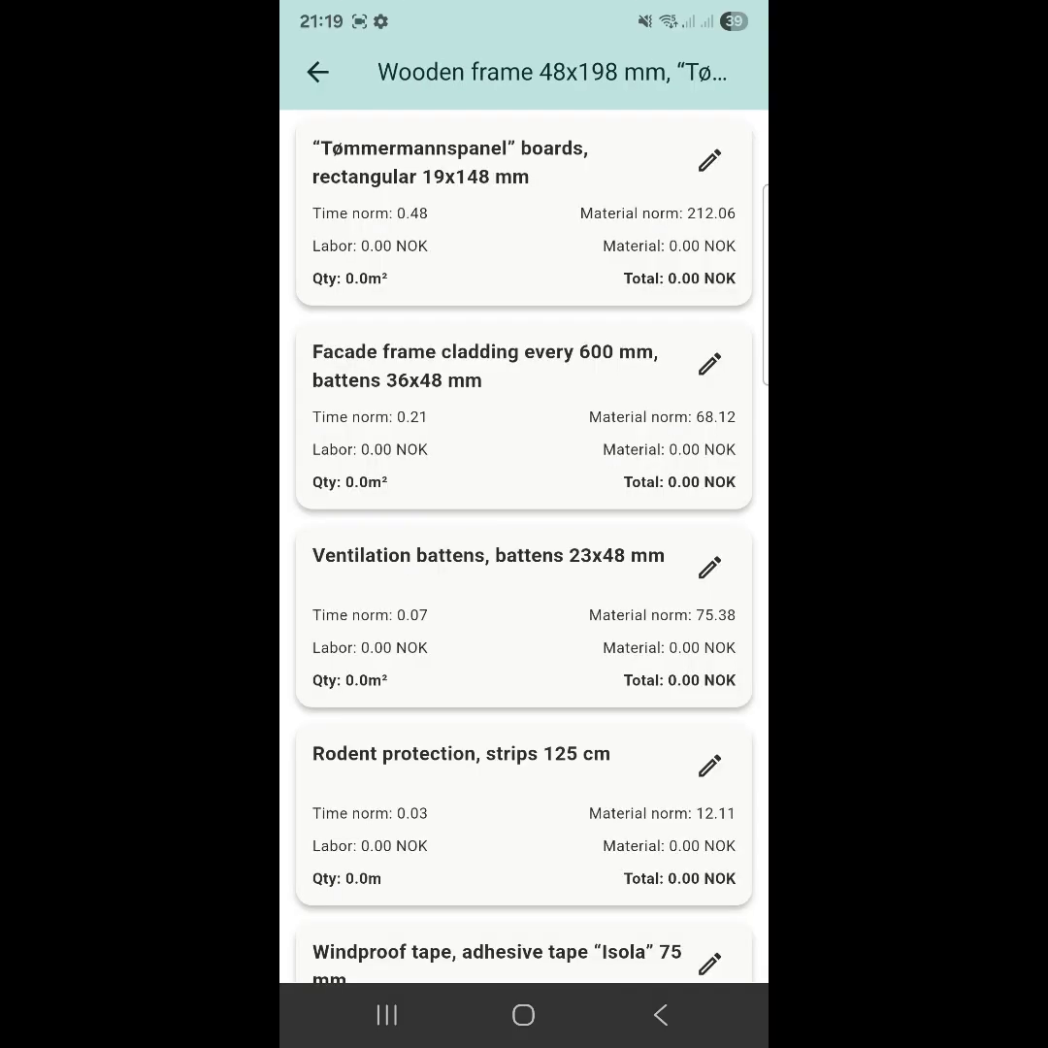
- Scroll through the frame wall's material cards, then return to the New Construction list
{"action": "scroll", "scroll_direction": "down", "scroll_amount": 3}
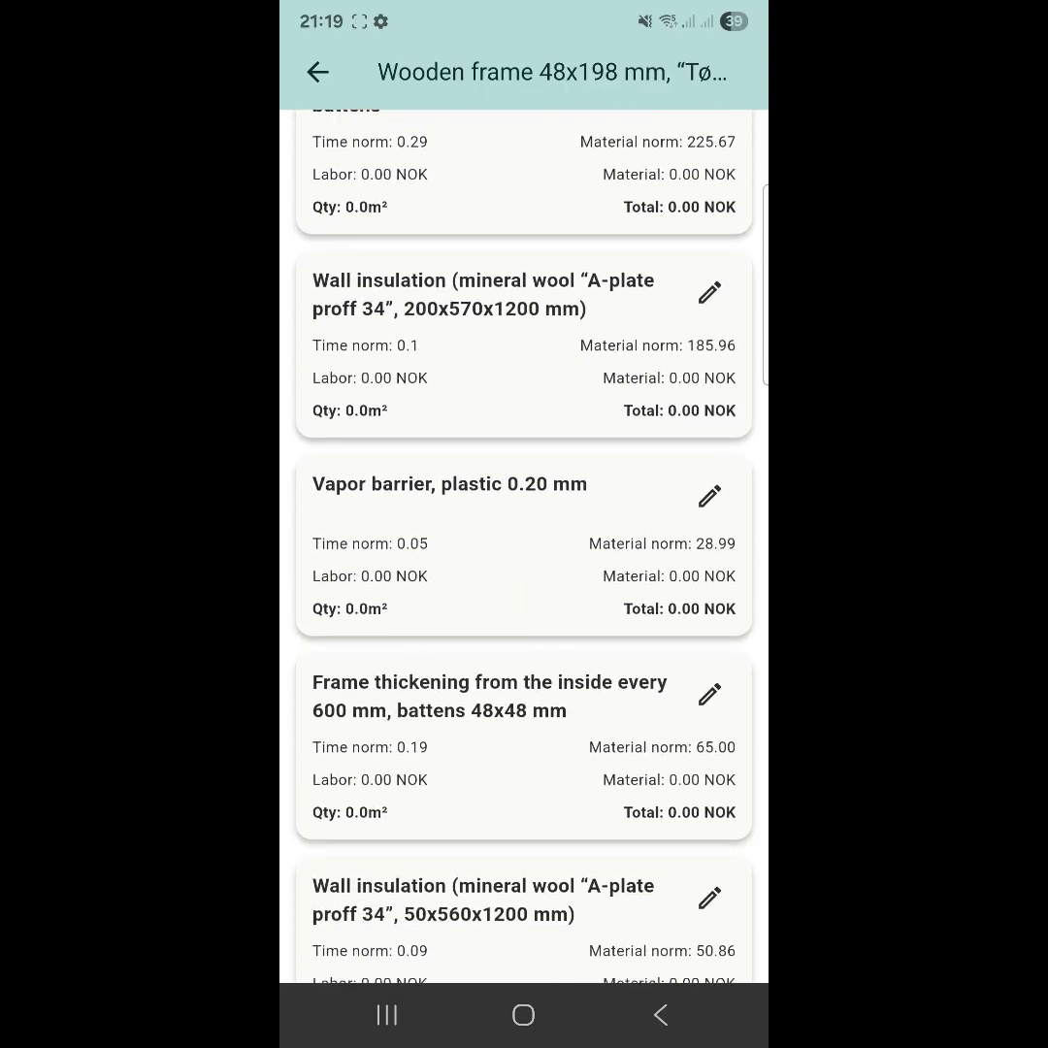
{"action": "scroll", "scroll_direction": "down", "scroll_amount": 3}
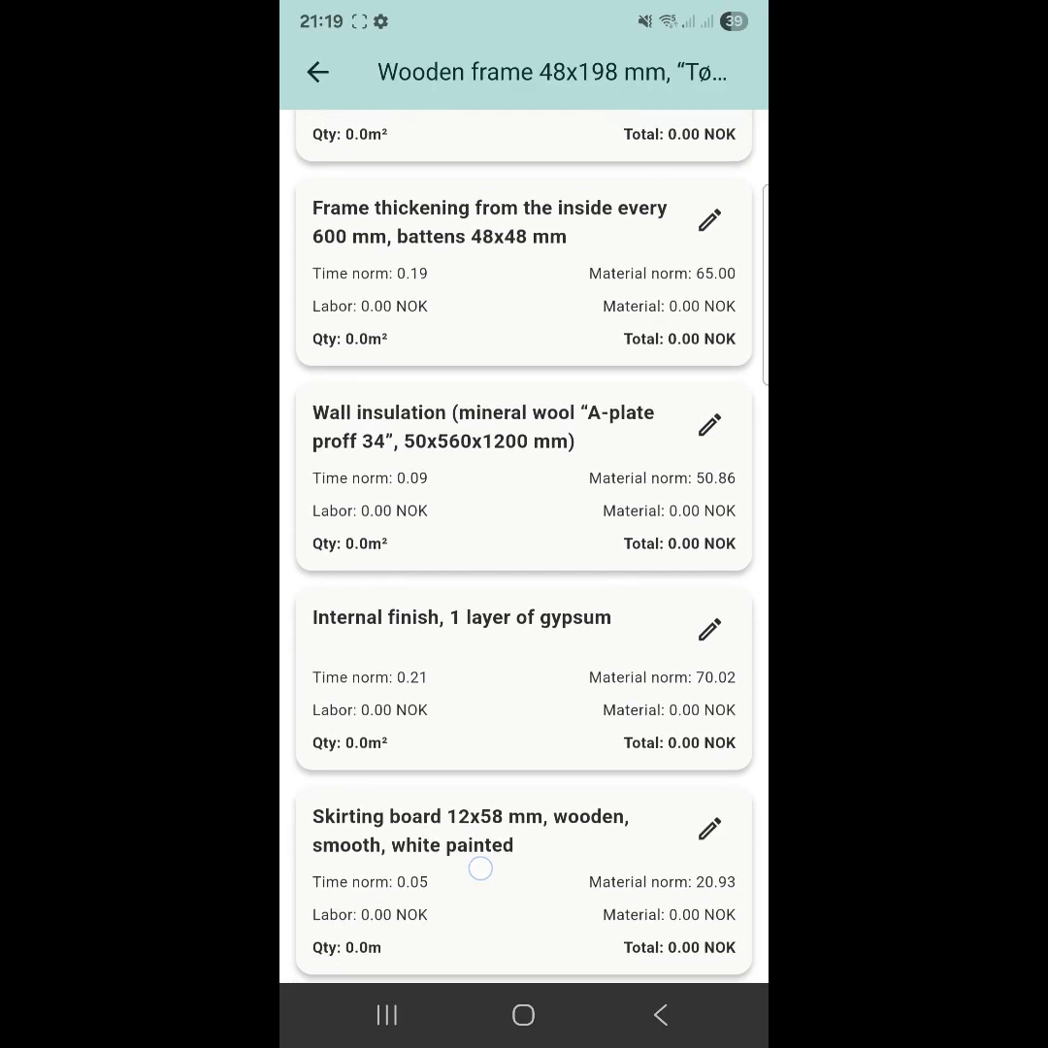
{"action": "scroll", "scroll_direction": "up", "scroll_amount": 3}
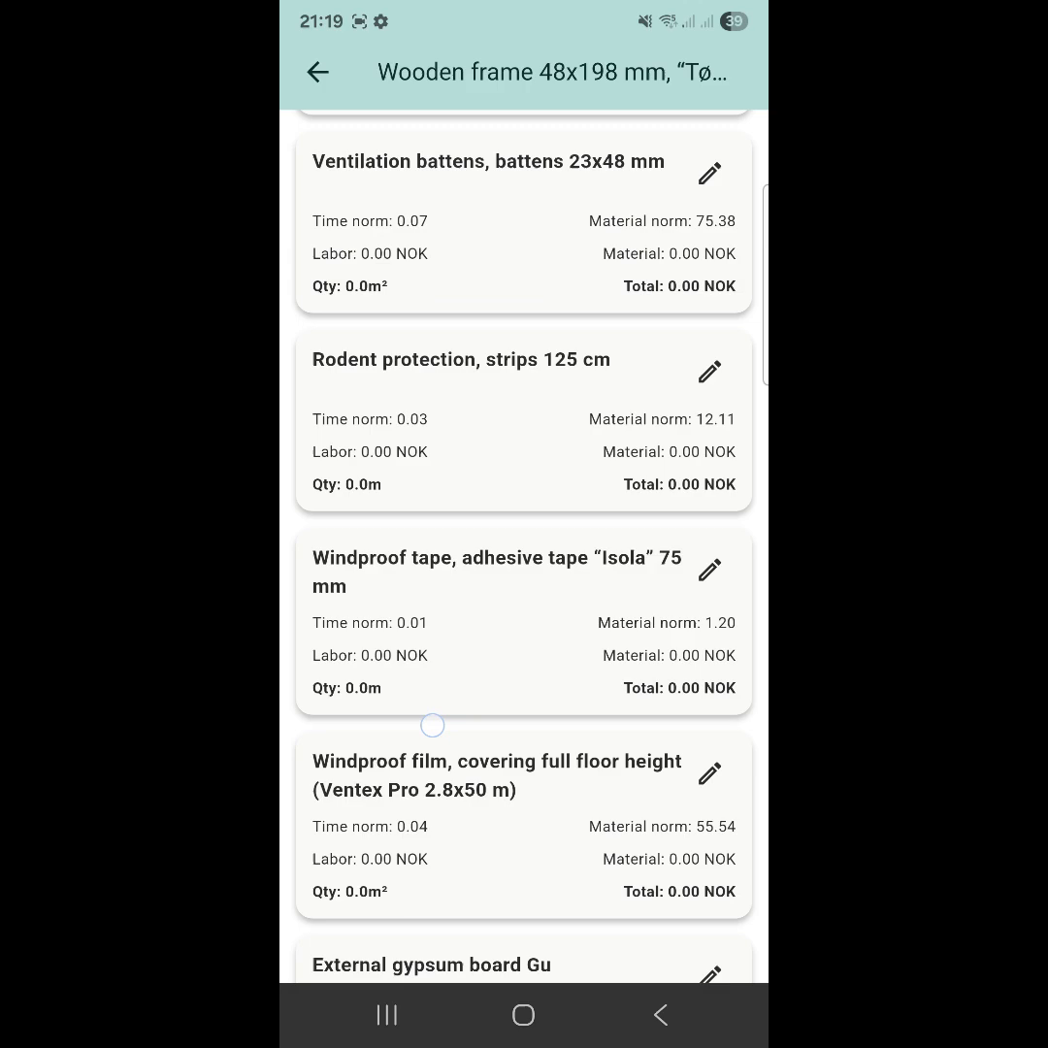
{"action": "scroll", "scroll_direction": "up", "scroll_amount": 3}
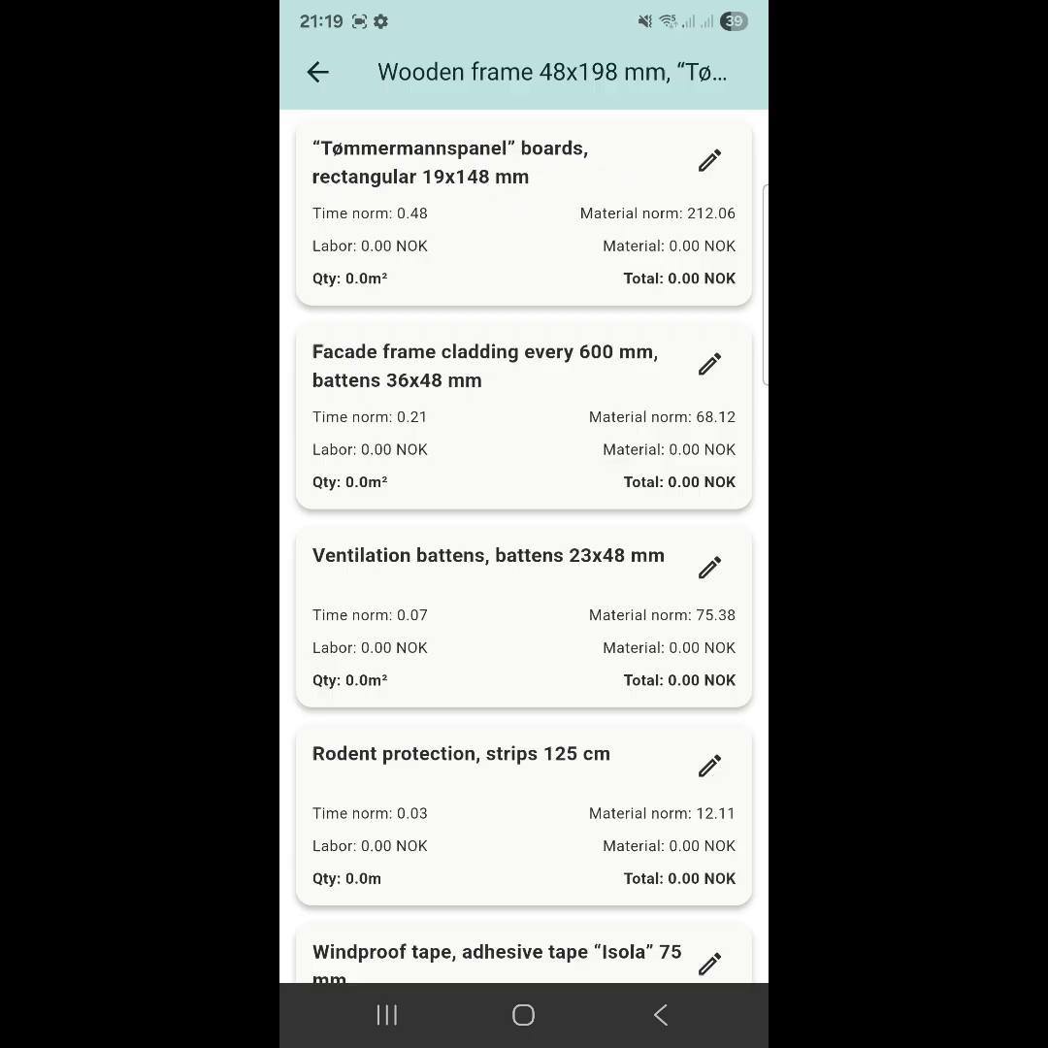
{"action": "left_click", "coordinate": [710, 161]}
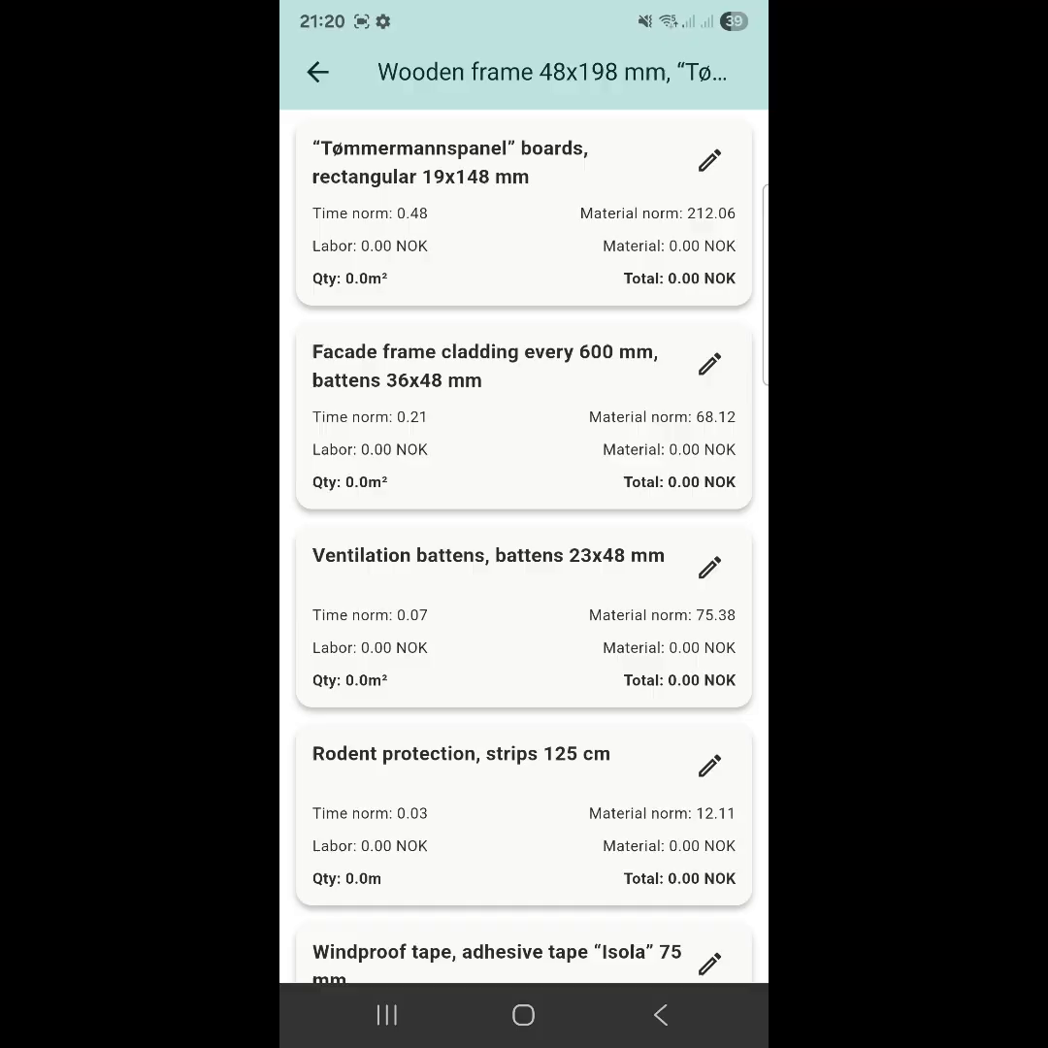
{"action": "left_click", "coordinate": [316, 72]}
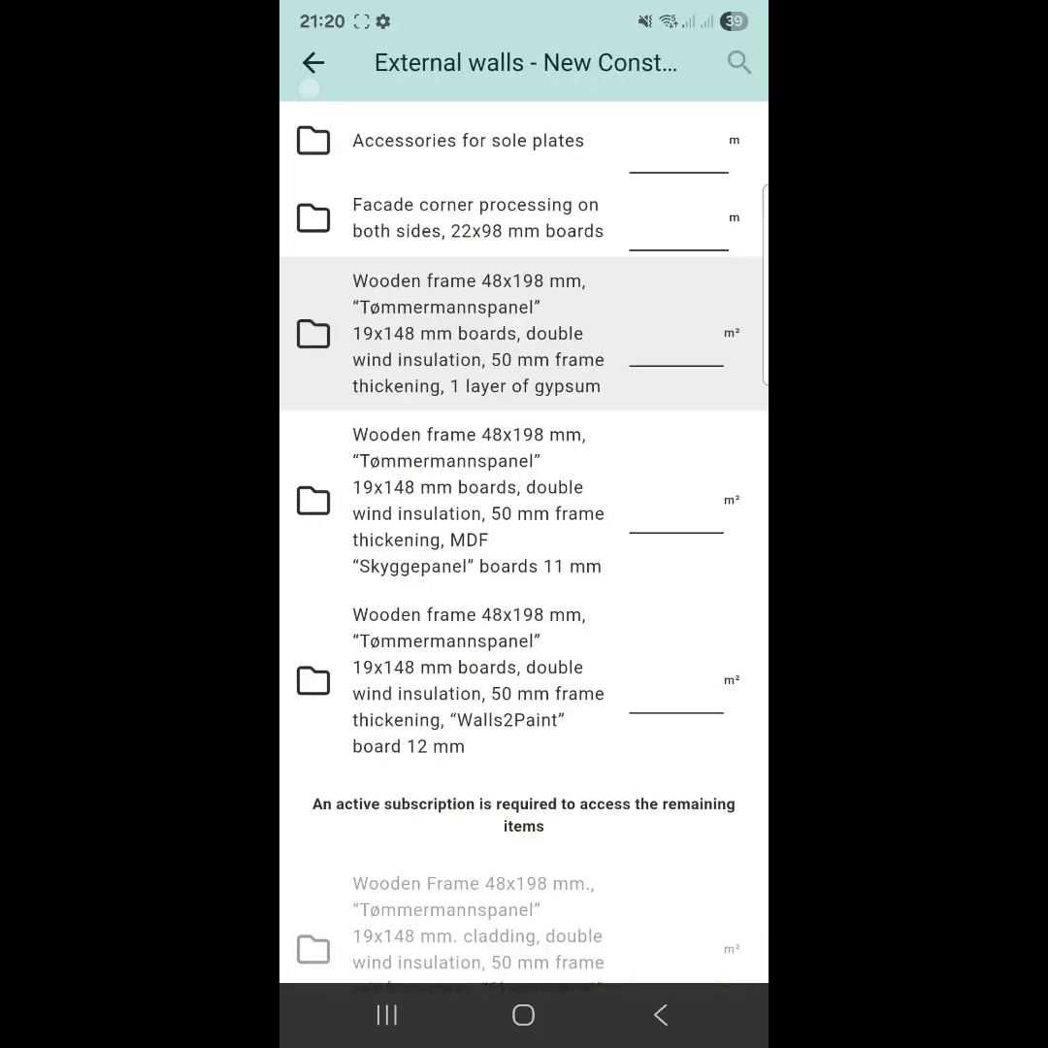
- Return to Building components and reopen the New Construction external wall items
{"action": "left_click", "coordinate": [315, 64]}
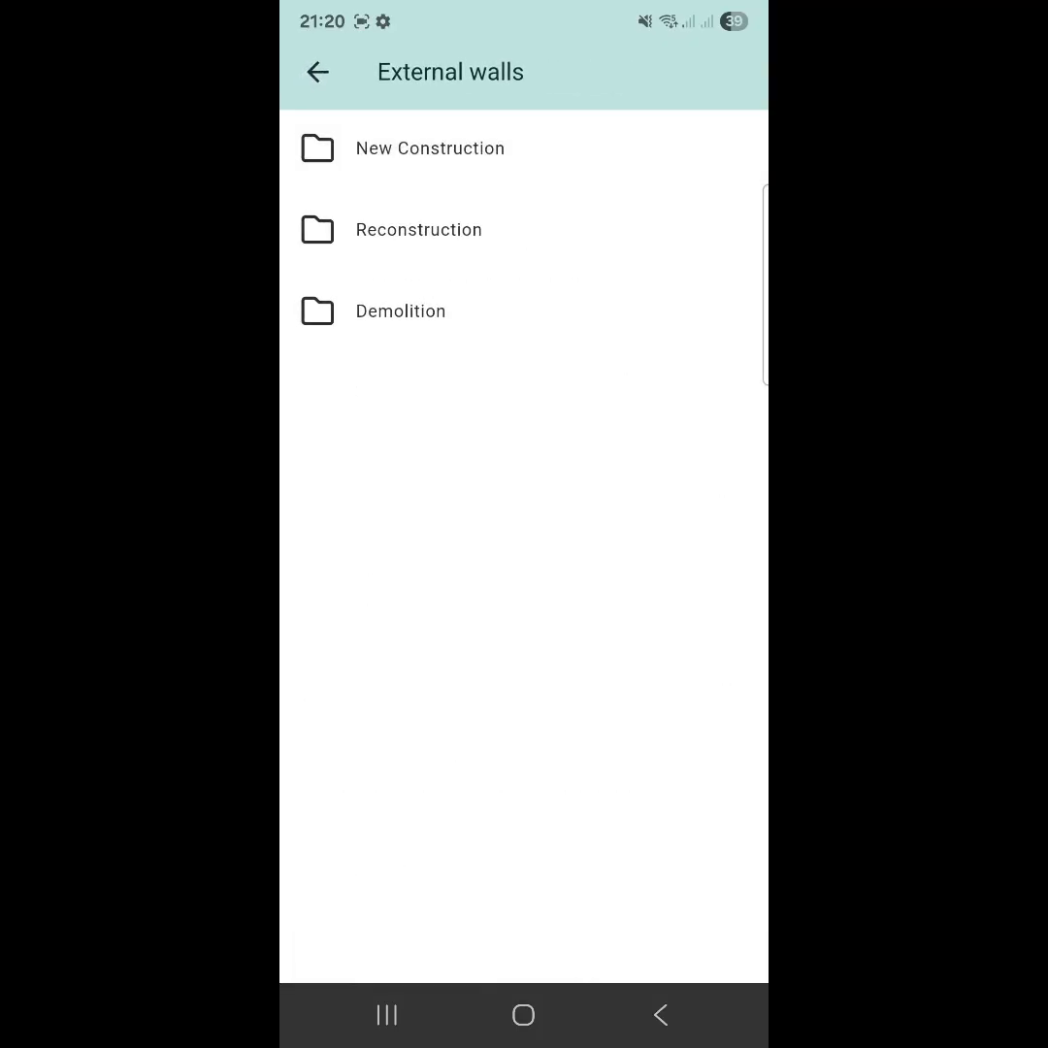
{"action": "left_click", "coordinate": [318, 71]}
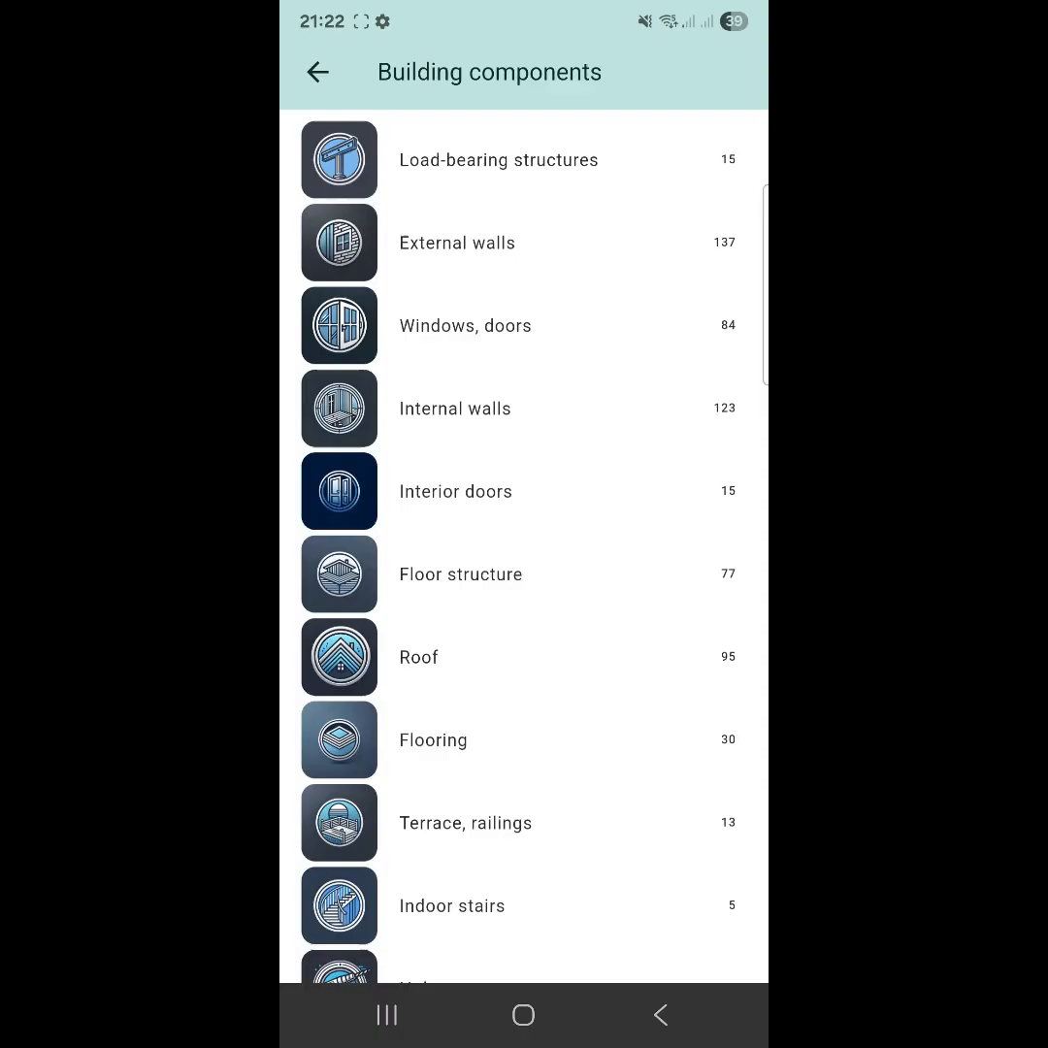
{"action": "scroll", "scroll_direction": "up", "scroll_amount": 3}
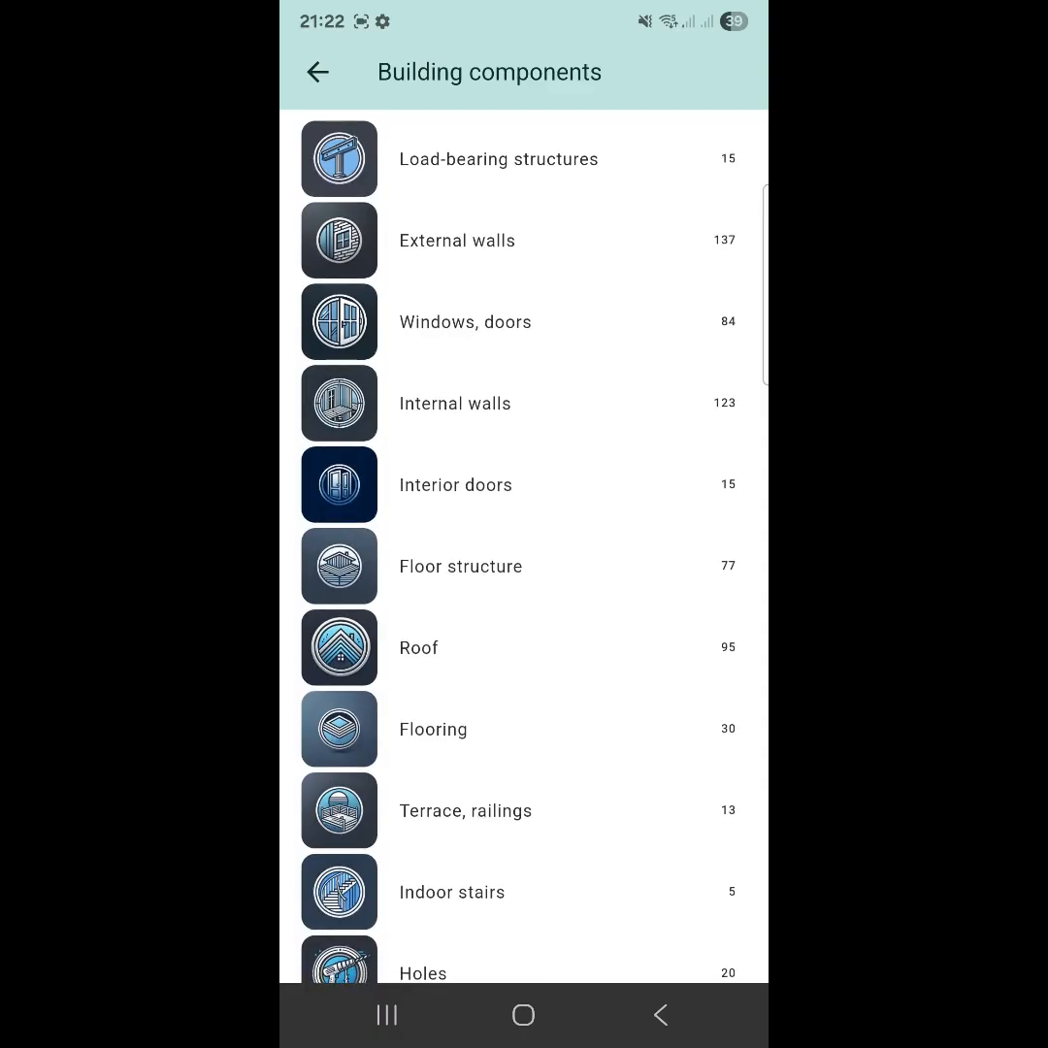
{"action": "scroll", "scroll_direction": "up", "scroll_amount": 3}
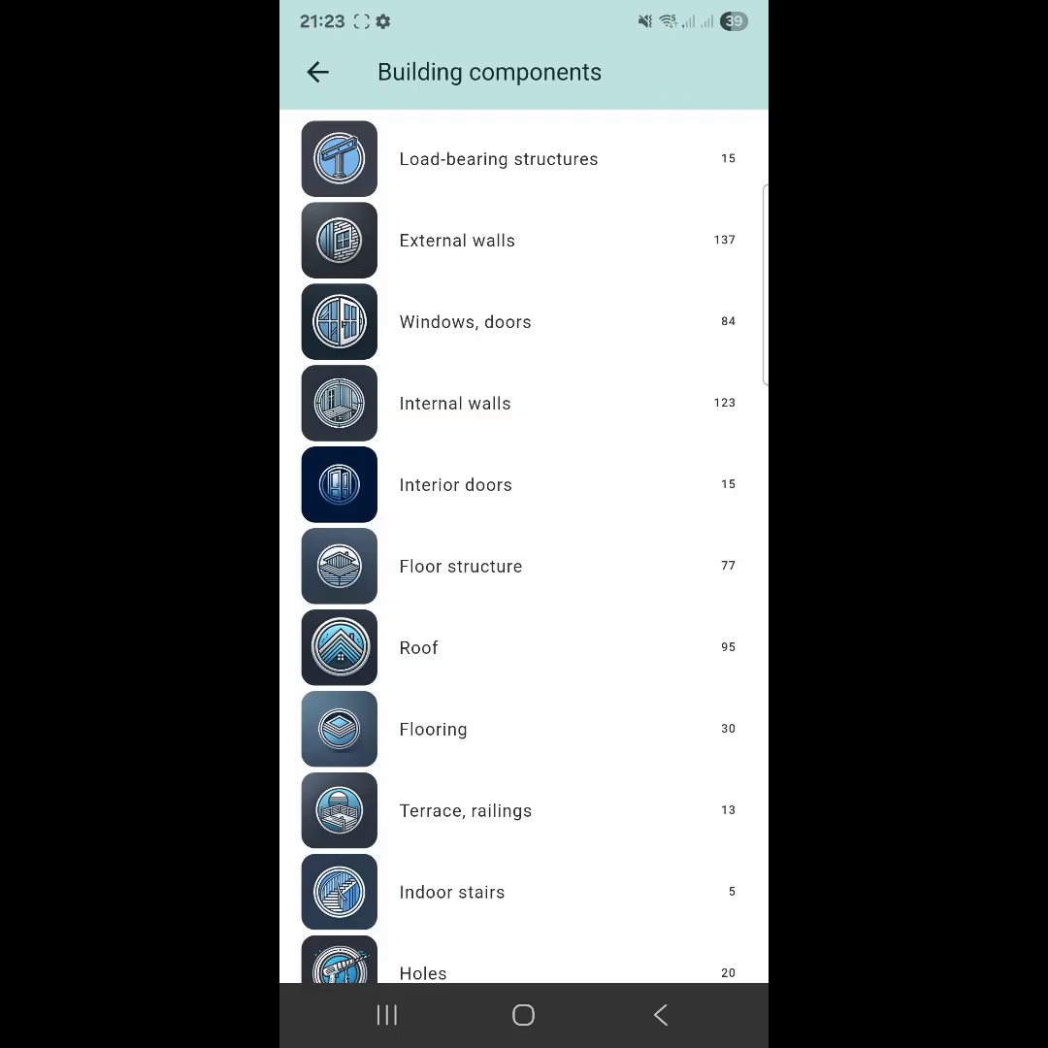
{"action": "left_click", "coordinate": [458, 241]}
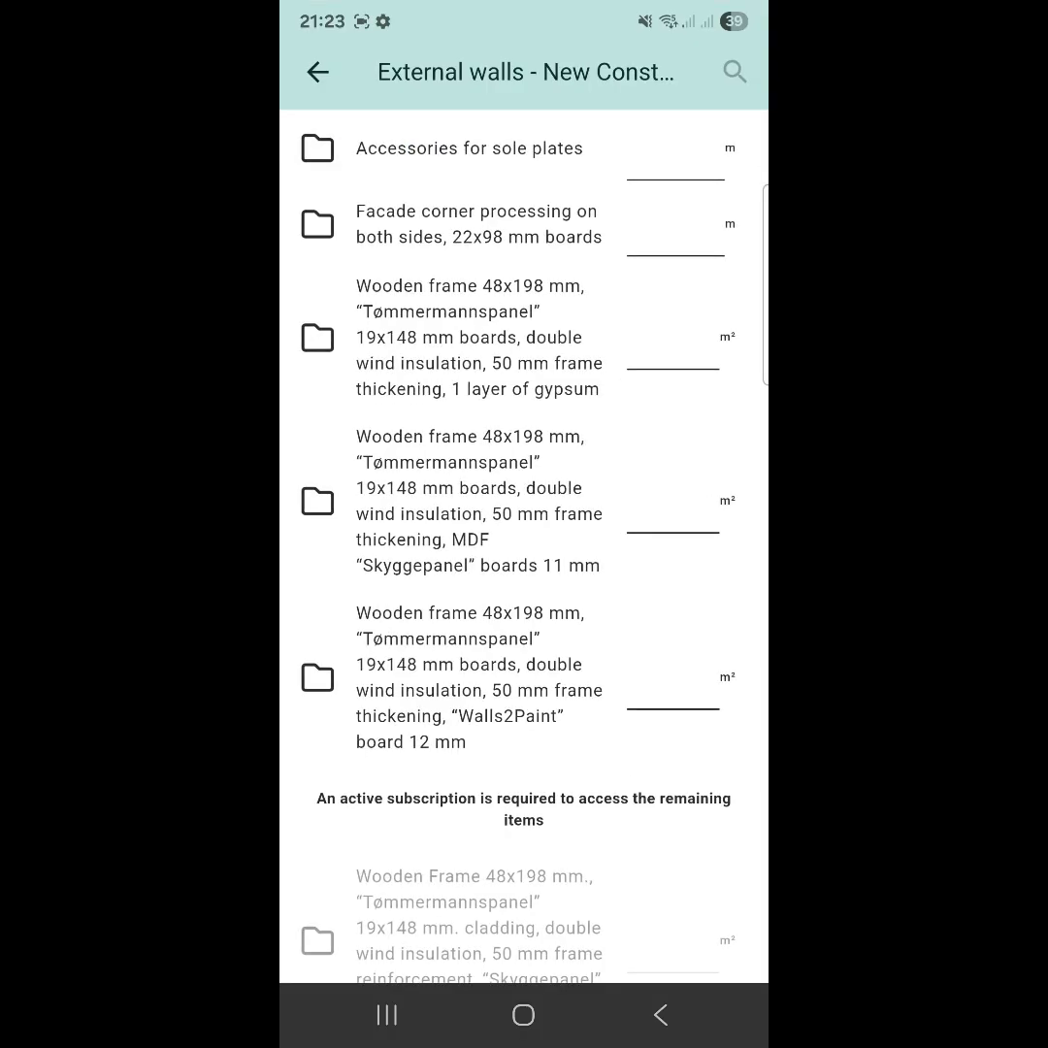
- Enter 100 m² for the one-gypsum-layer wooden frame wall and return to Building components
{"action": "left_click", "coordinate": [478, 342]}
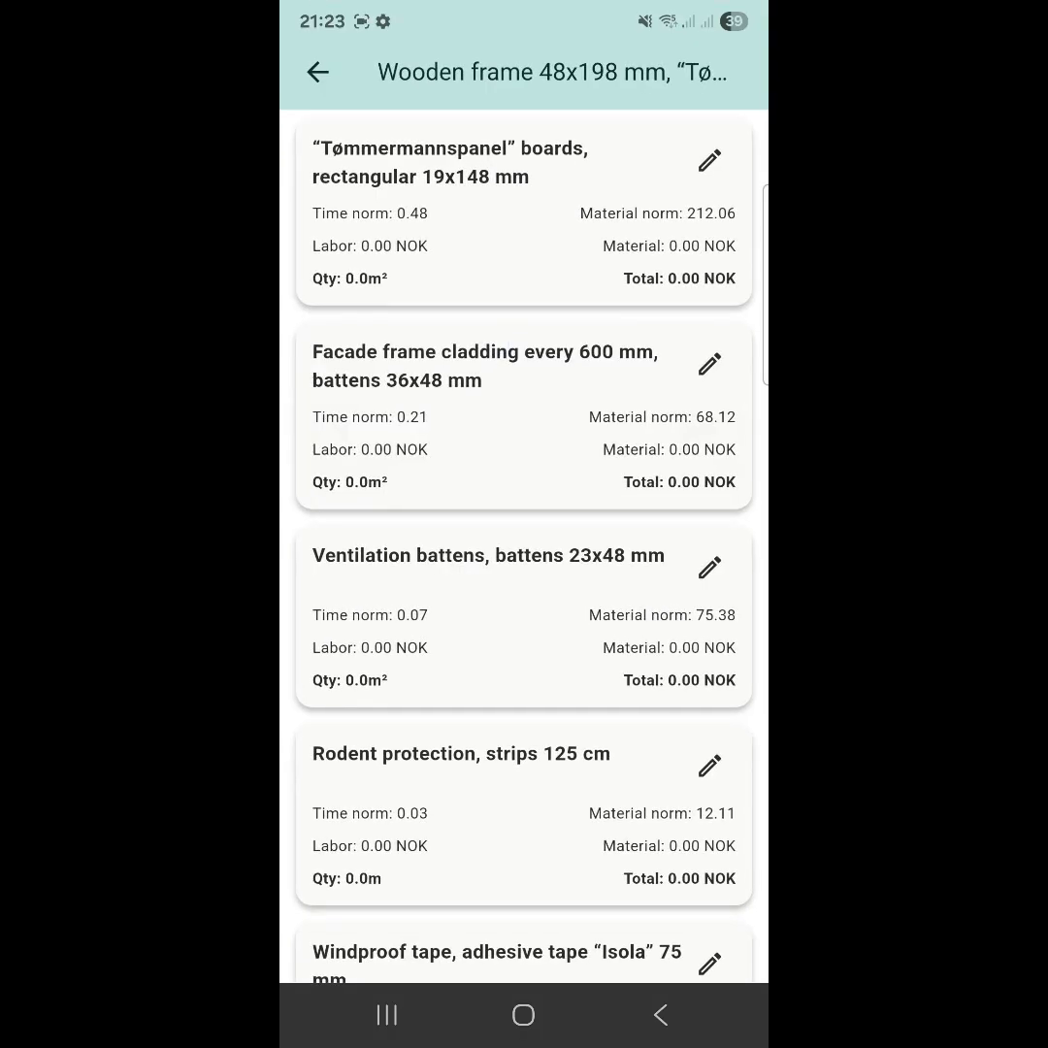
{"action": "left_click", "coordinate": [316, 72]}
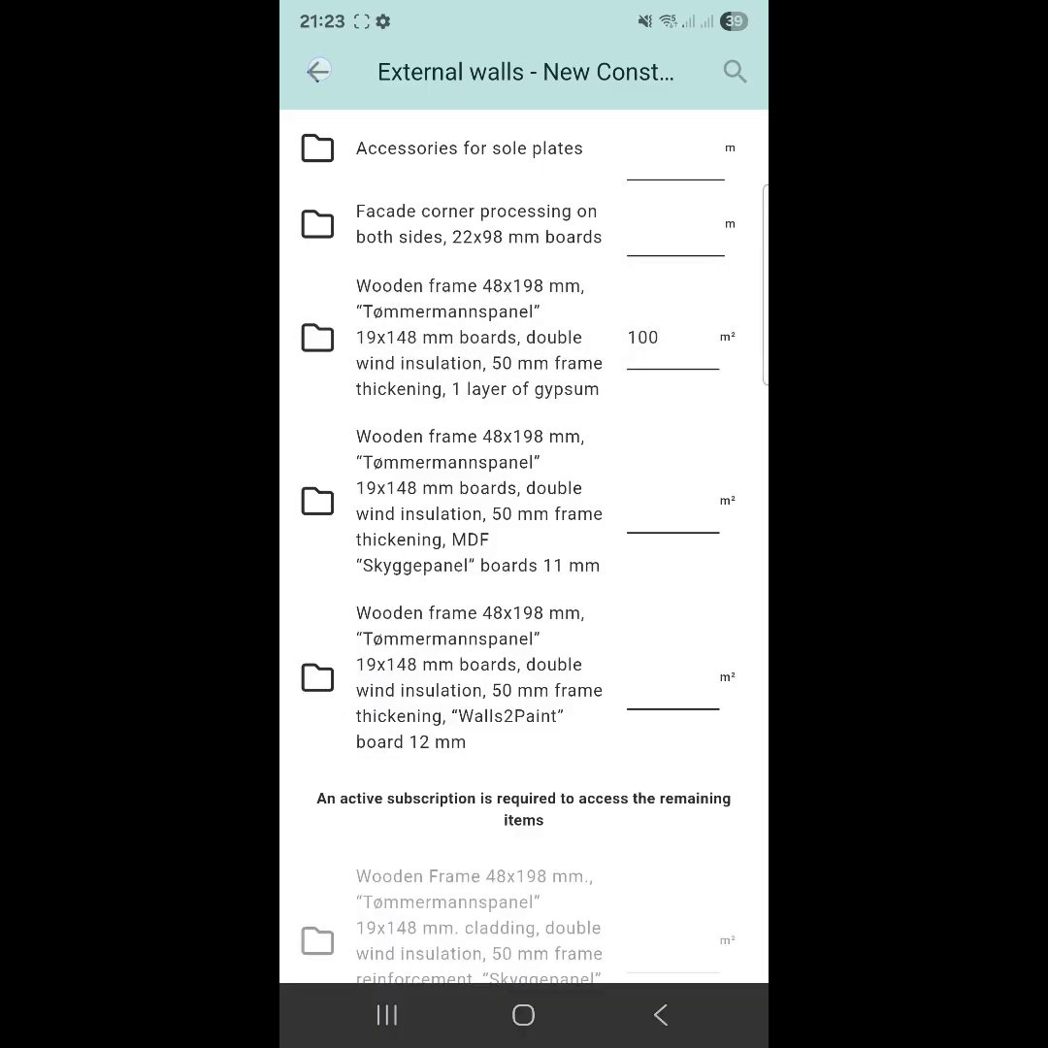
{"action": "left_click", "coordinate": [319, 71]}
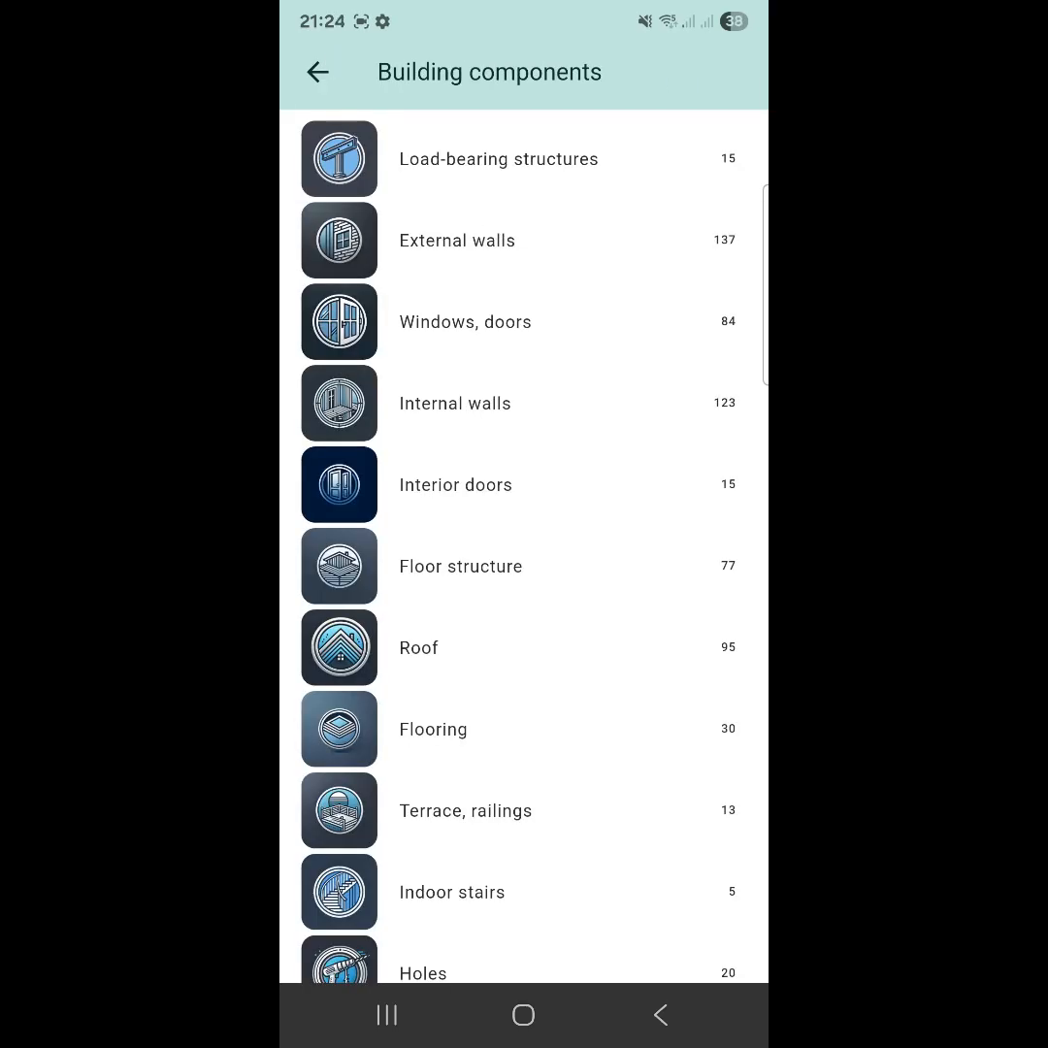
- Show the materials for mounting a 6x18 window in a wooden wall under Windows, doors > New Construction
{"action": "left_click", "coordinate": [466, 322]}
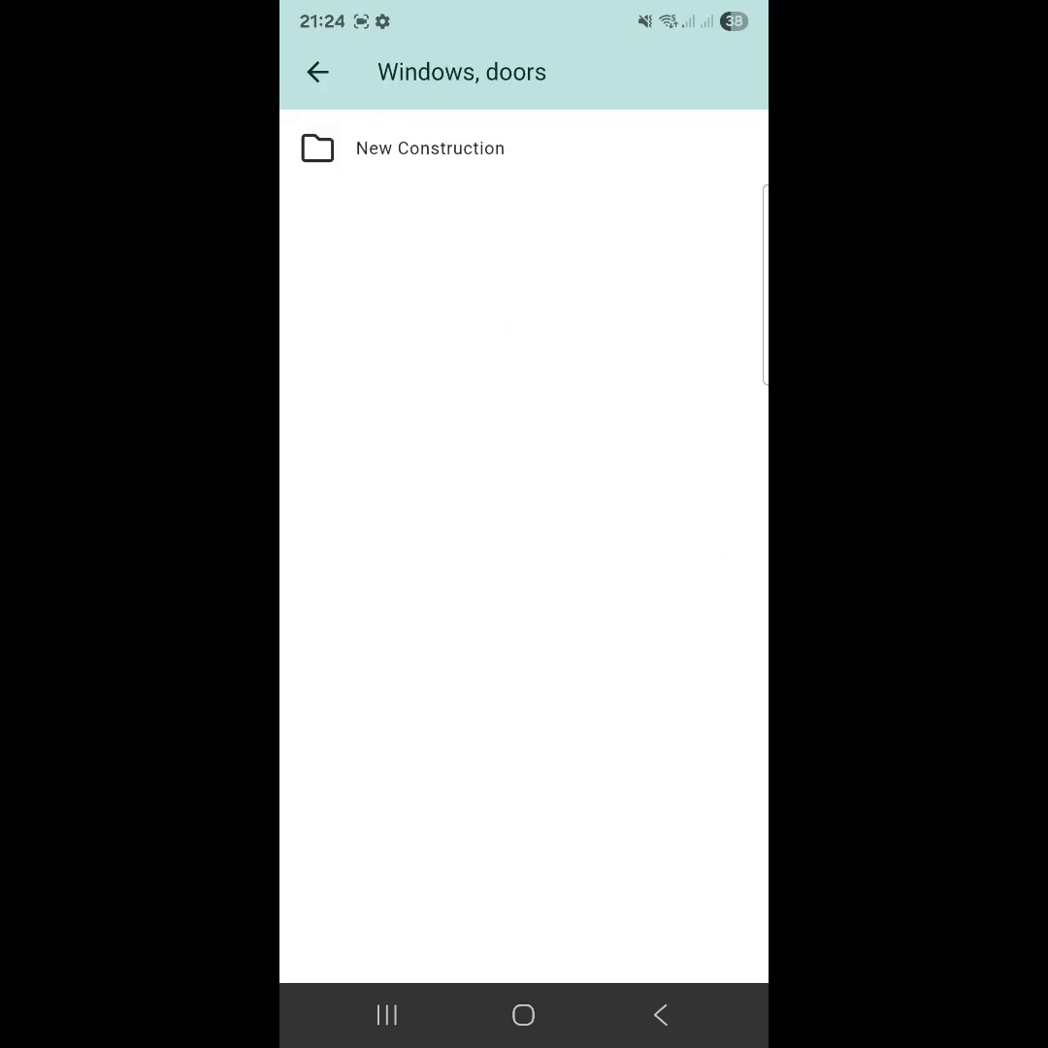
{"action": "left_click", "coordinate": [431, 148]}
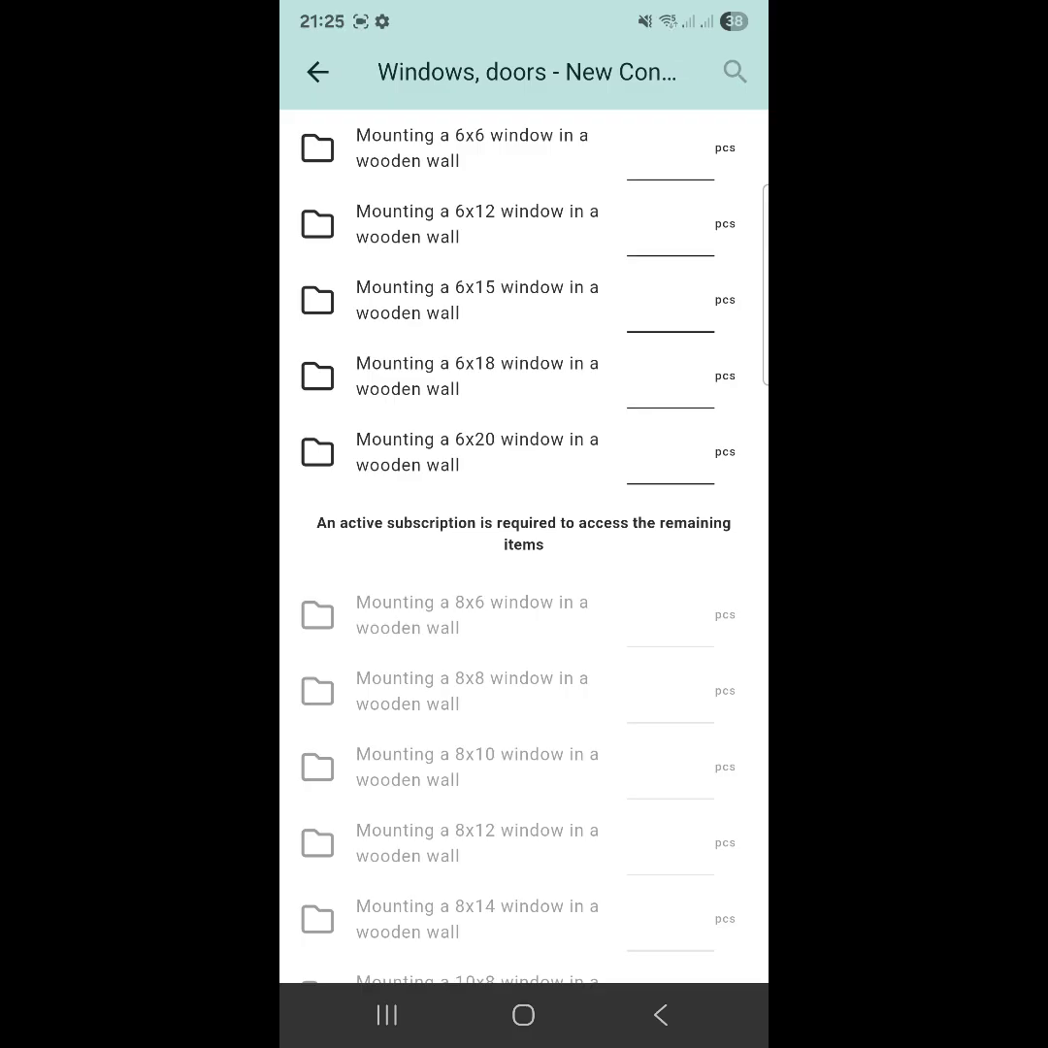
{"action": "left_click", "coordinate": [477, 376]}
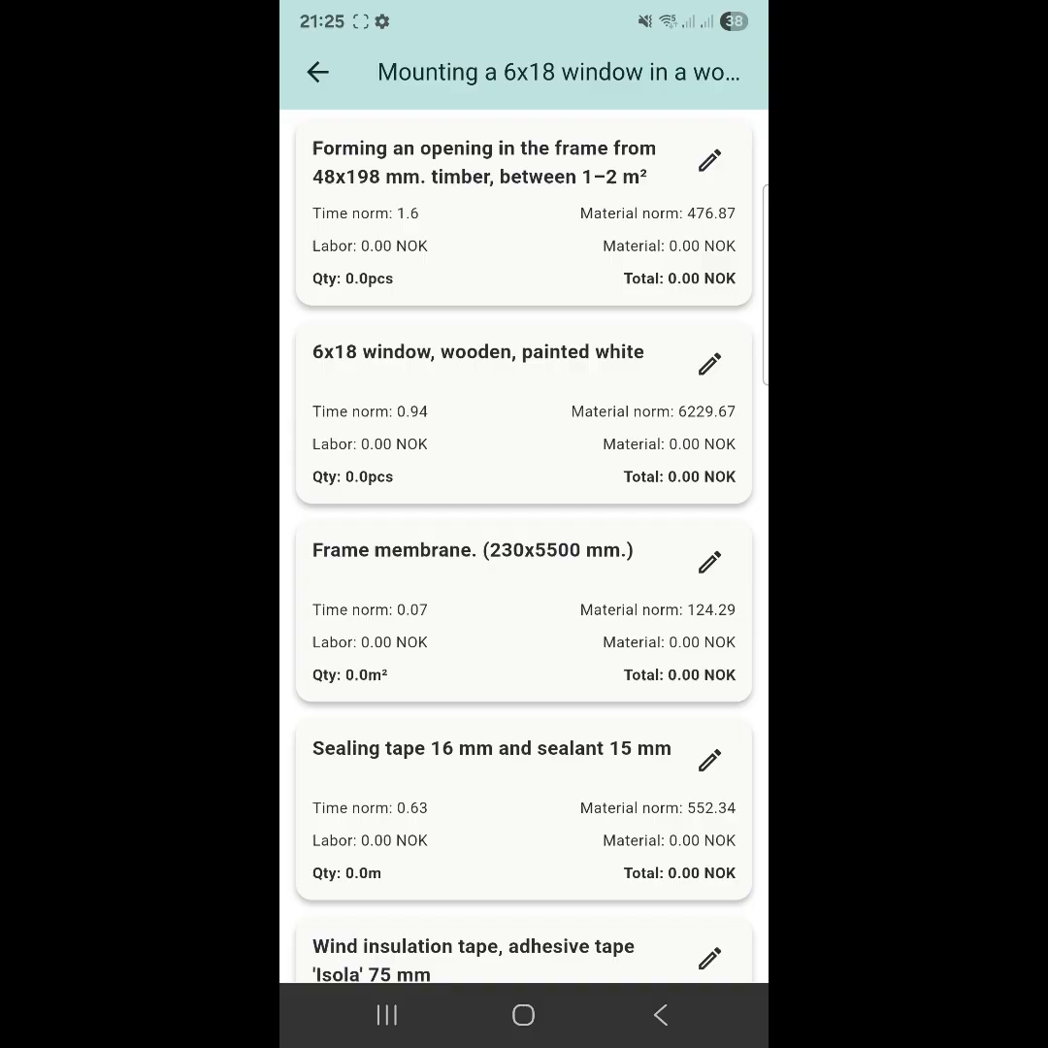
- Set the wind insulation tape's time norm and material norm to 0 and confirm
{"action": "scroll", "scroll_direction": "down", "scroll_amount": 3}
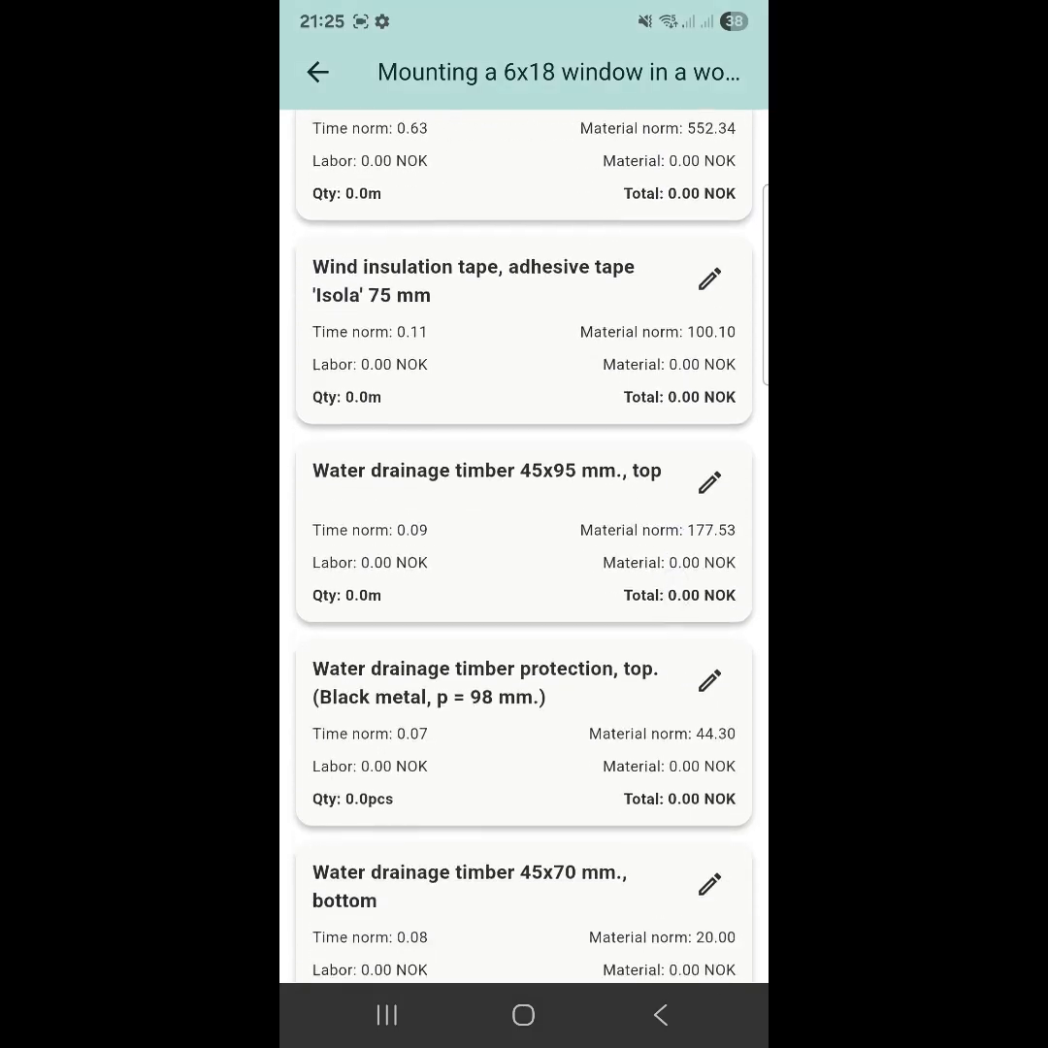
{"action": "scroll", "scroll_direction": "up", "scroll_amount": 3}
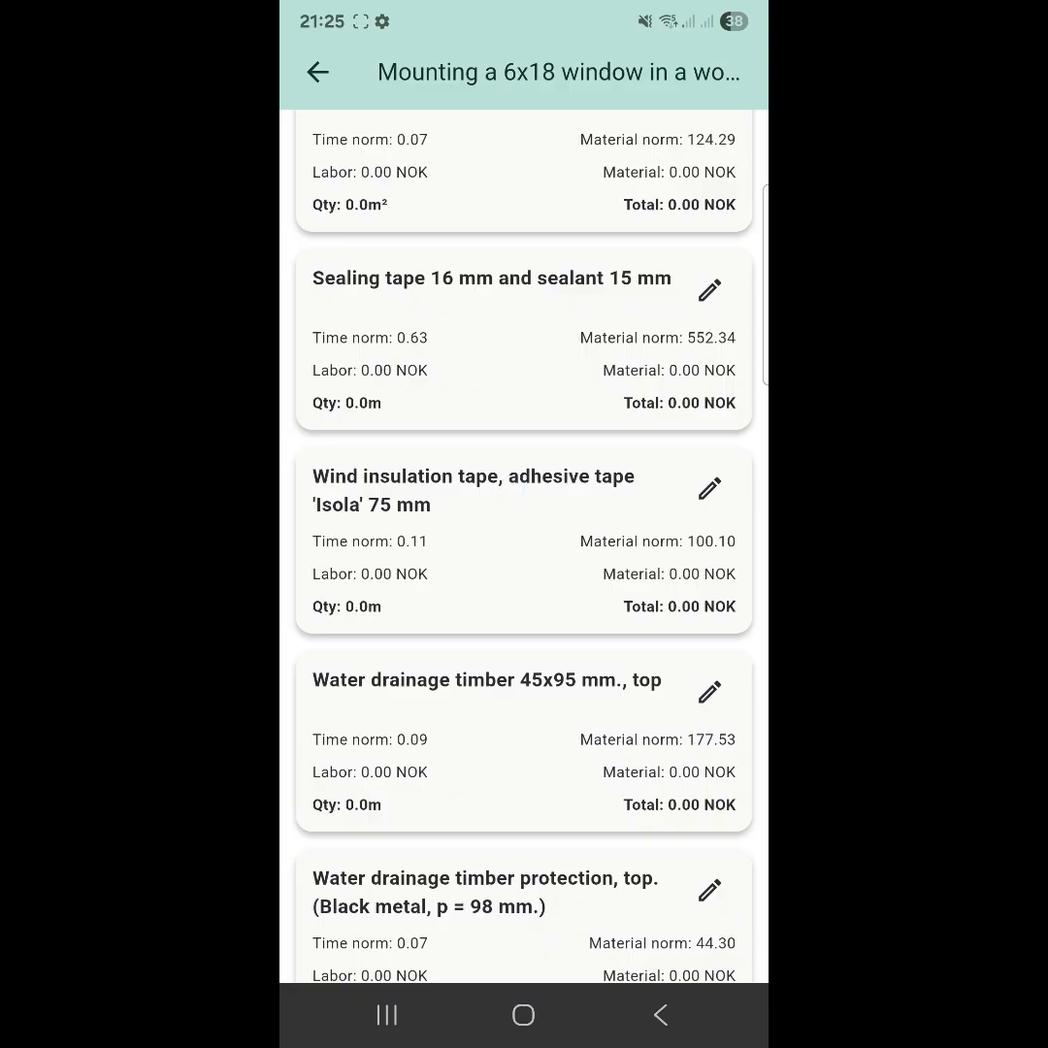
{"action": "left_click", "coordinate": [711, 487]}
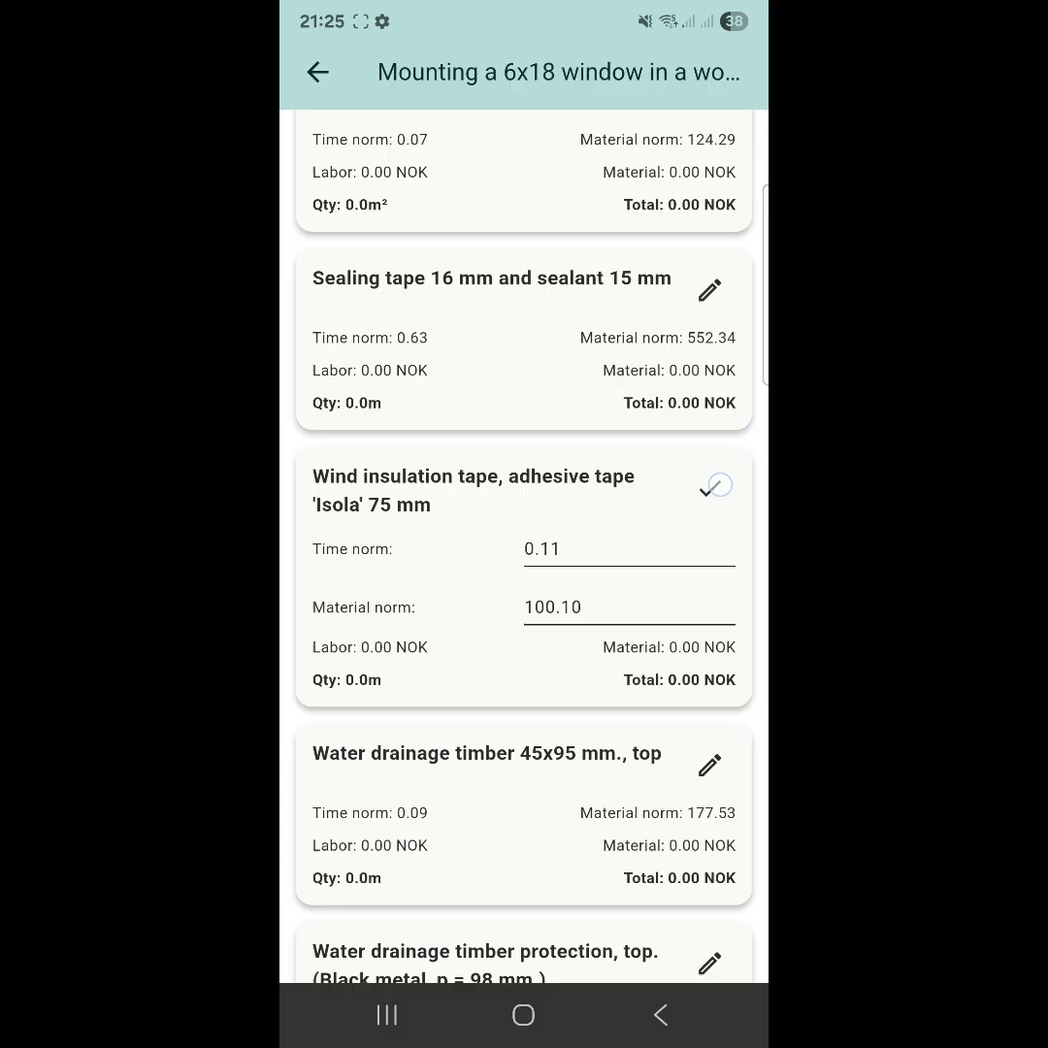
{"action": "left_click", "coordinate": [710, 487]}
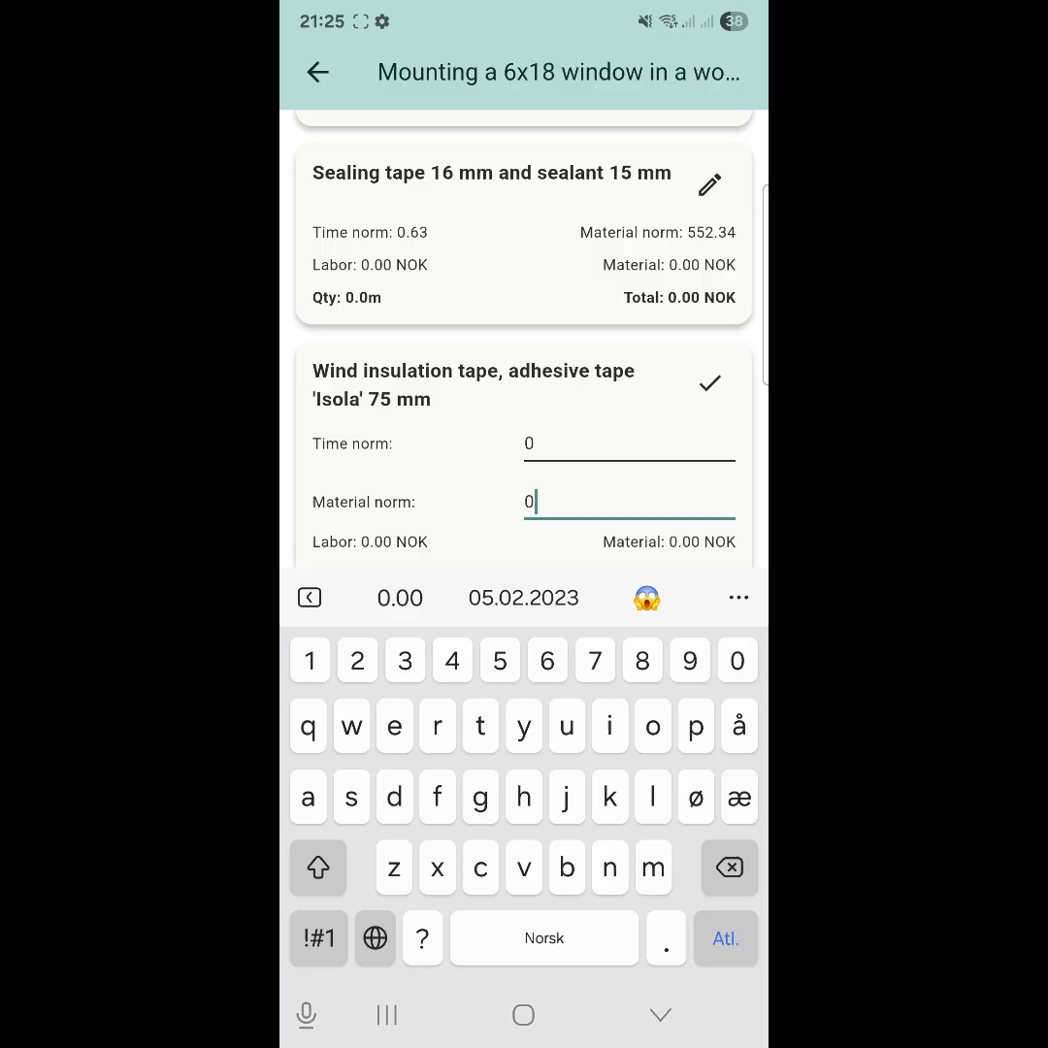
{"action": "left_click", "coordinate": [710, 384]}
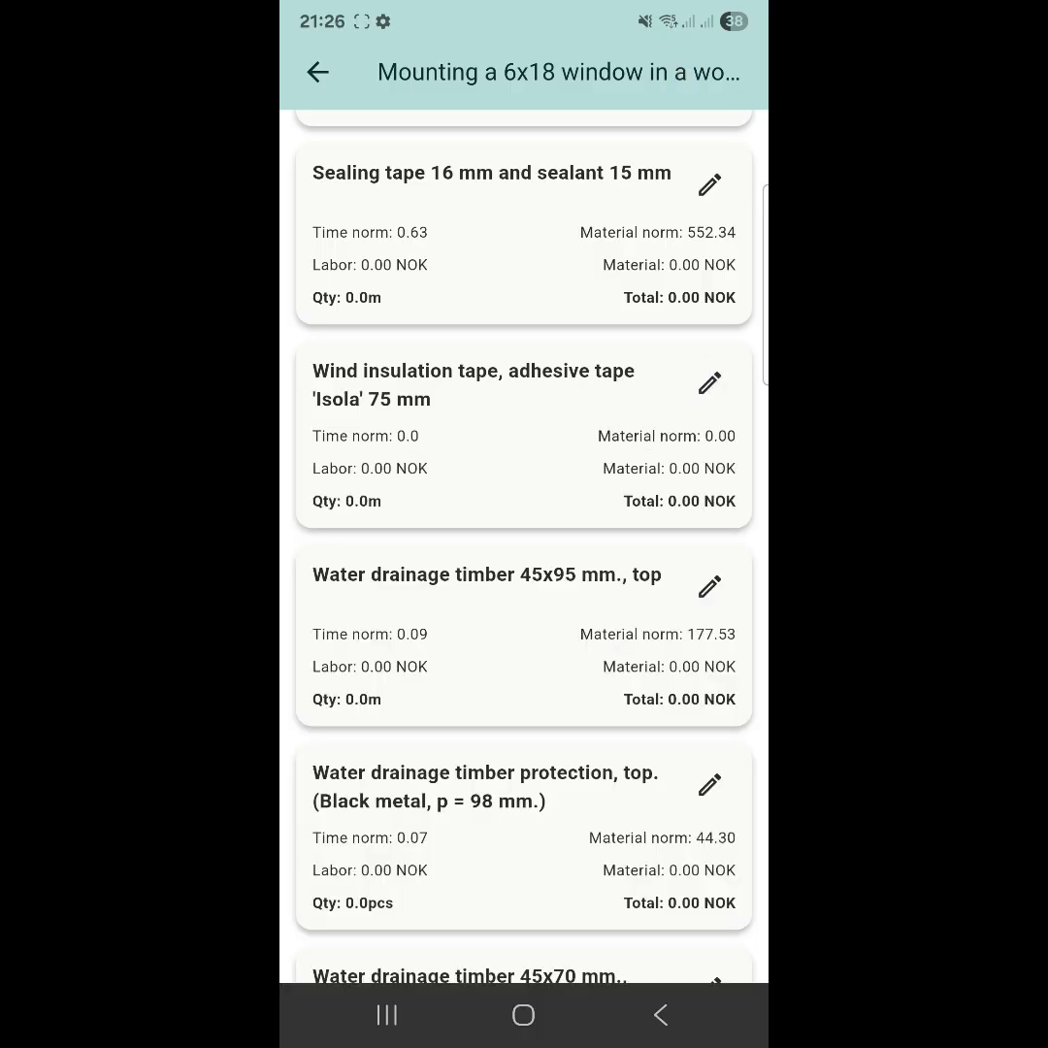
- Enter 10 pcs for the 6x18 window mounting and return to Building components
{"action": "left_click", "coordinate": [319, 72]}
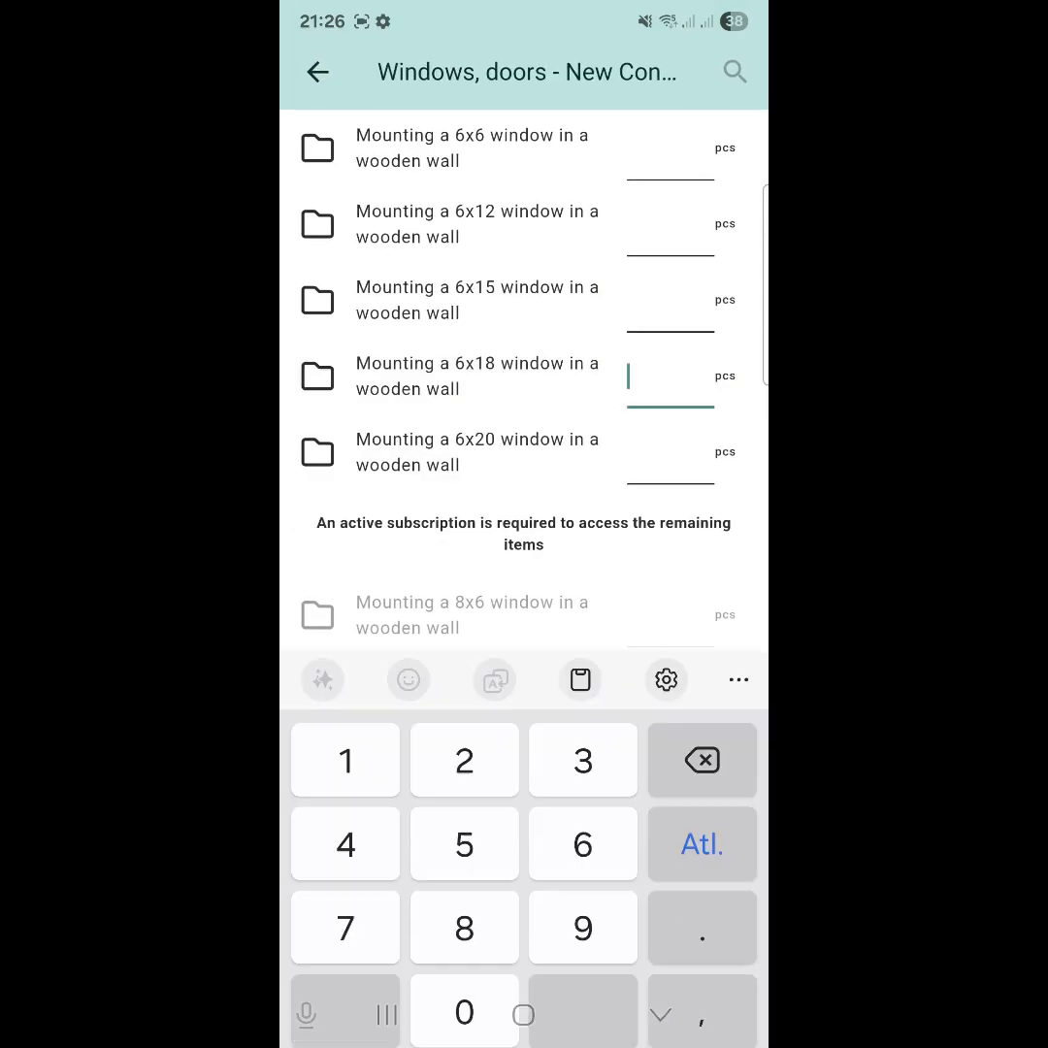
{"action": "type", "text": "10"}
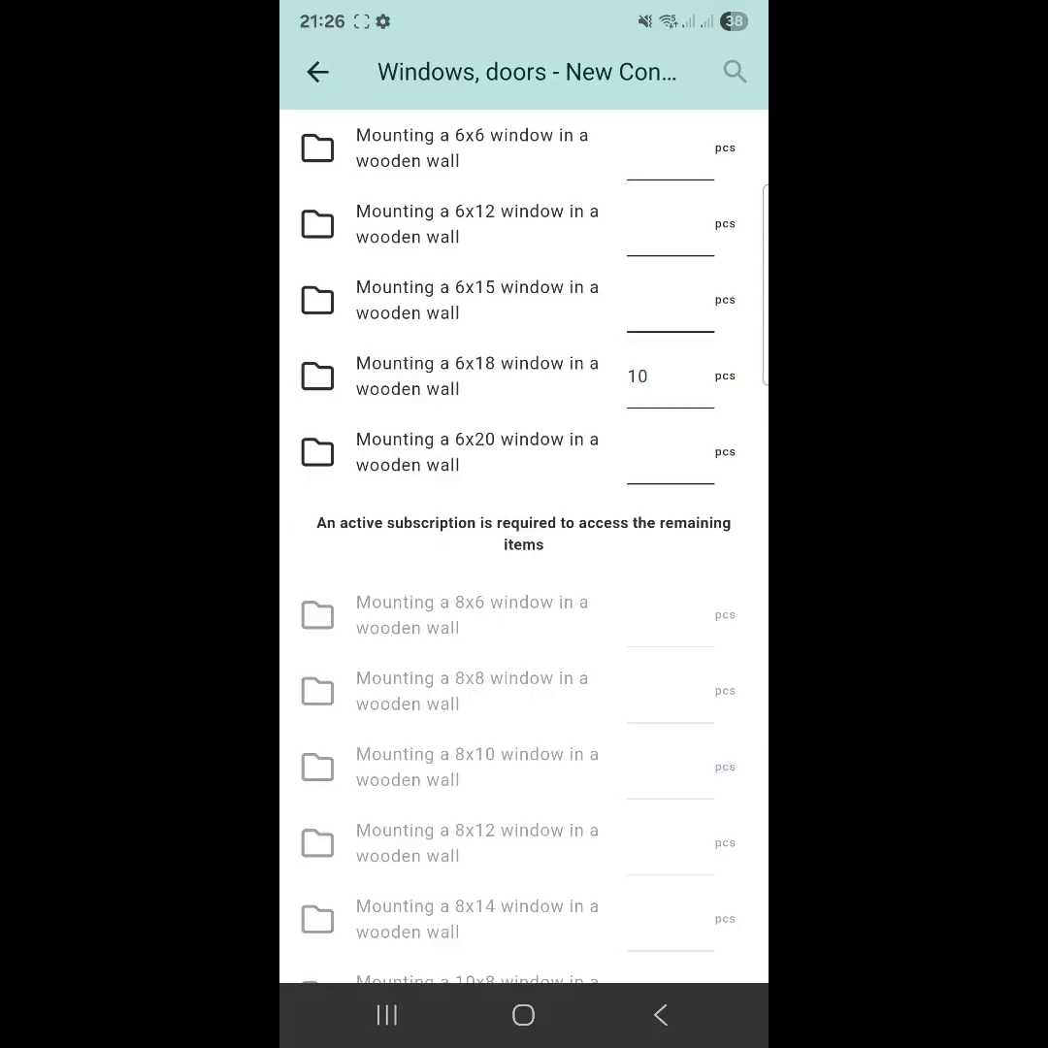
{"action": "left_click", "coordinate": [316, 72]}
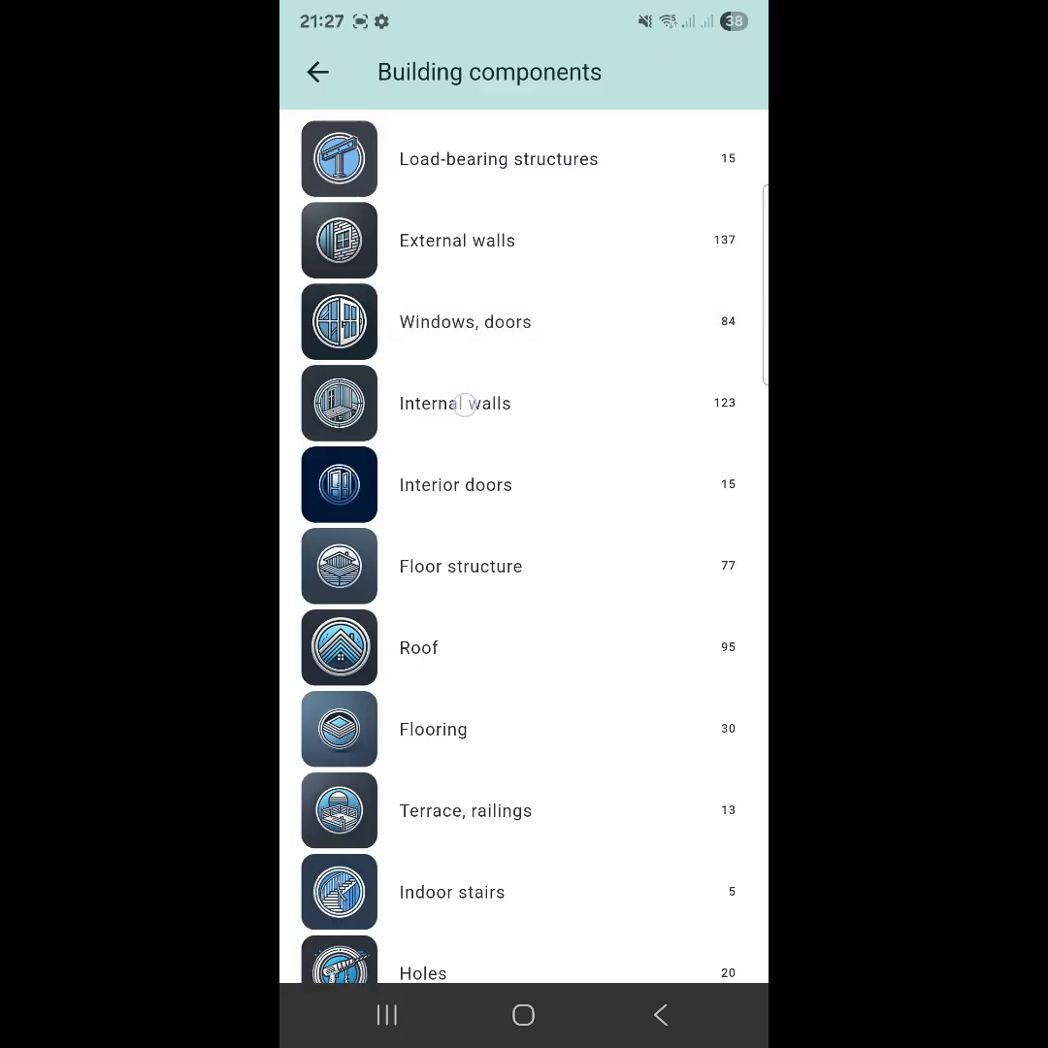
- Review the simple 75 mm steel frame internal wall's materials and enter 56 m² for it
{"action": "left_click", "coordinate": [457, 403]}
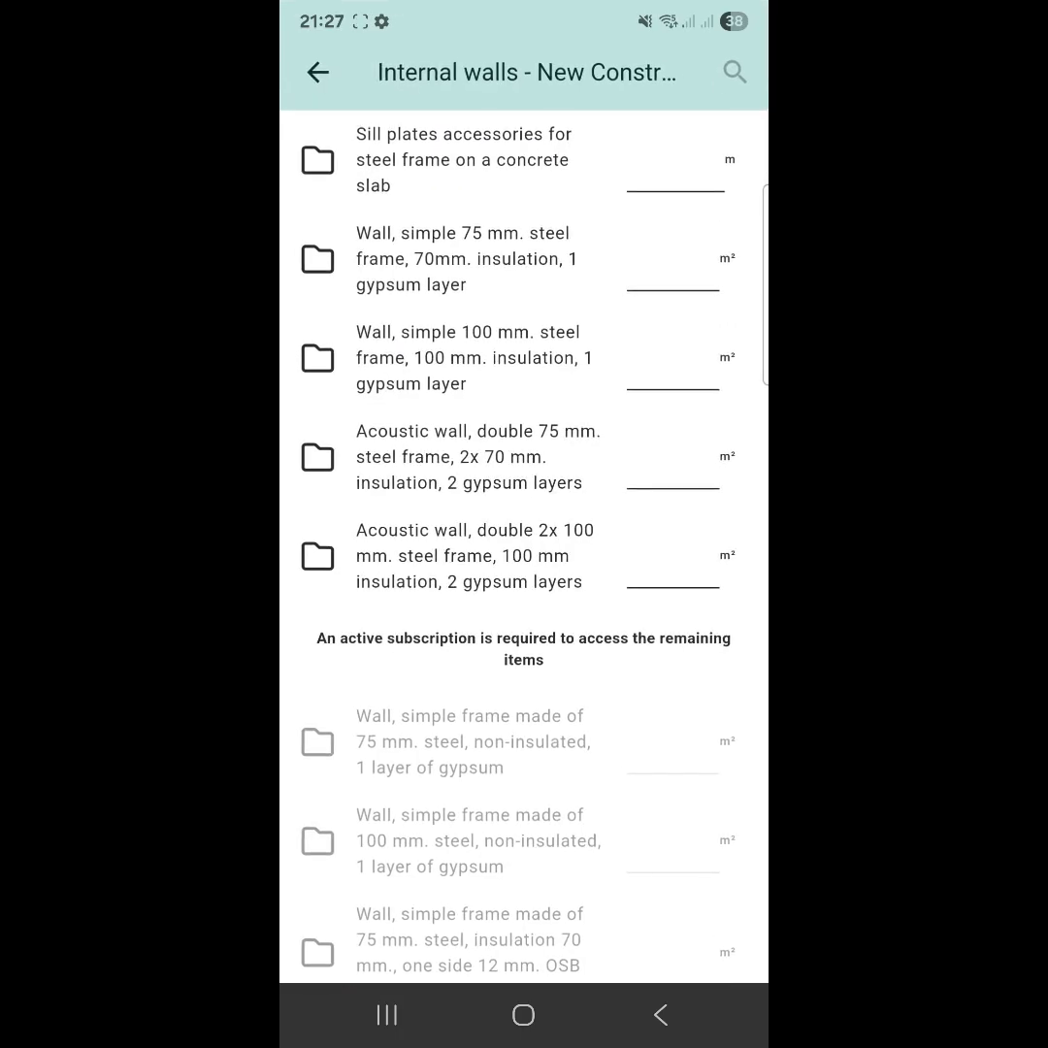
{"action": "left_click", "coordinate": [469, 259]}
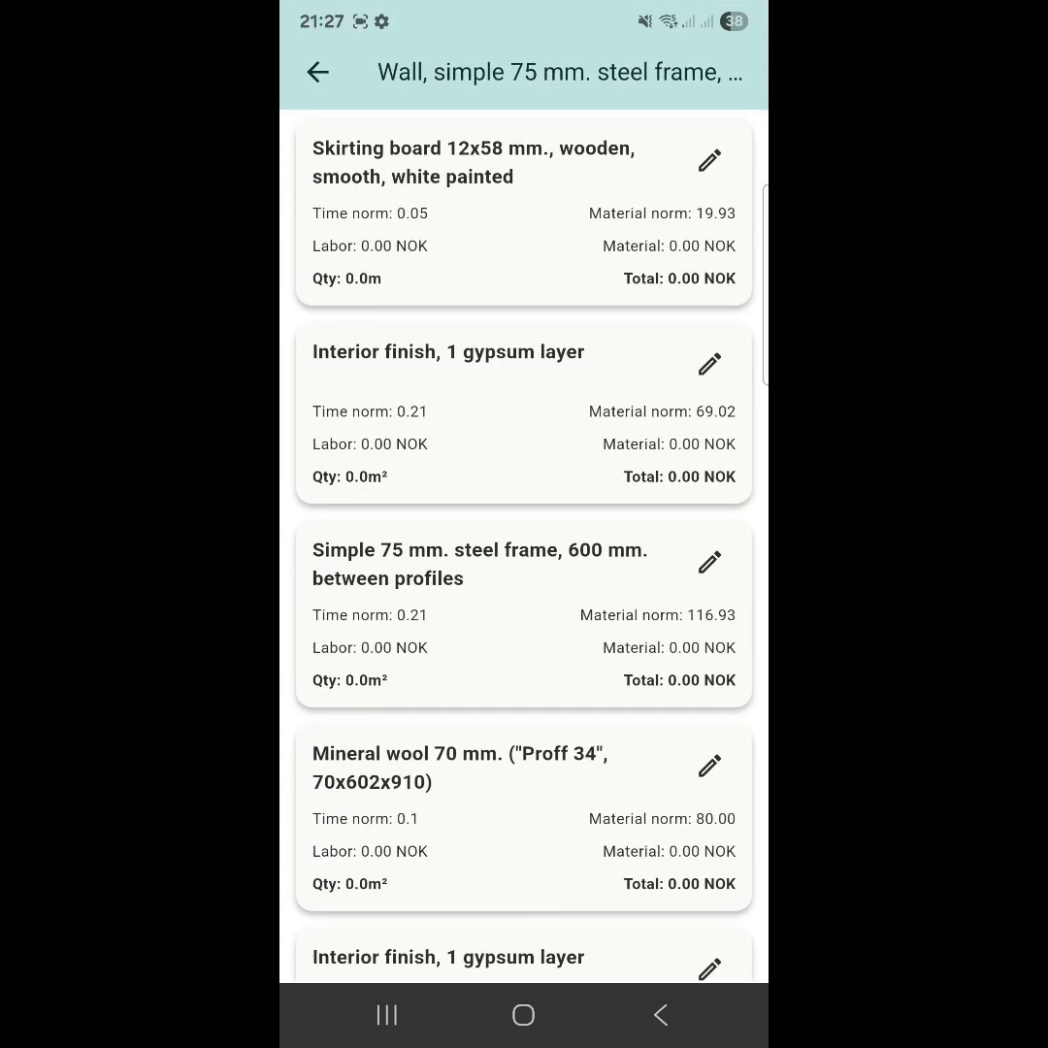
{"action": "scroll", "scroll_direction": "down", "scroll_amount": 3}
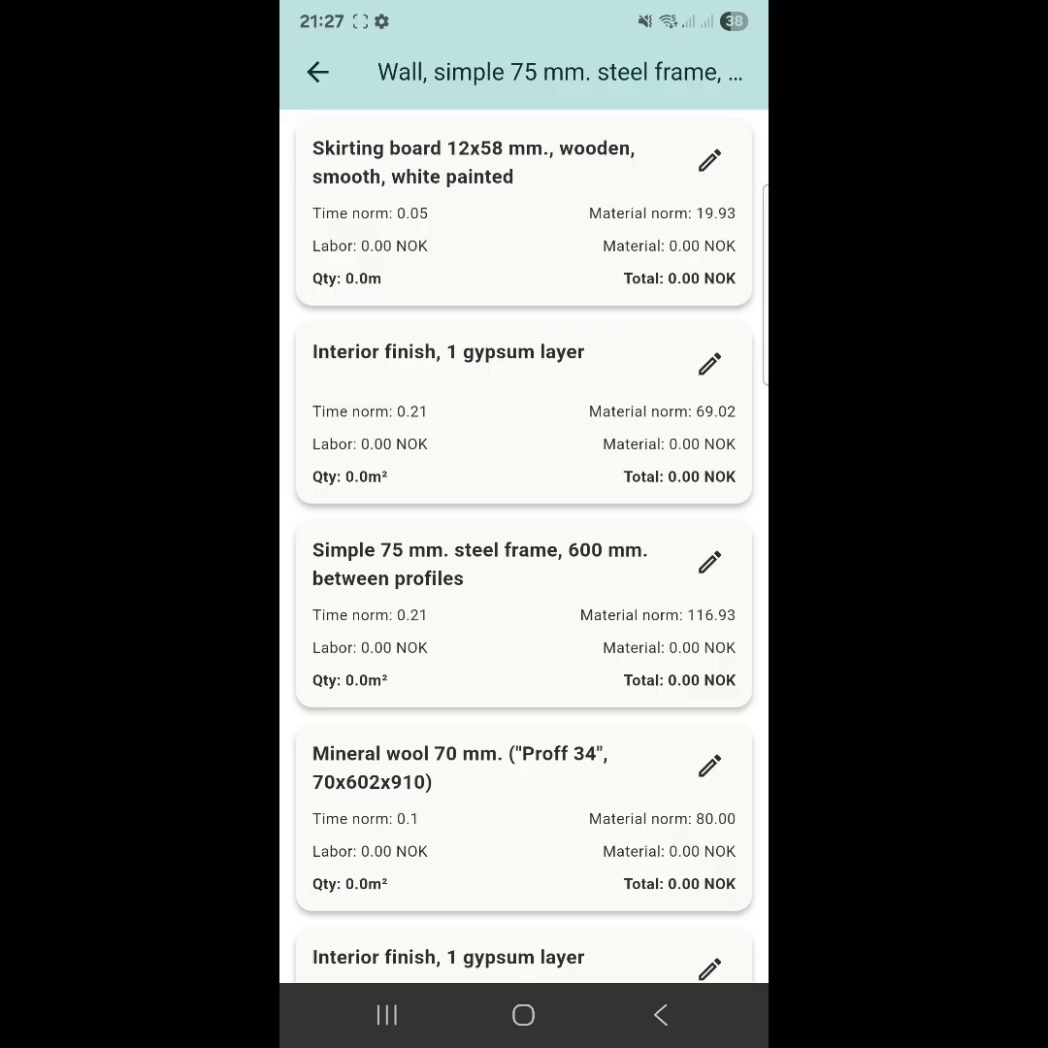
{"action": "left_click", "coordinate": [316, 72]}
{"action": "type", "text": "56"}
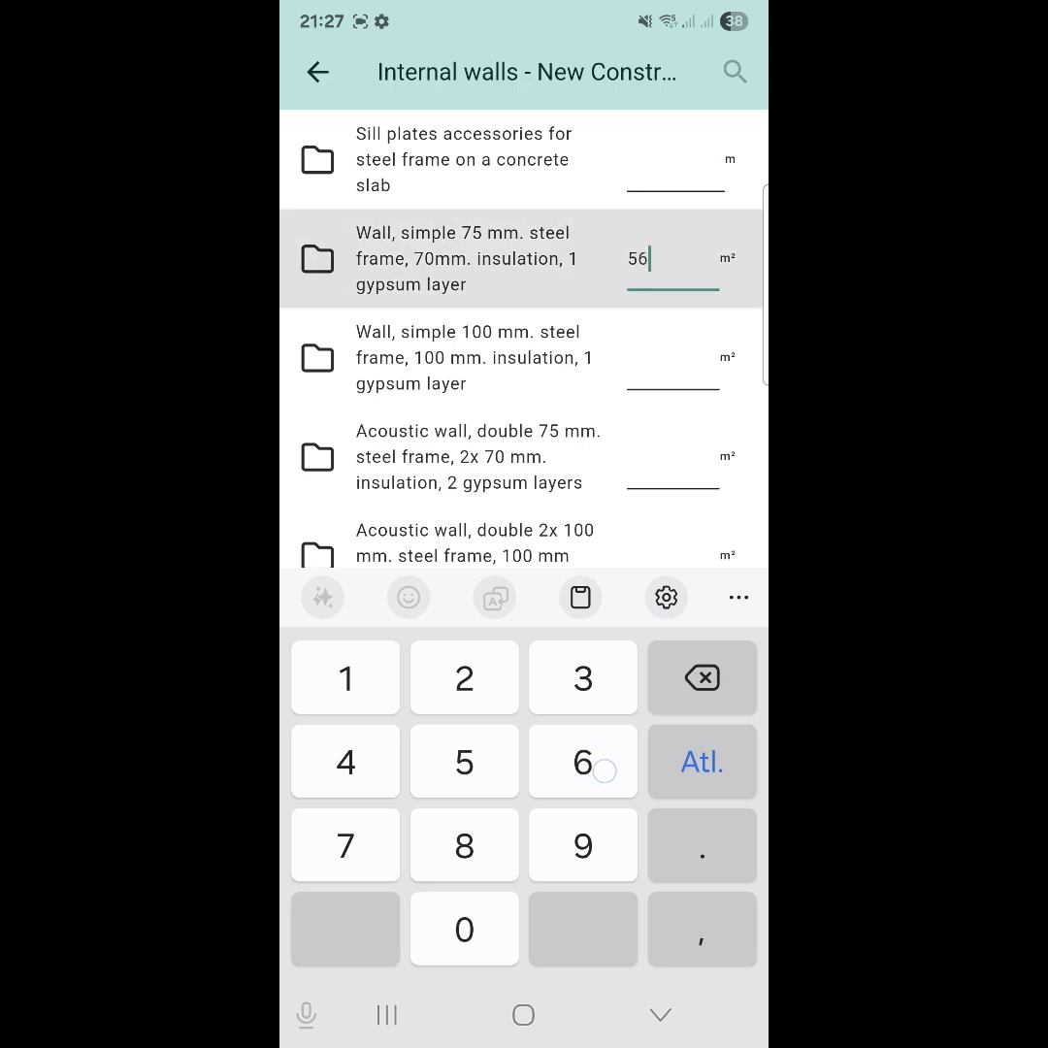
{"action": "left_click", "coordinate": [660, 1015]}
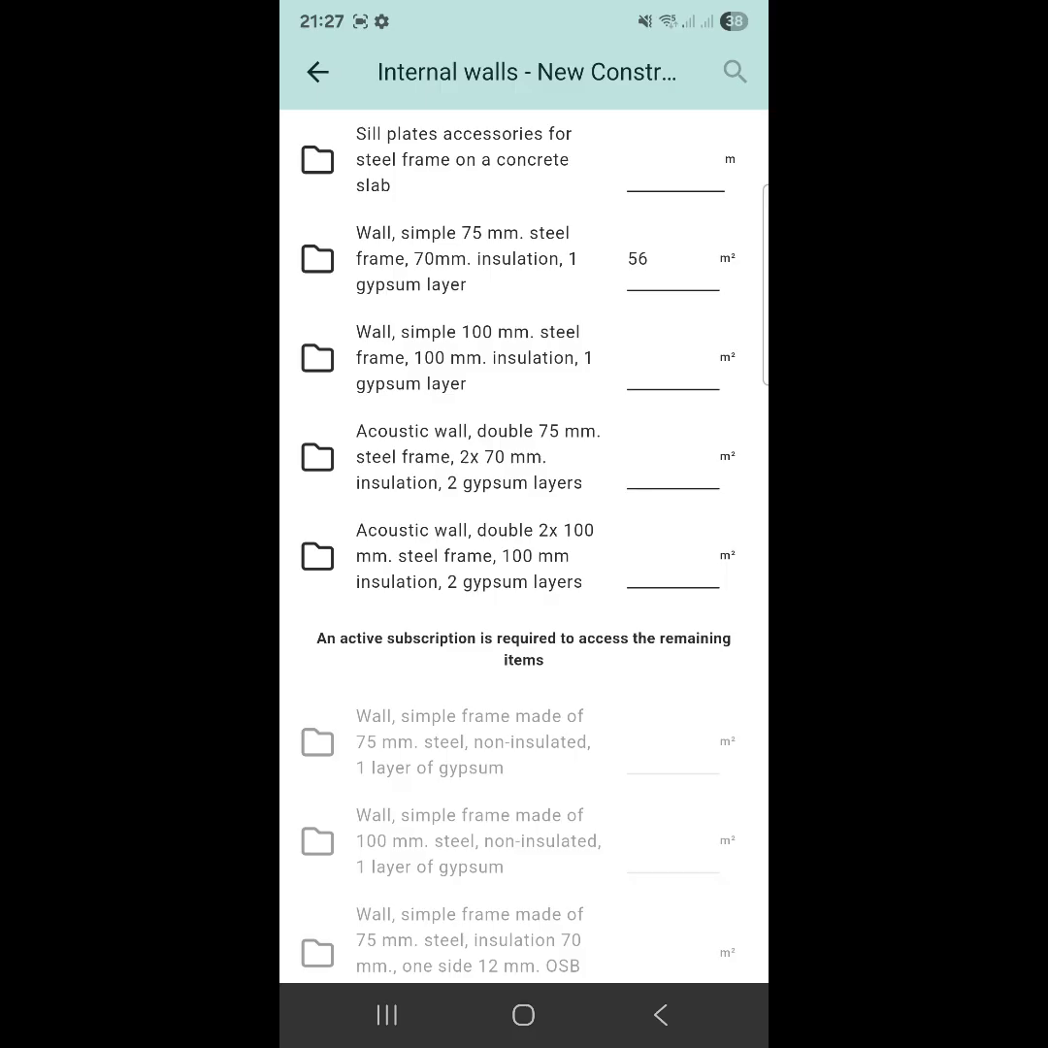
{"action": "left_click", "coordinate": [317, 72]}
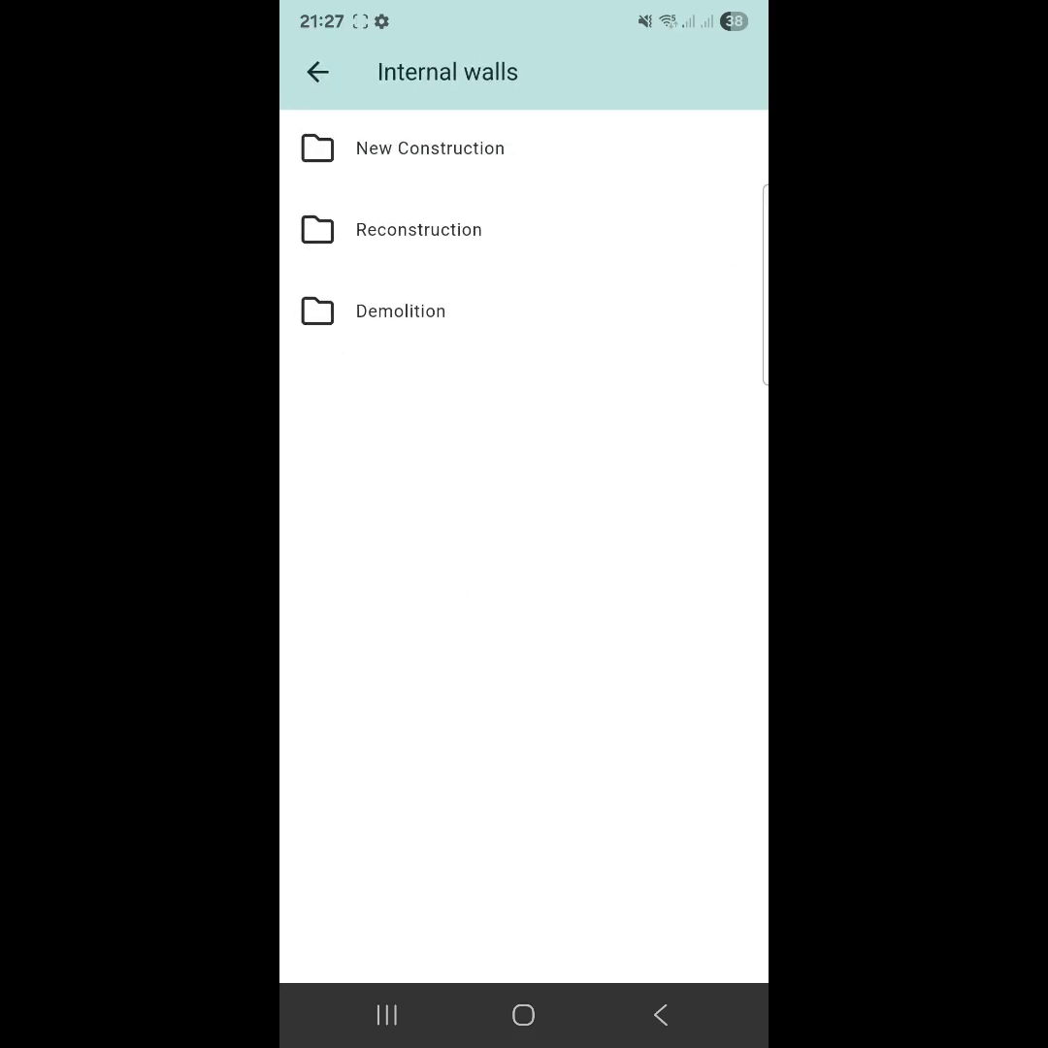
- Review the materials for installing a 9x21 interior door under Interior doors > New Construction
{"action": "left_click", "coordinate": [317, 72]}
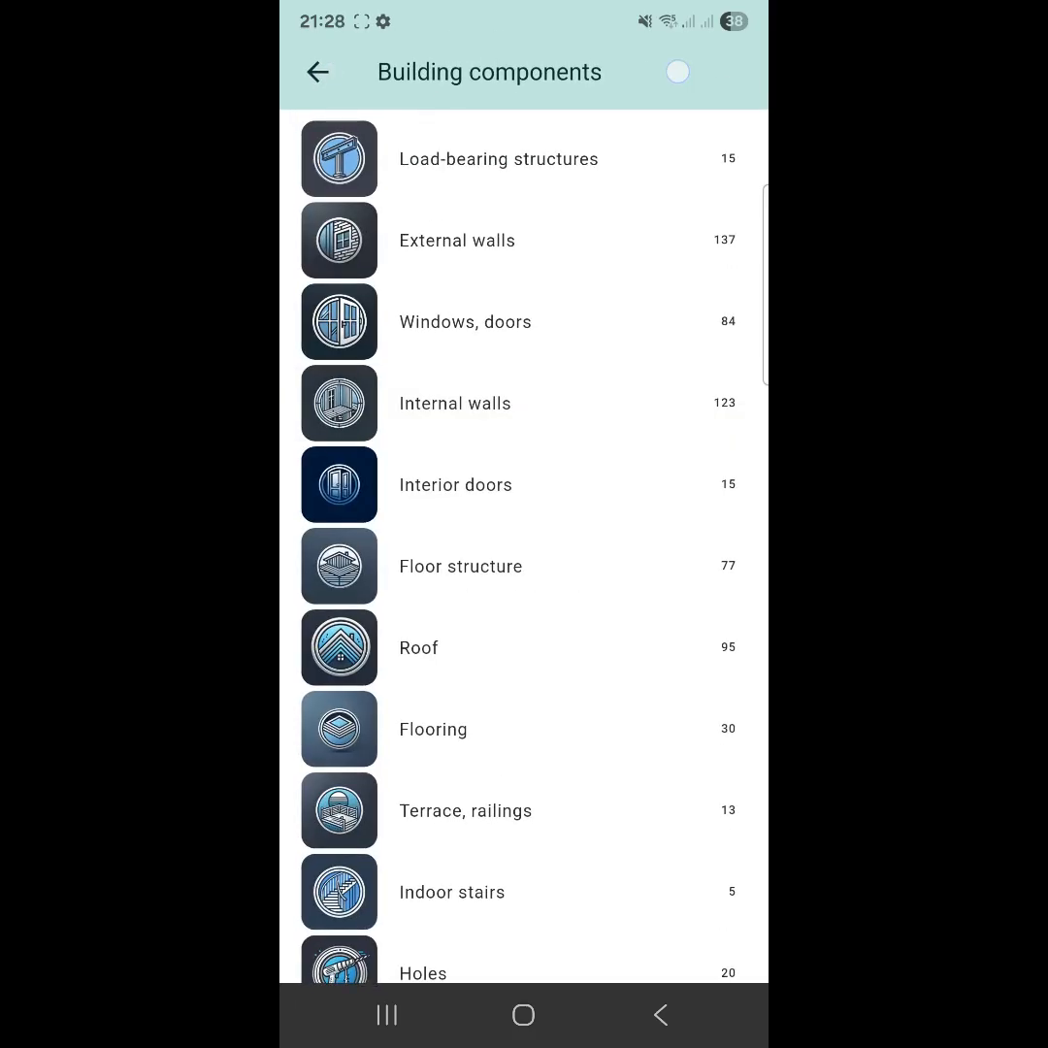
{"action": "left_click", "coordinate": [677, 72]}
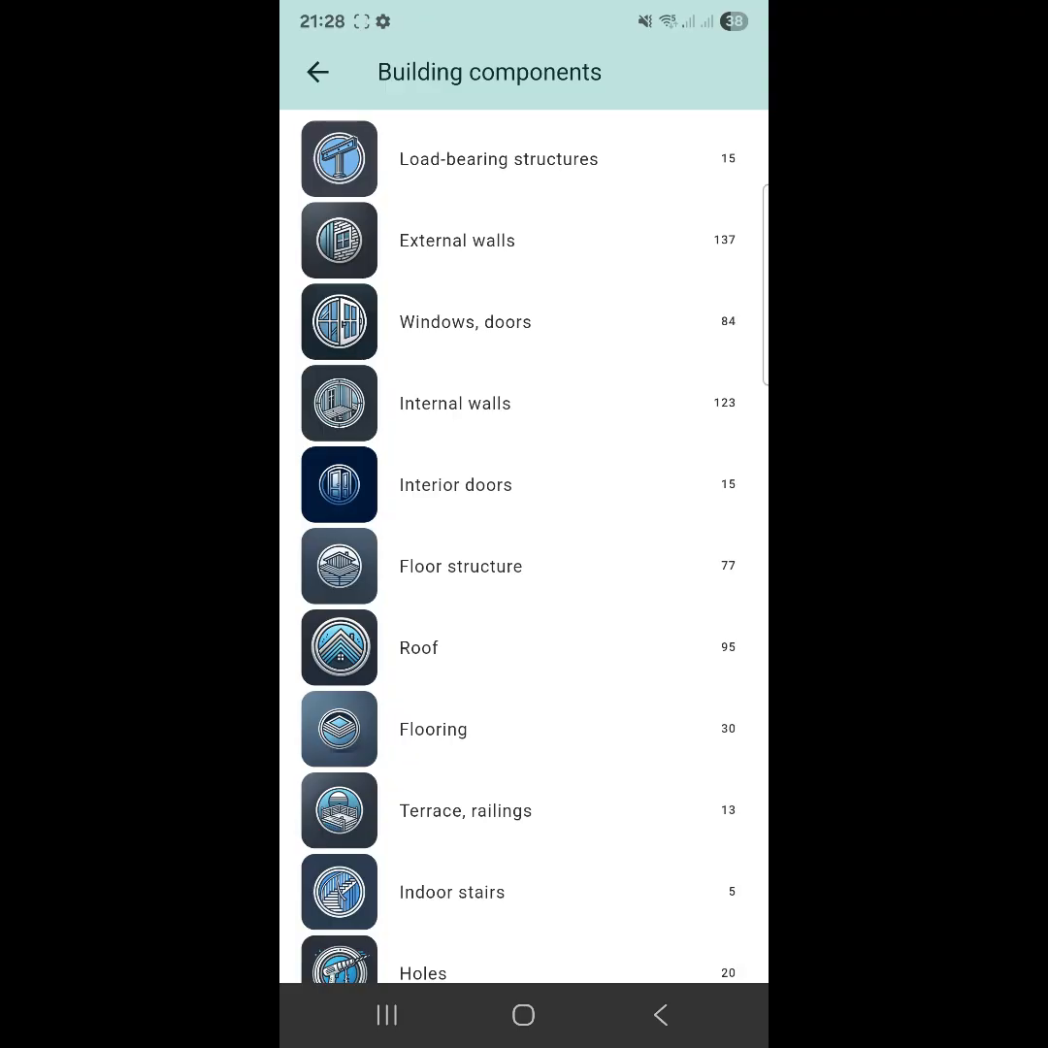
{"action": "left_click", "coordinate": [456, 485]}
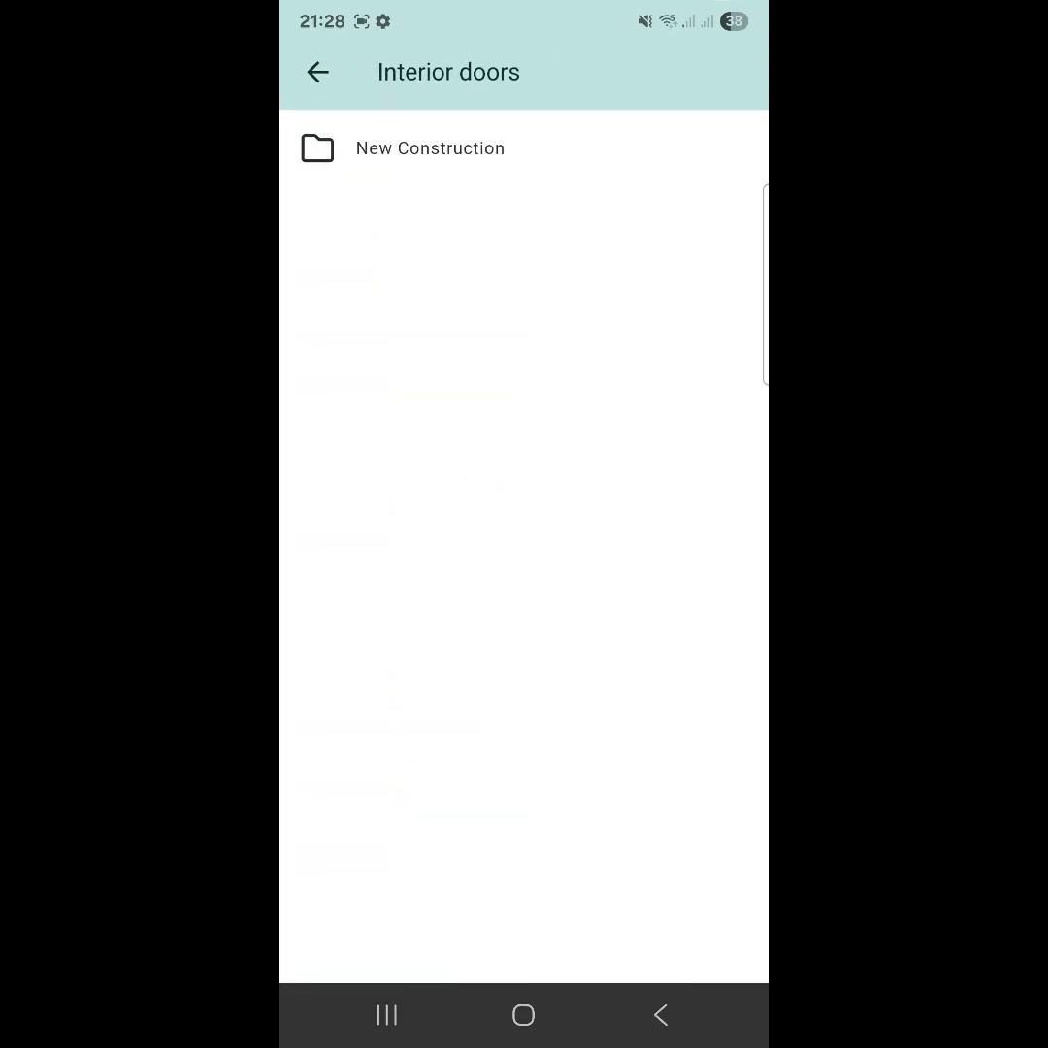
{"action": "left_click", "coordinate": [431, 147]}
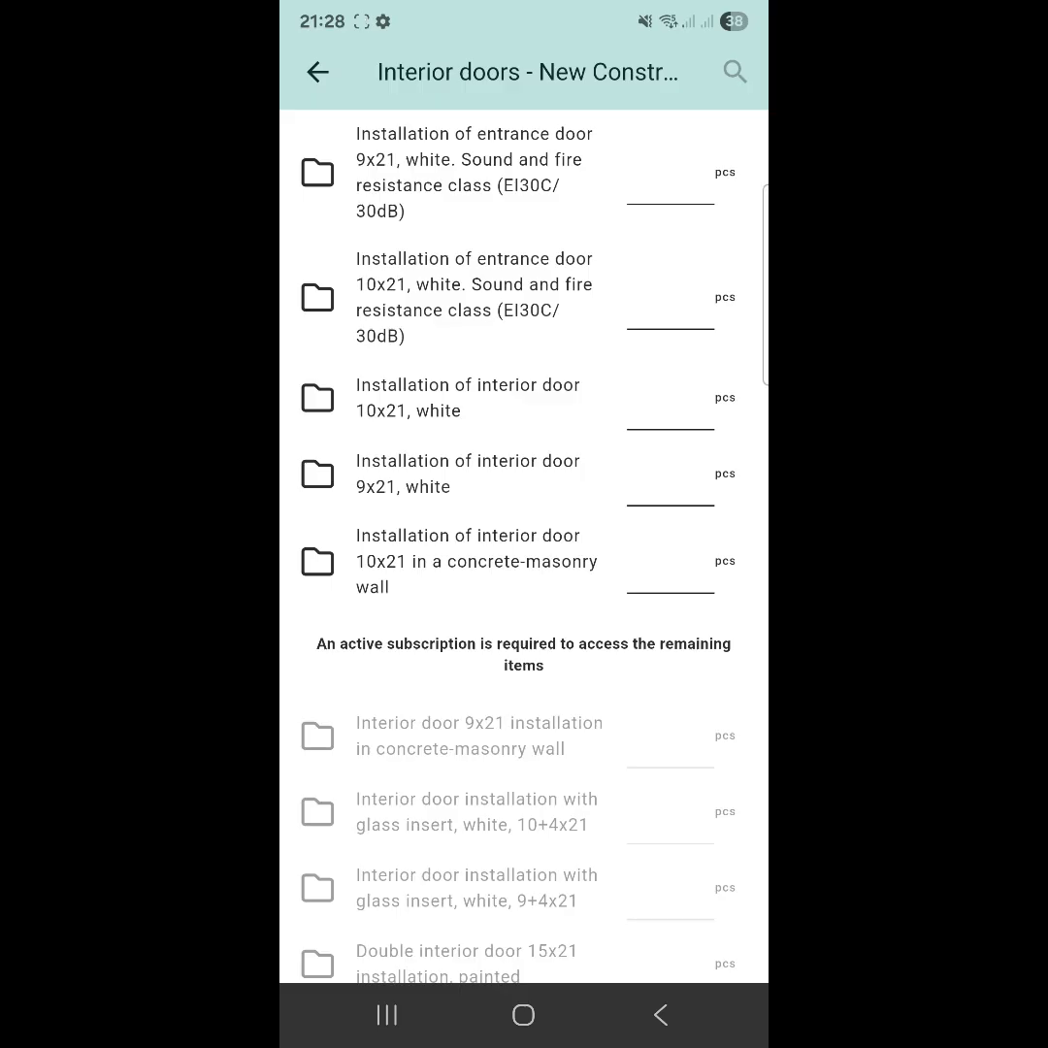
{"action": "left_click", "coordinate": [468, 474]}
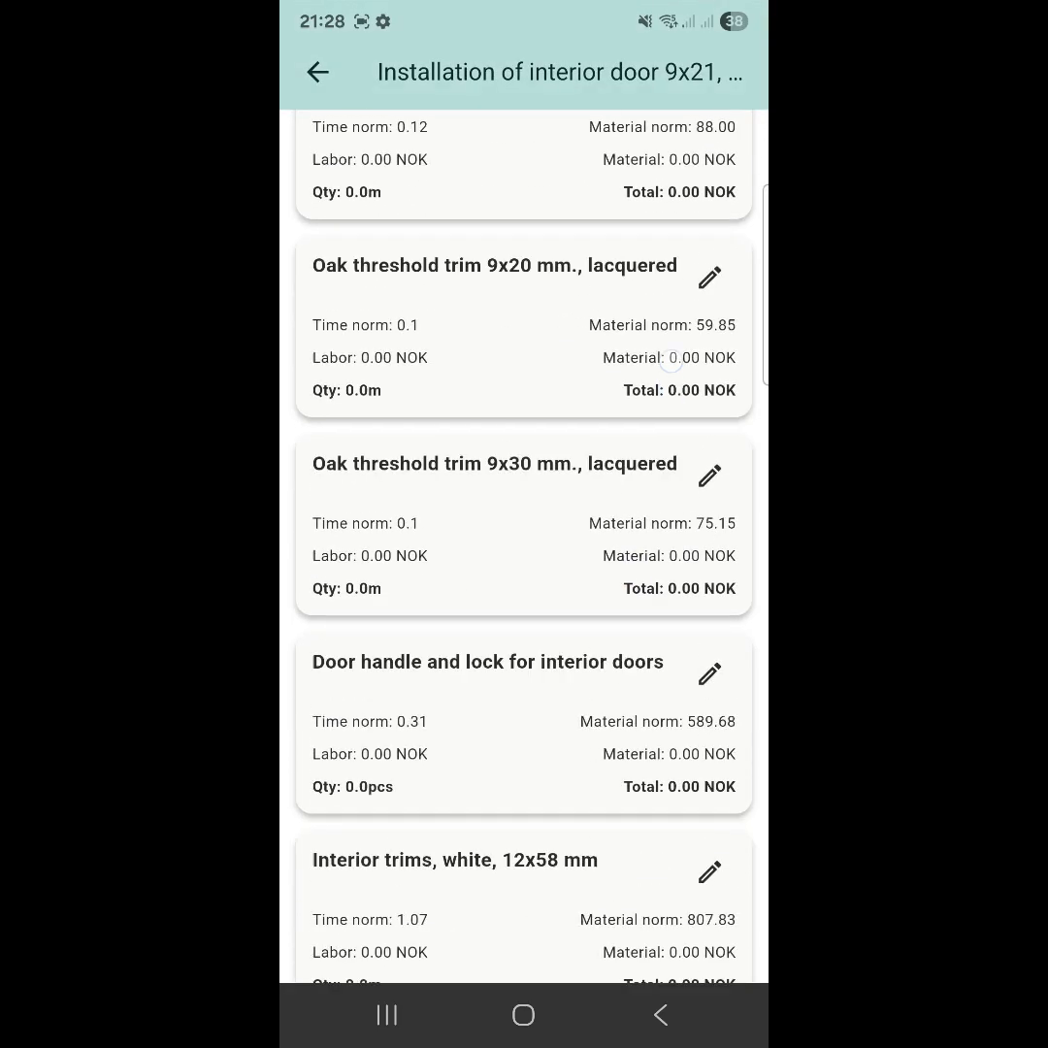
{"action": "scroll", "scroll_direction": "up", "scroll_amount": 3}
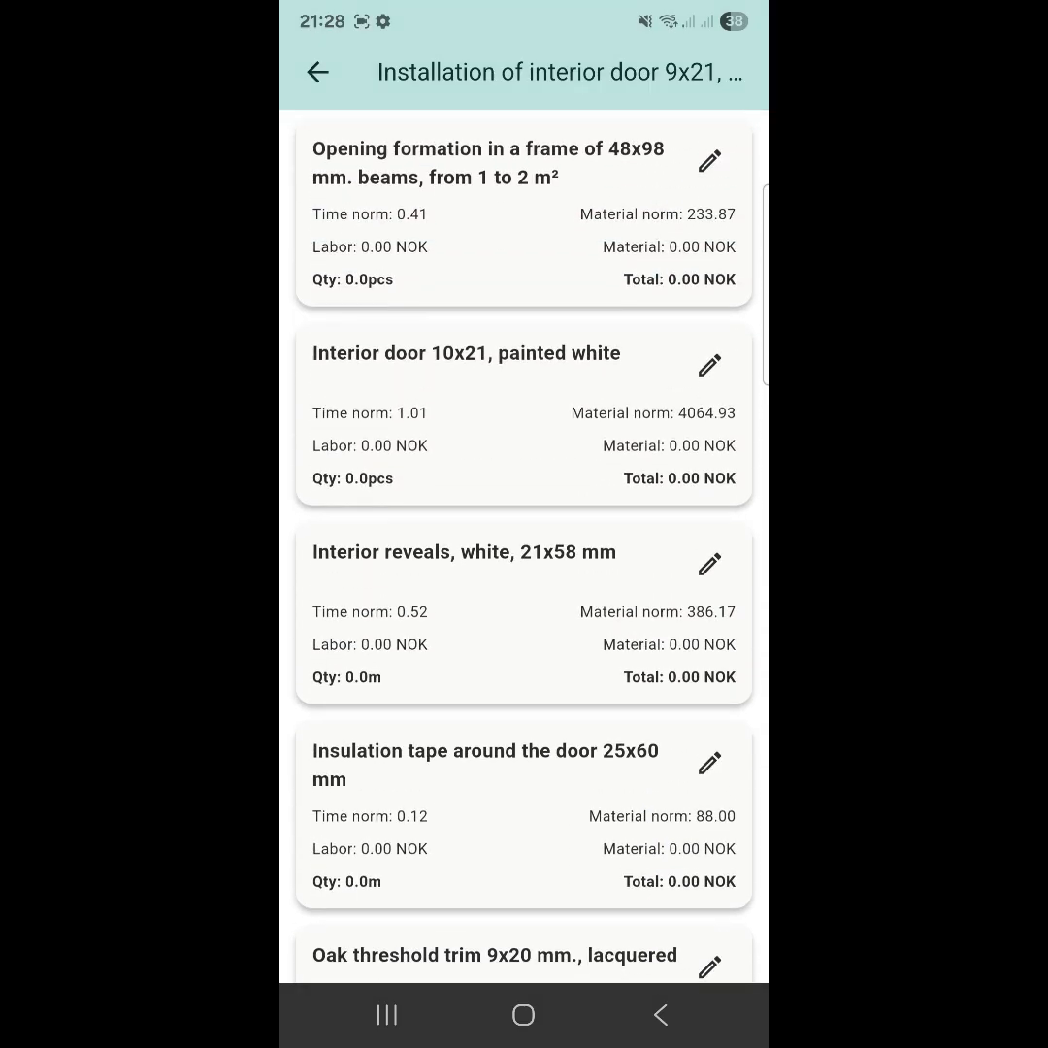
{"action": "left_click", "coordinate": [317, 72]}
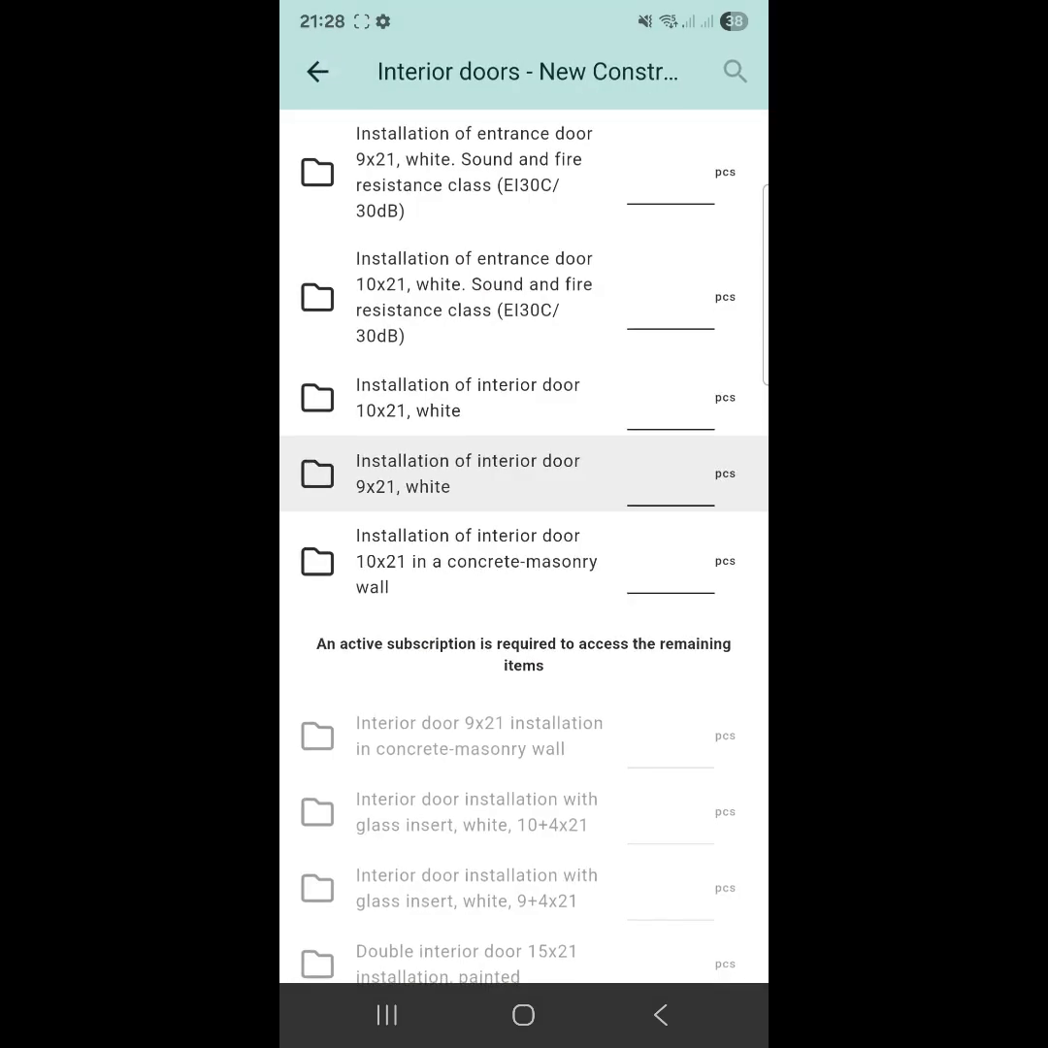
- Enter 10 pcs for the white 9x21 interior door and return to Building components
{"action": "left_click", "coordinate": [669, 473]}
{"action": "type", "text": "10"}
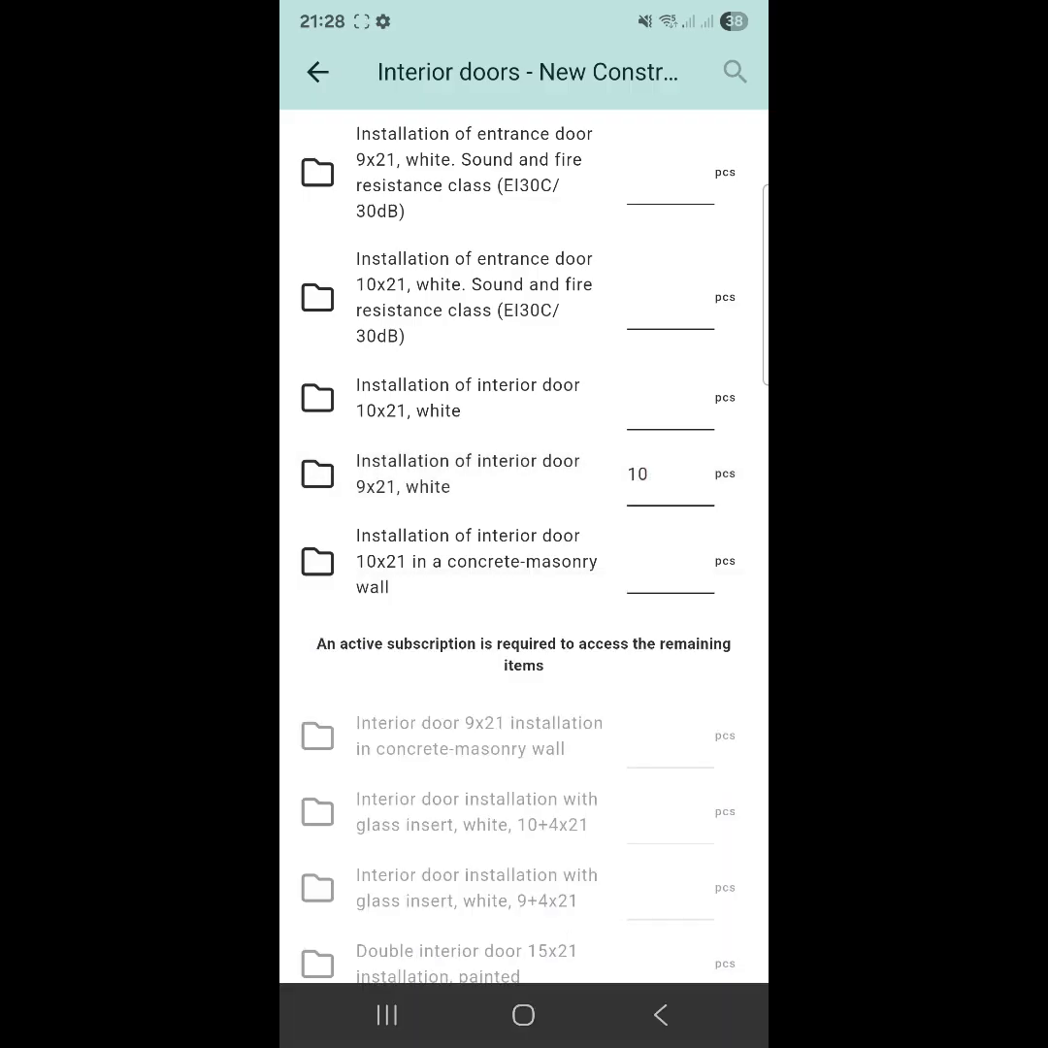
{"action": "left_click", "coordinate": [319, 72]}
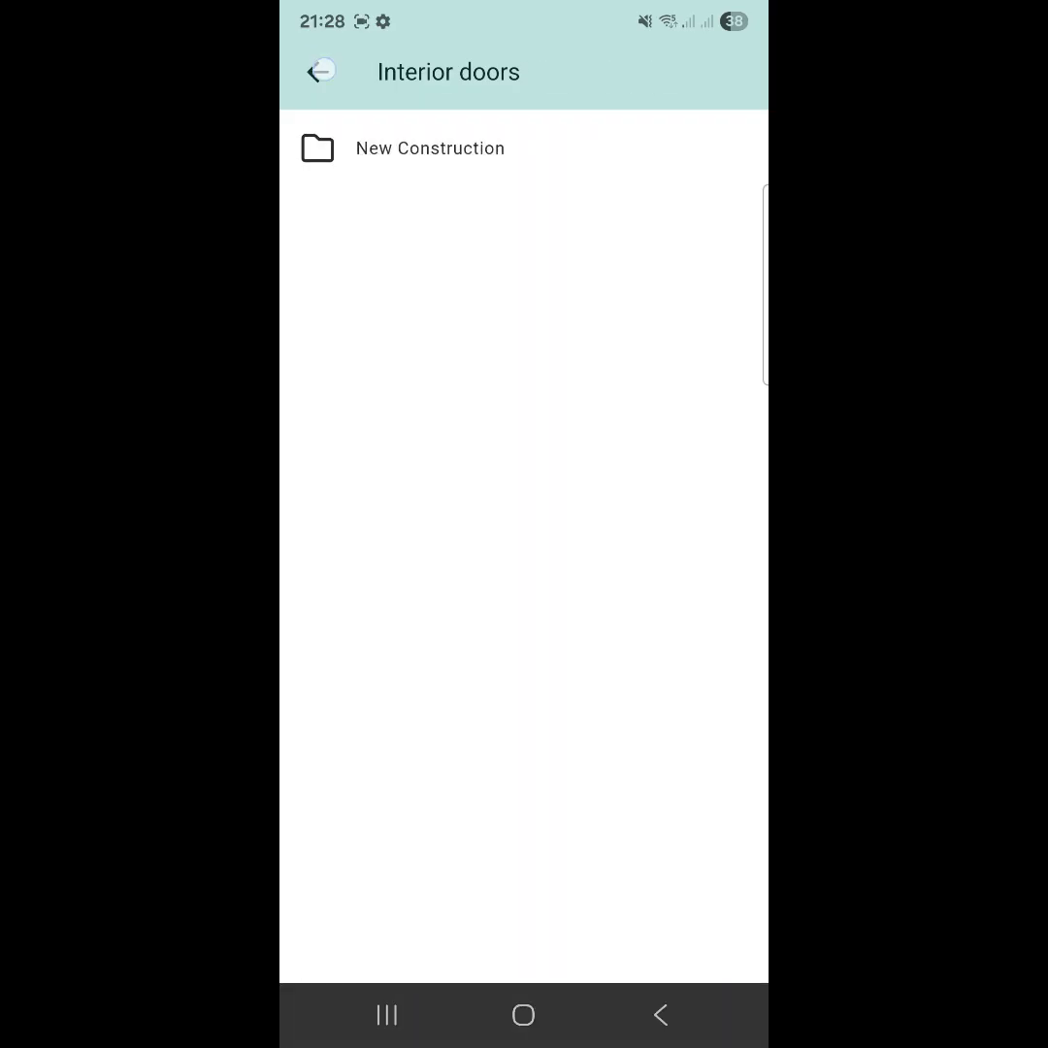
{"action": "left_click", "coordinate": [318, 69]}
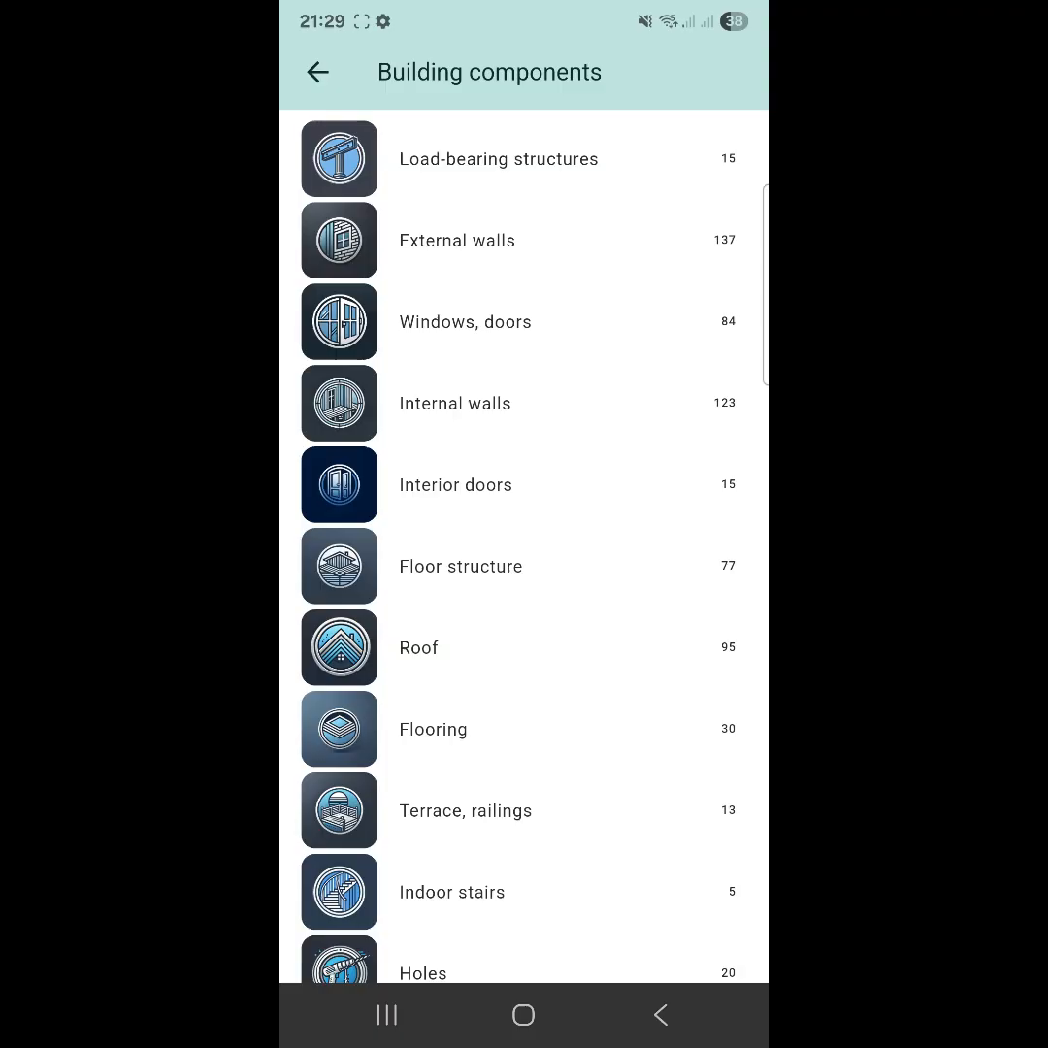
- Show the budget table from the home screen and scroll to the 744284.17 NOK total including VAT
{"action": "left_click", "coordinate": [318, 71]}
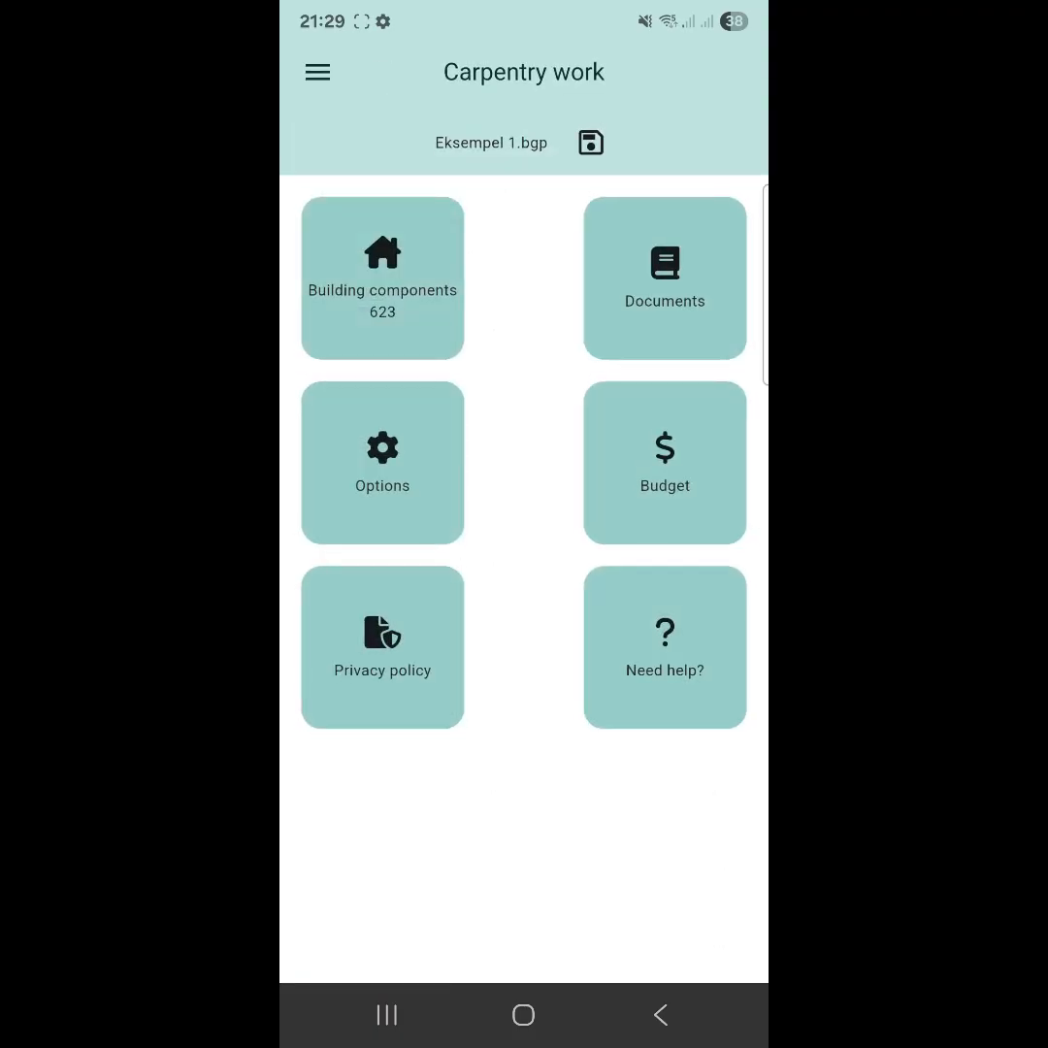
{"action": "left_click", "coordinate": [664, 462]}
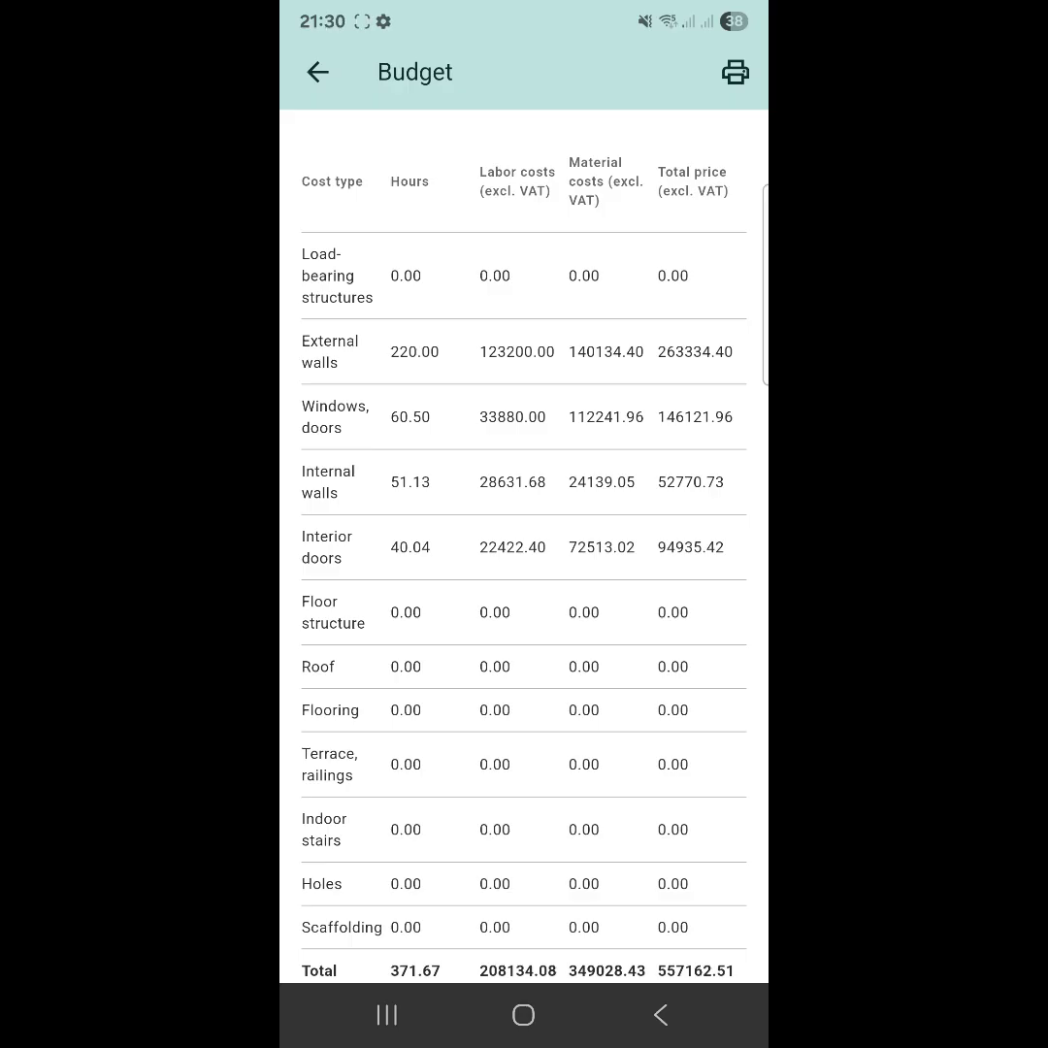
{"action": "scroll", "scroll_direction": "down", "scroll_amount": 3}
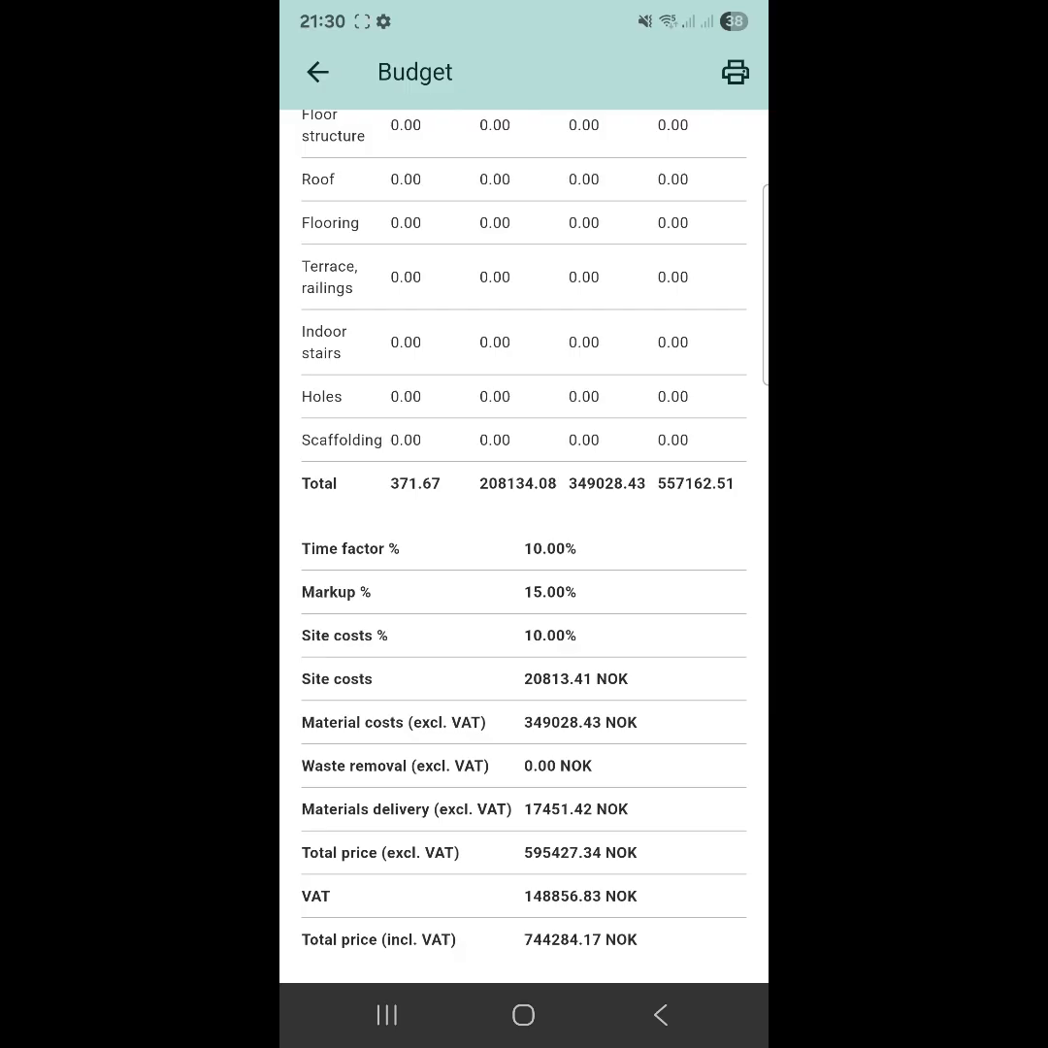
{"action": "scroll", "scroll_direction": "up", "scroll_amount": 3}
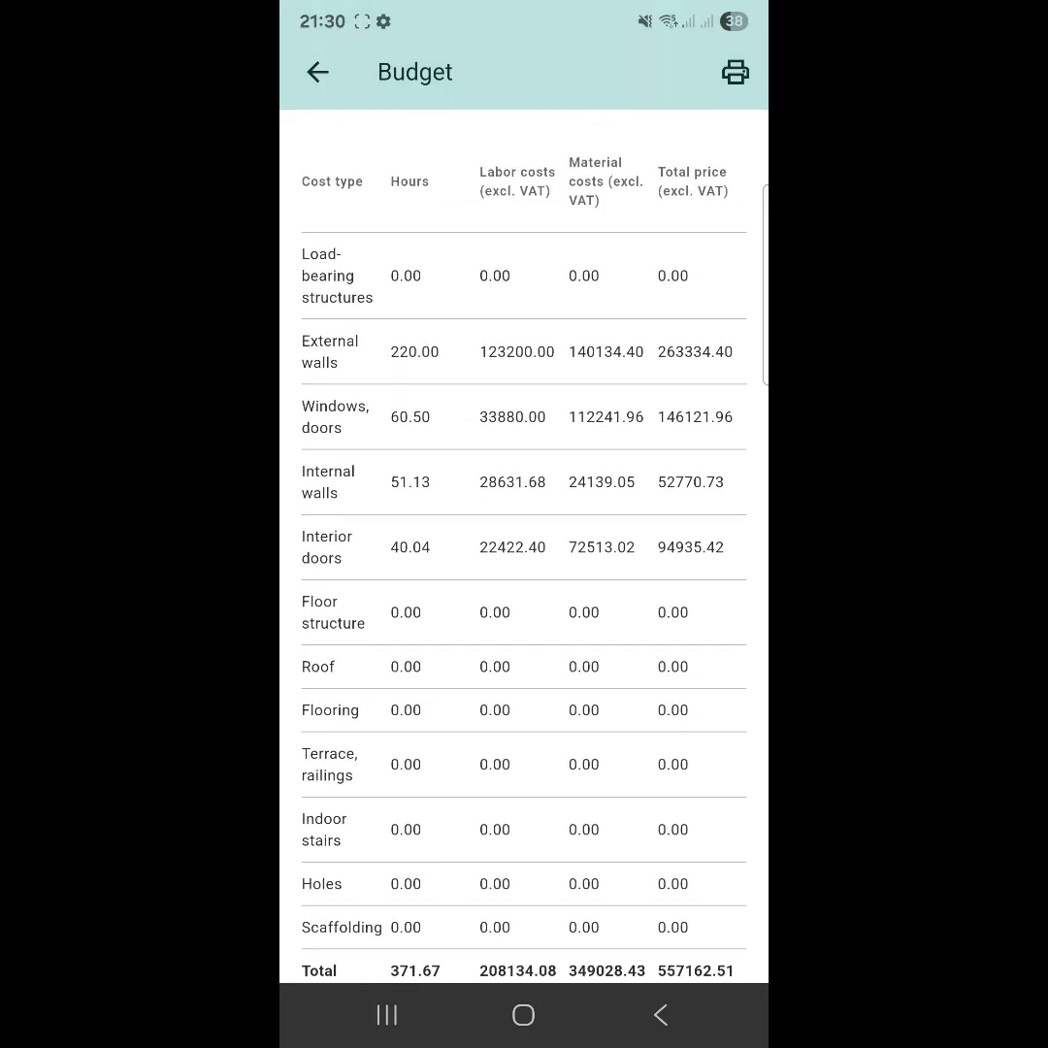
{"action": "scroll", "scroll_direction": "down", "scroll_amount": 3}
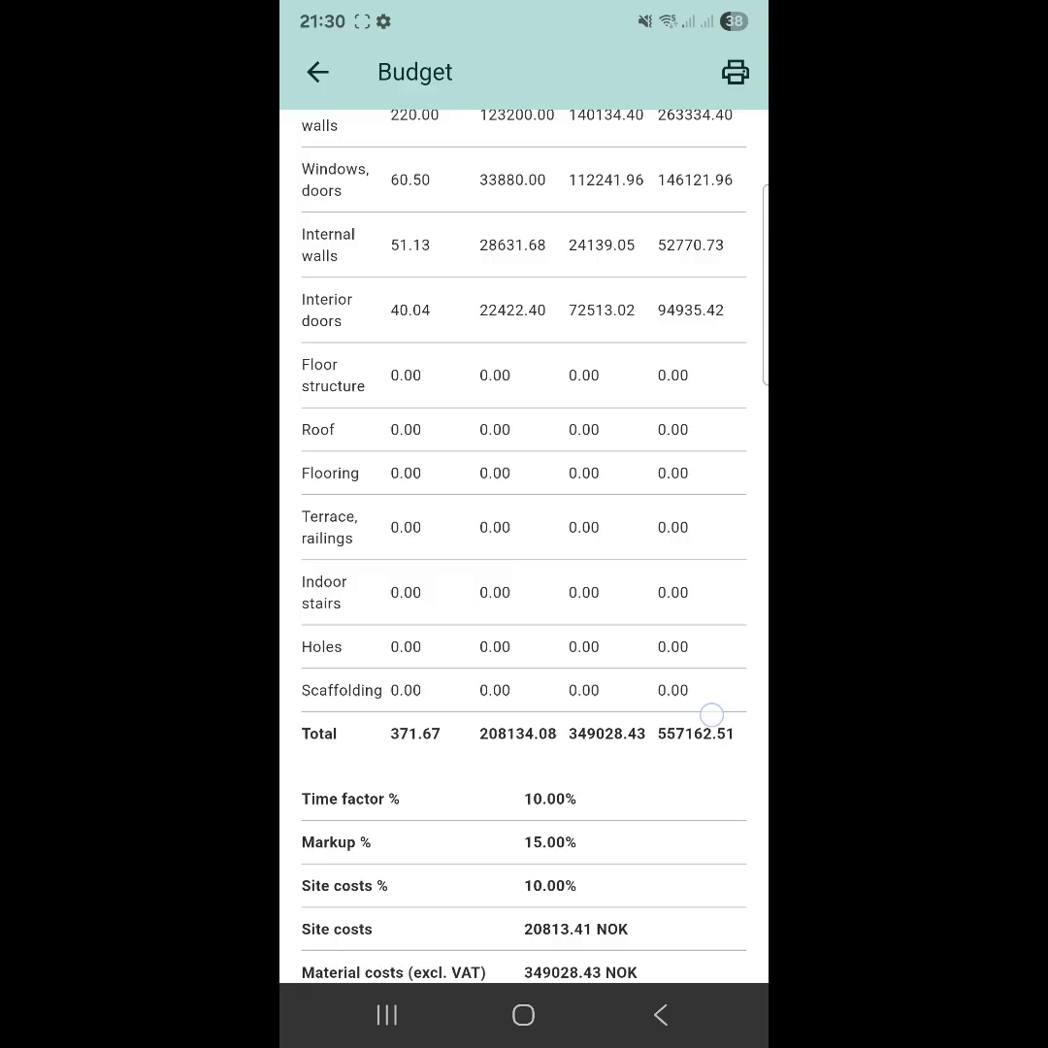
{"action": "scroll", "scroll_direction": "down", "scroll_amount": 3}
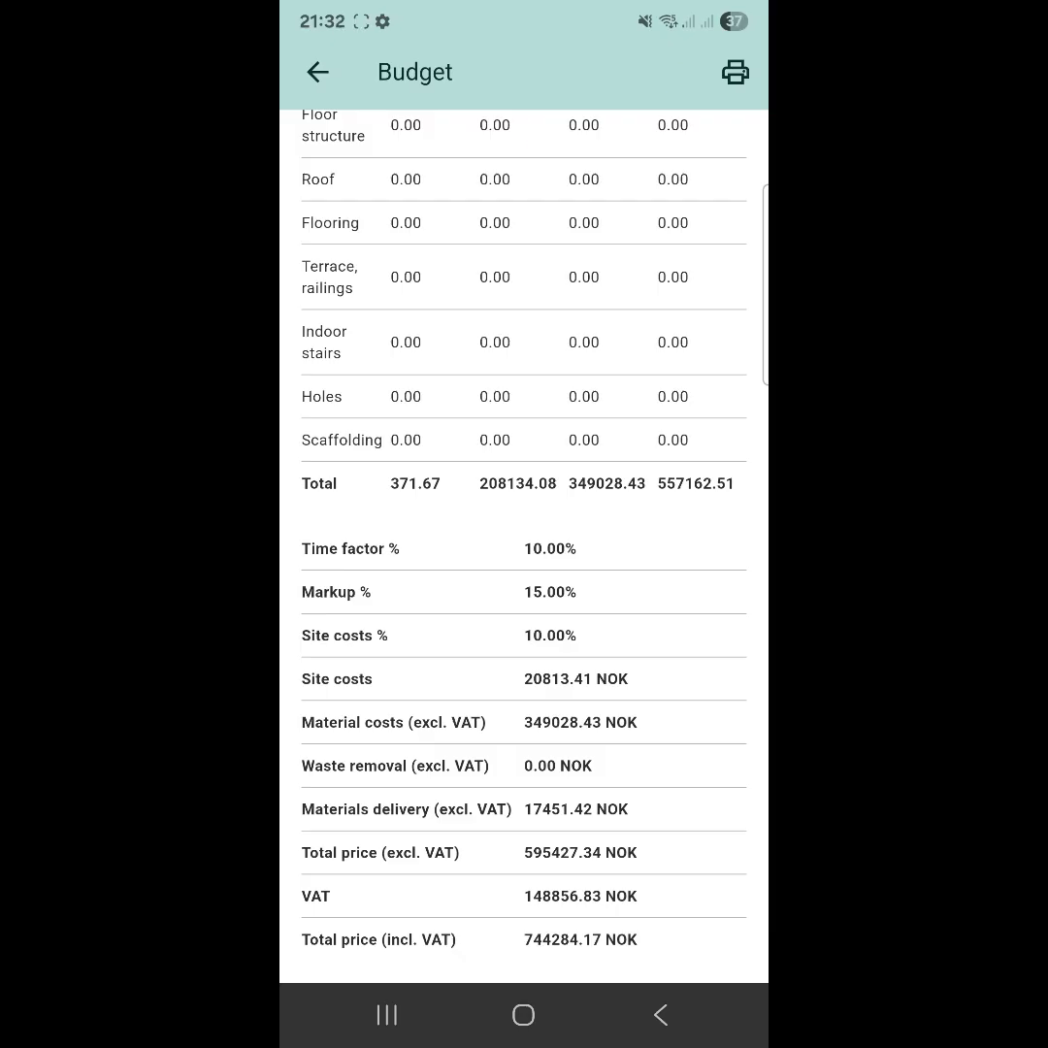
- Export the budget as a PDF with hours, labour, material and total costs ticked, naming the file 'empl1'
{"action": "left_click", "coordinate": [734, 71]}
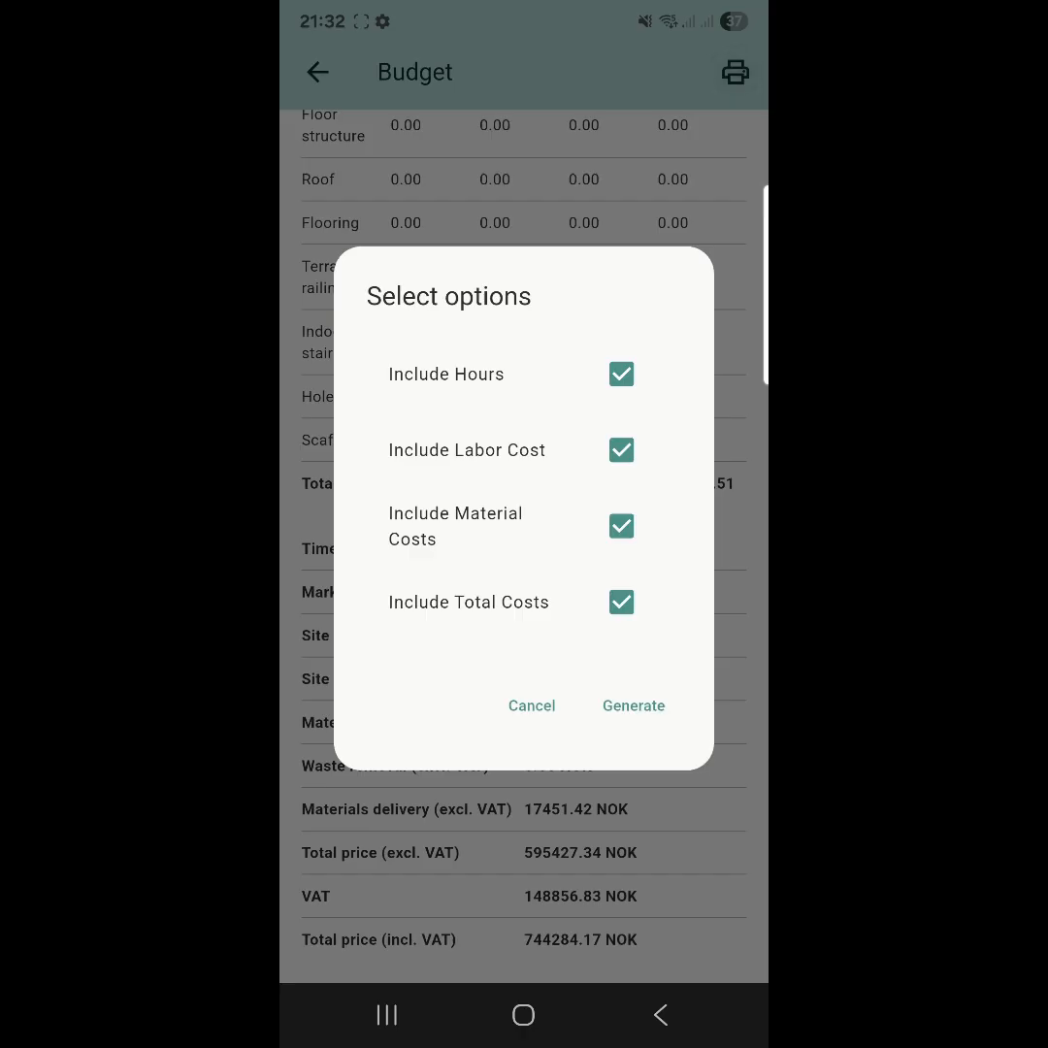
{"action": "left_click", "coordinate": [621, 373]}
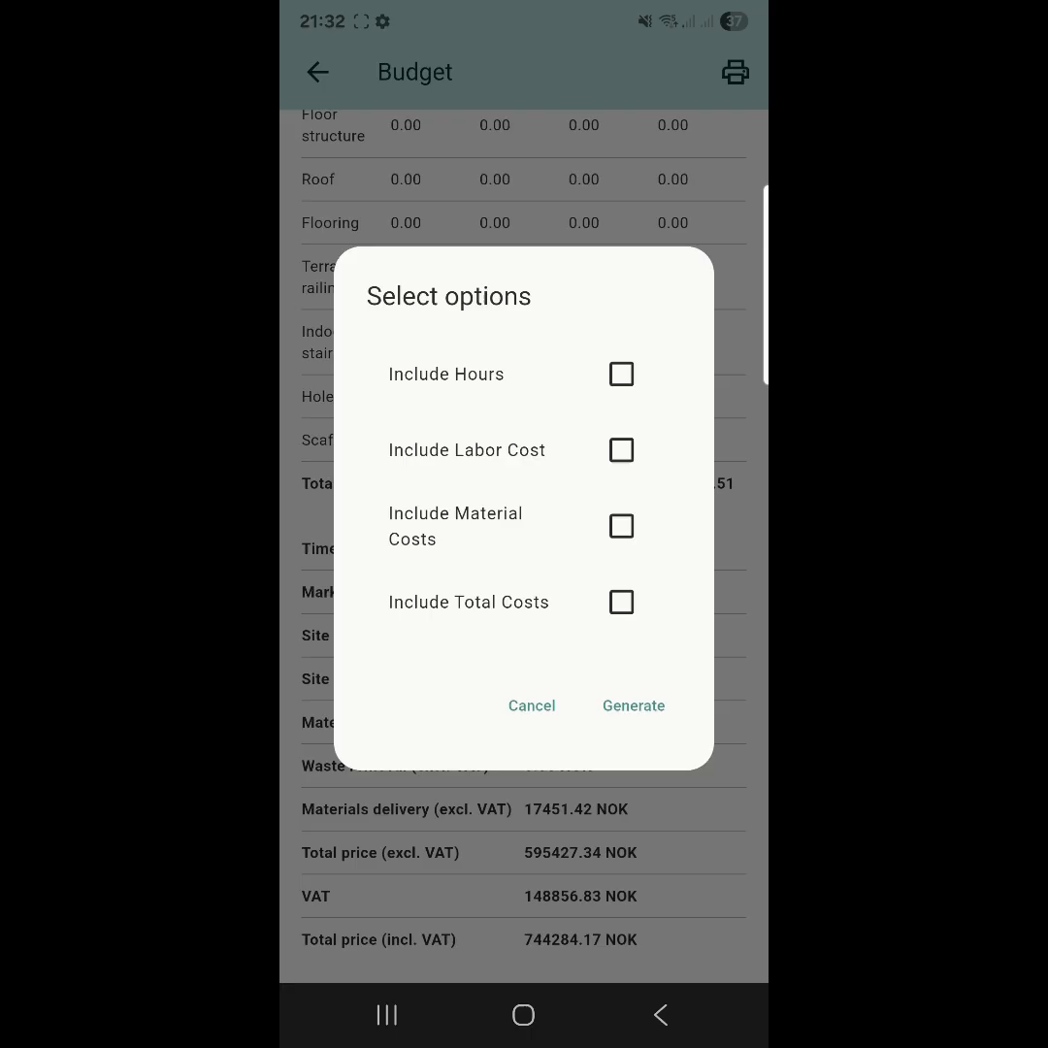
{"action": "left_click", "coordinate": [621, 375]}
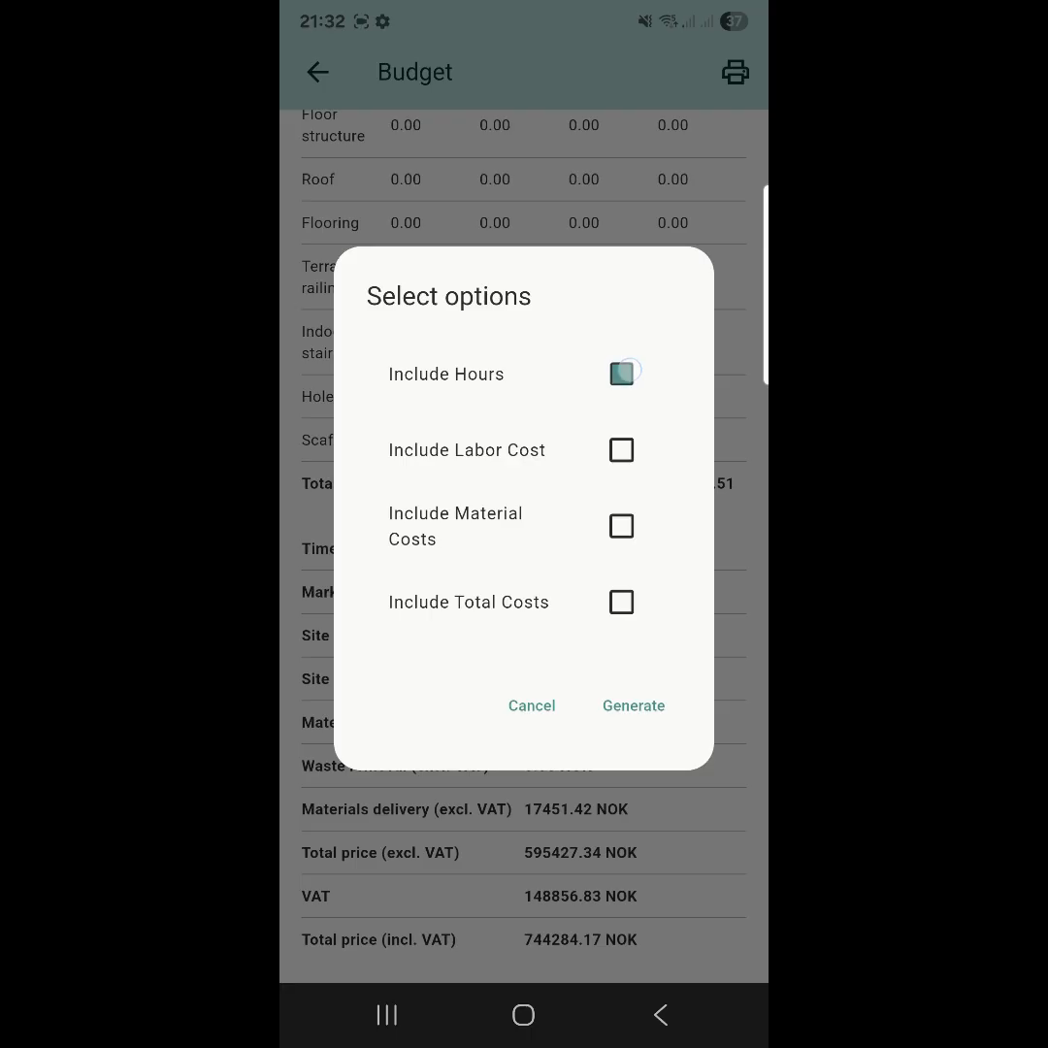
{"action": "left_click", "coordinate": [621, 450]}
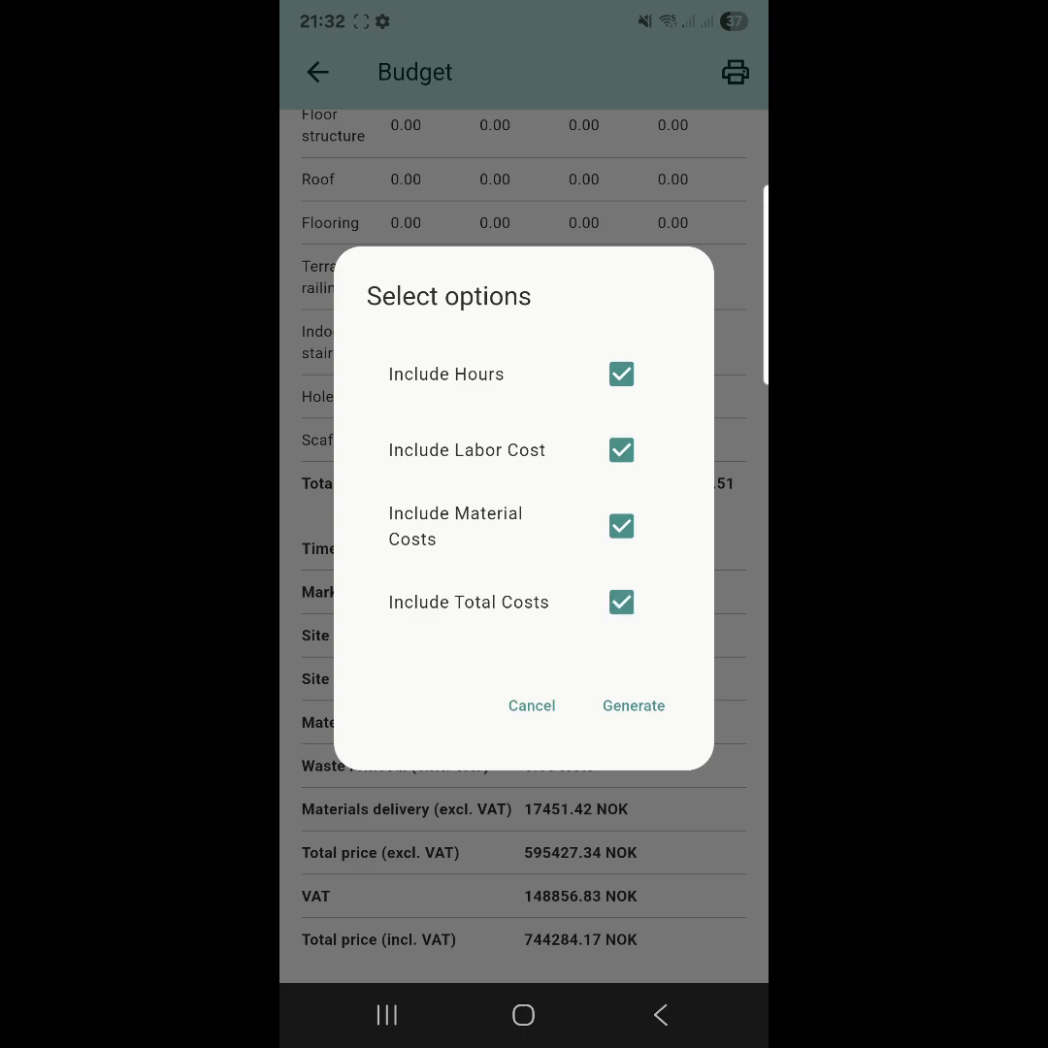
{"action": "left_click", "coordinate": [633, 706]}
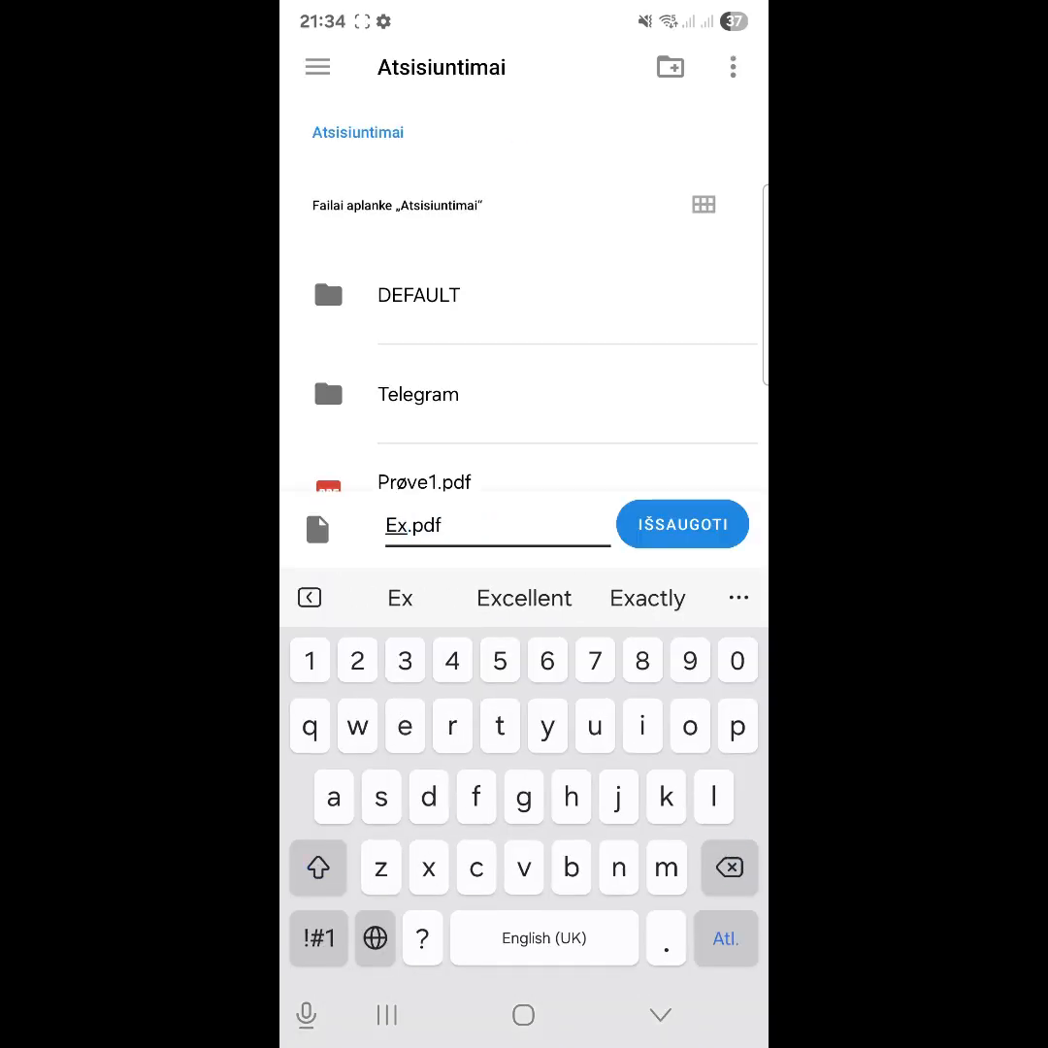
{"action": "type", "text": "empl"}
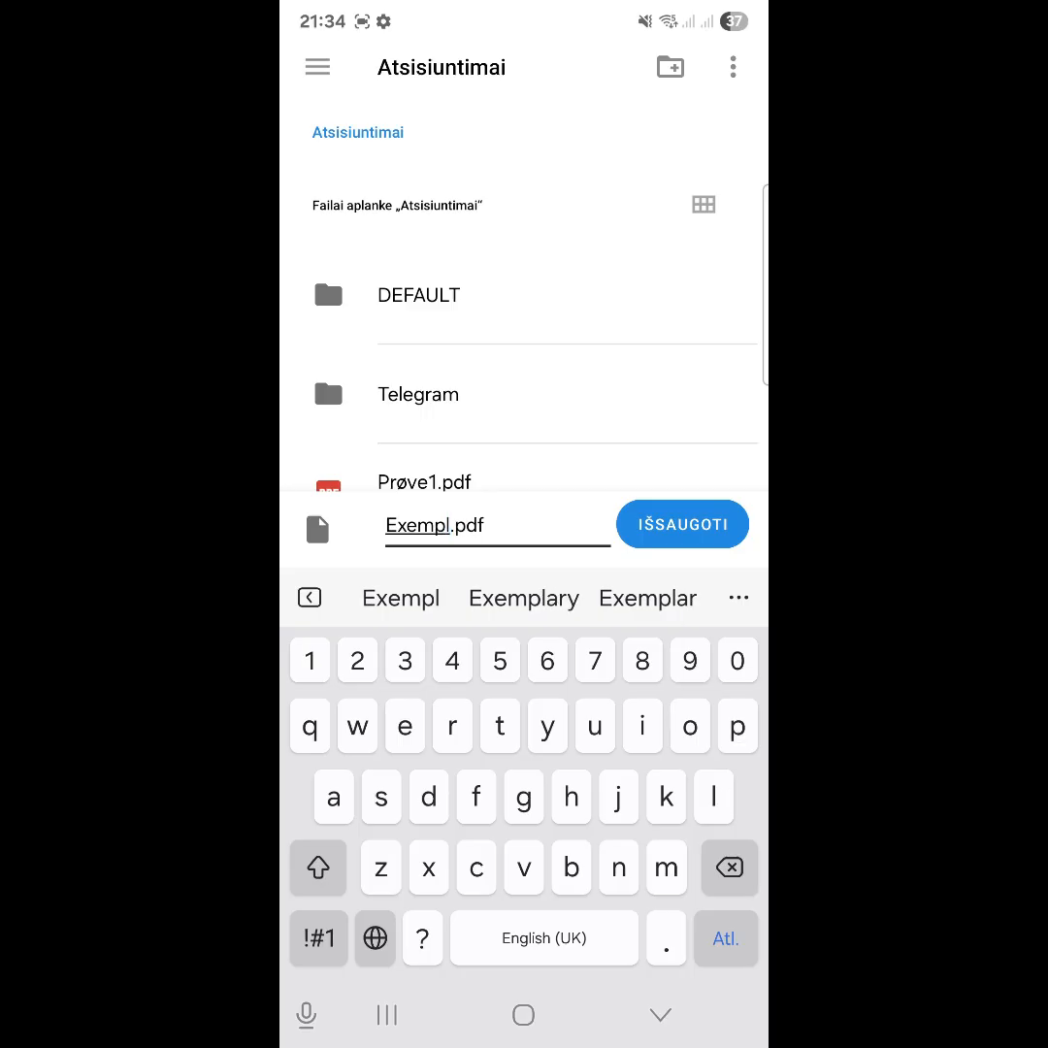
{"action": "type", "text": "1"}
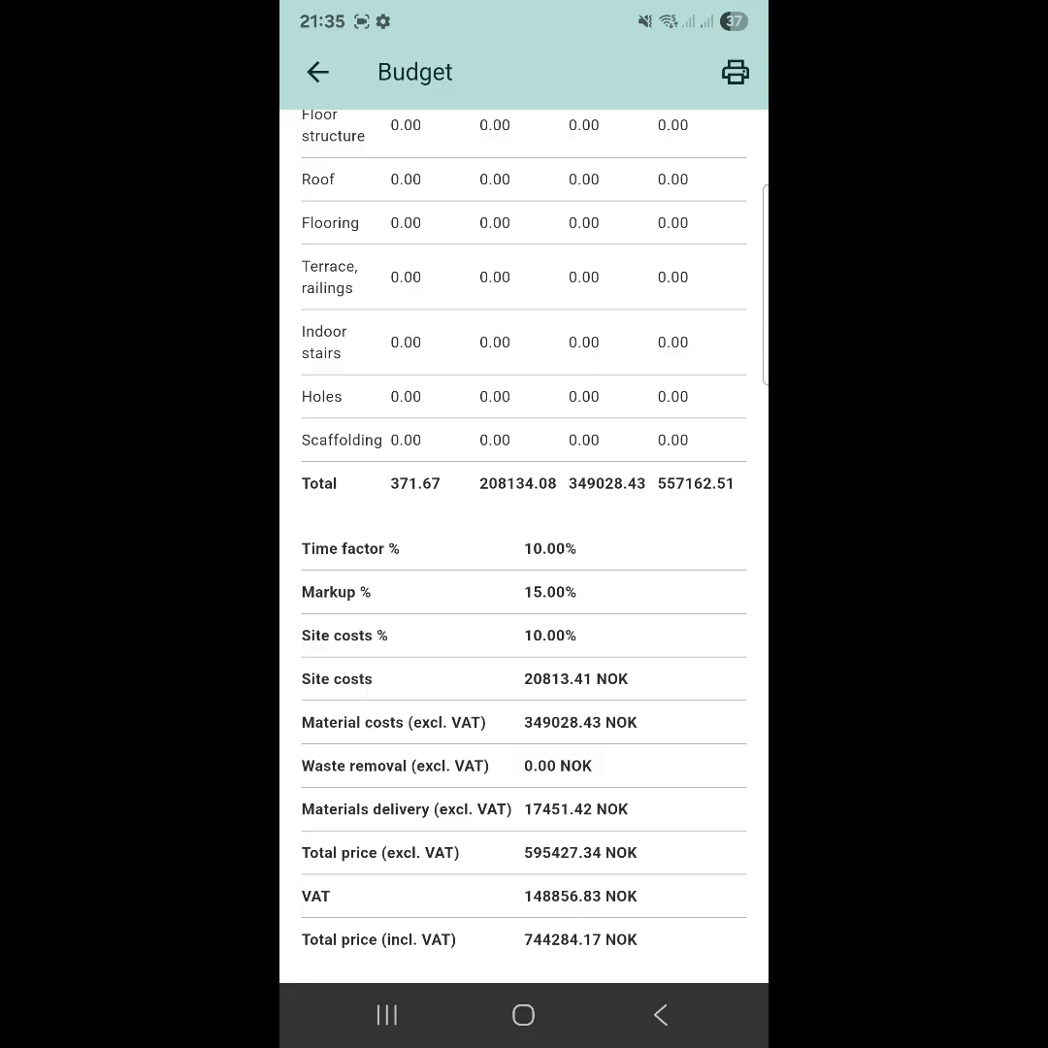
- Browse the saved documents list and answer the file deletion confirmation
{"action": "left_click", "coordinate": [318, 72]}
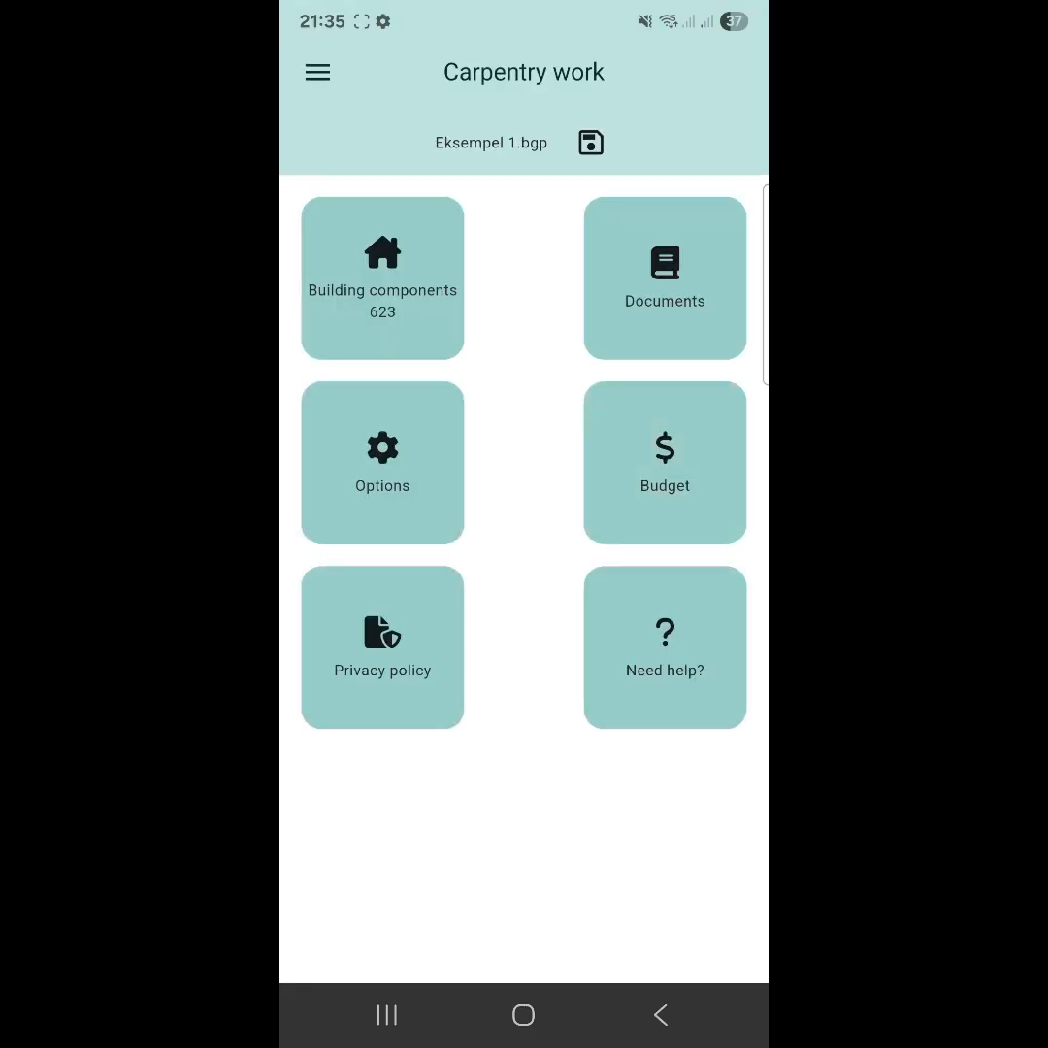
{"action": "left_click", "coordinate": [664, 279]}
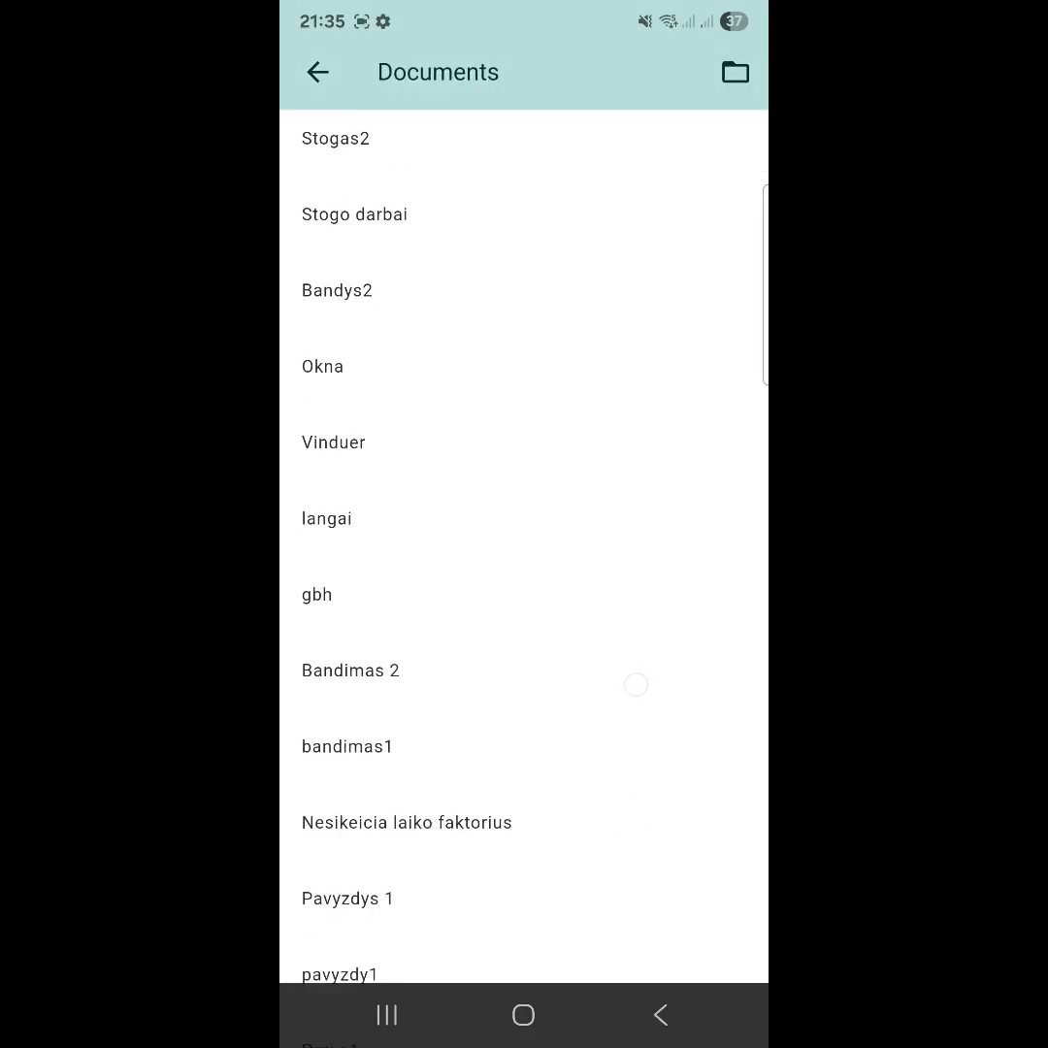
{"action": "scroll", "scroll_direction": "up", "scroll_amount": 3}
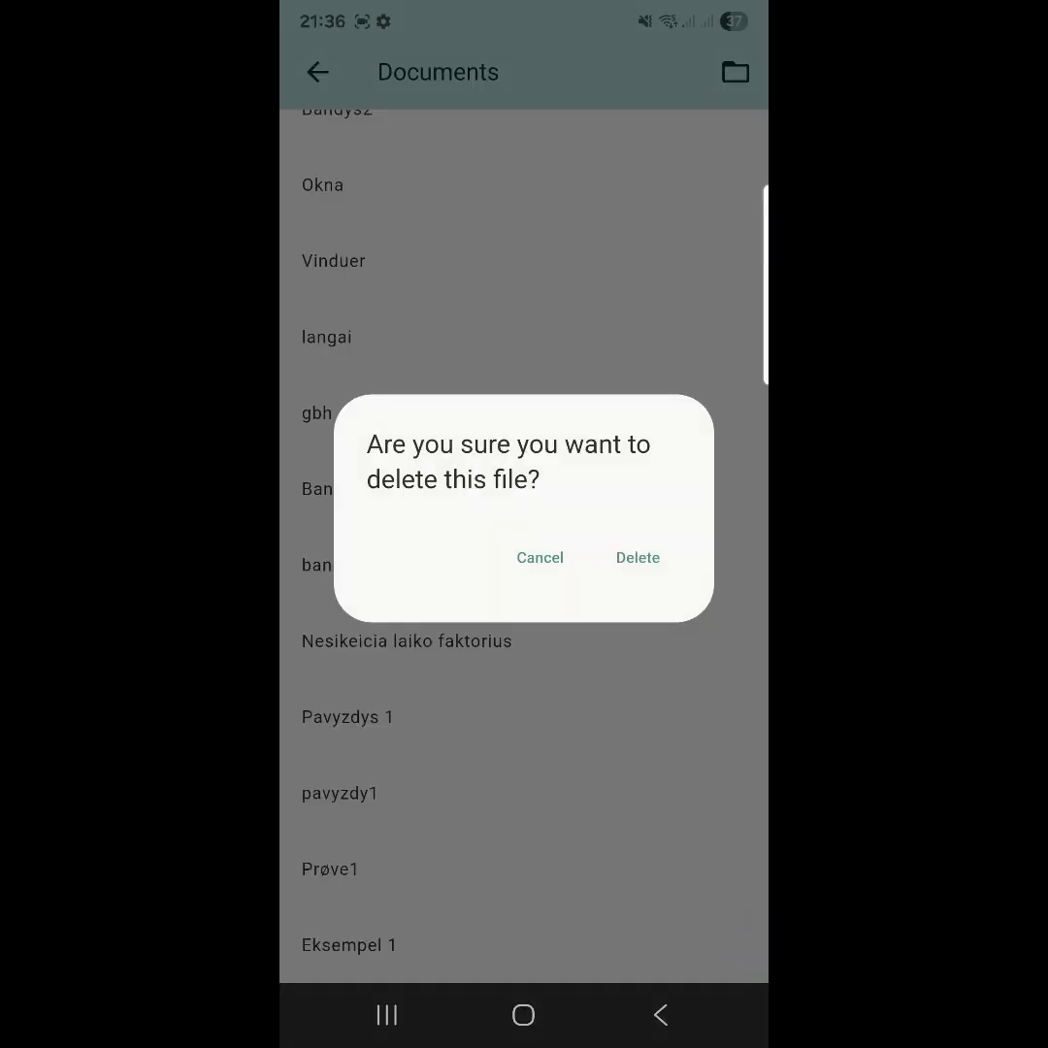
{"action": "left_click", "coordinate": [540, 556]}
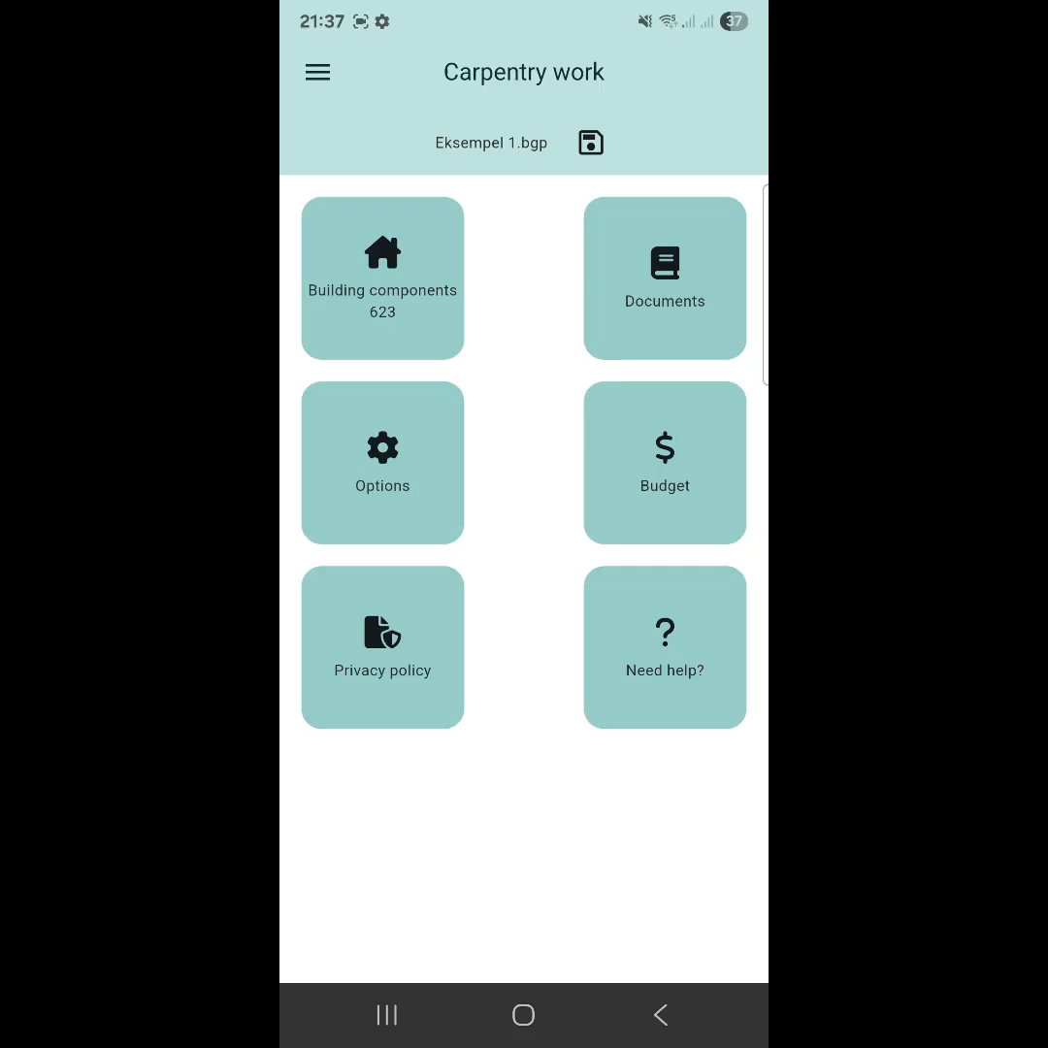
- Leave the project without saving and exit to the phone's app screen
{"action": "left_click", "coordinate": [660, 1013]}
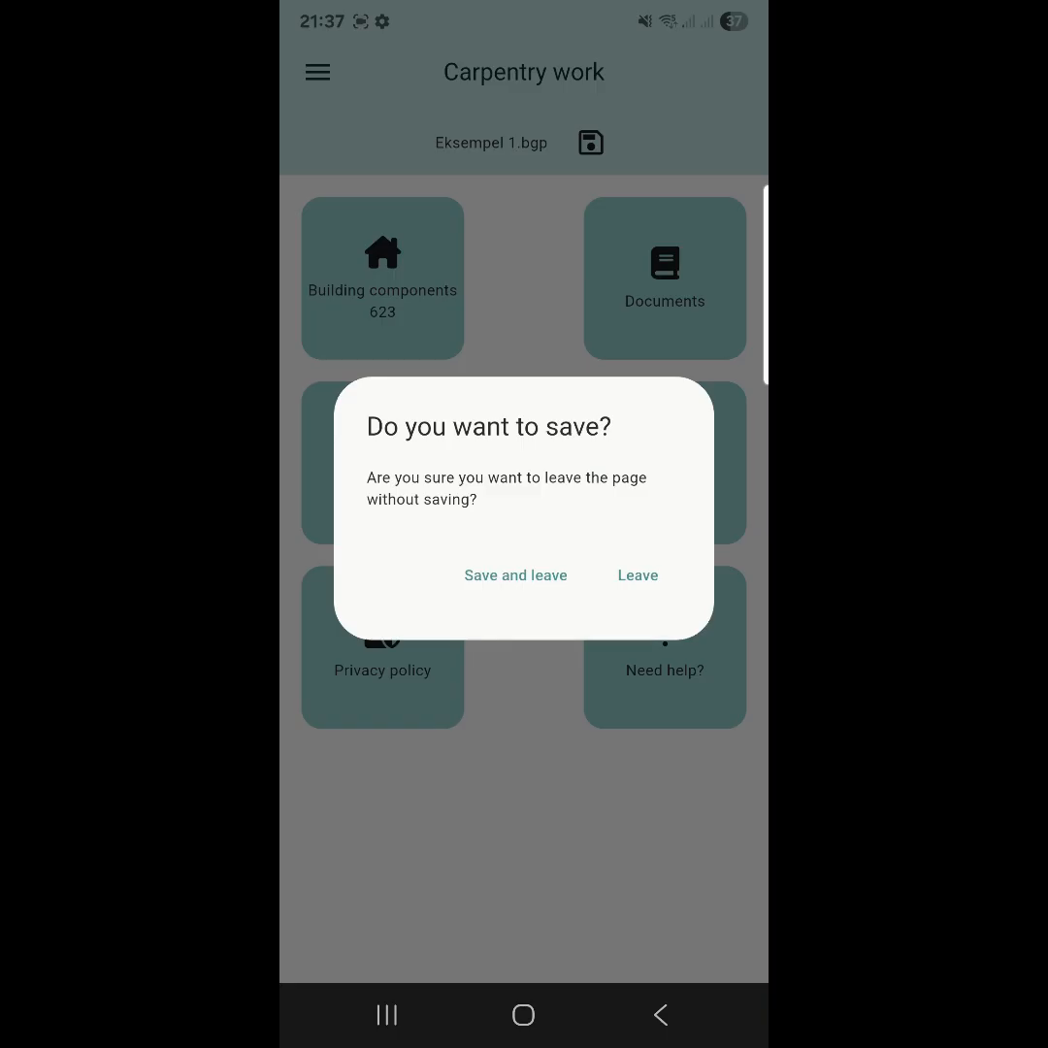
{"action": "left_click", "coordinate": [637, 575]}
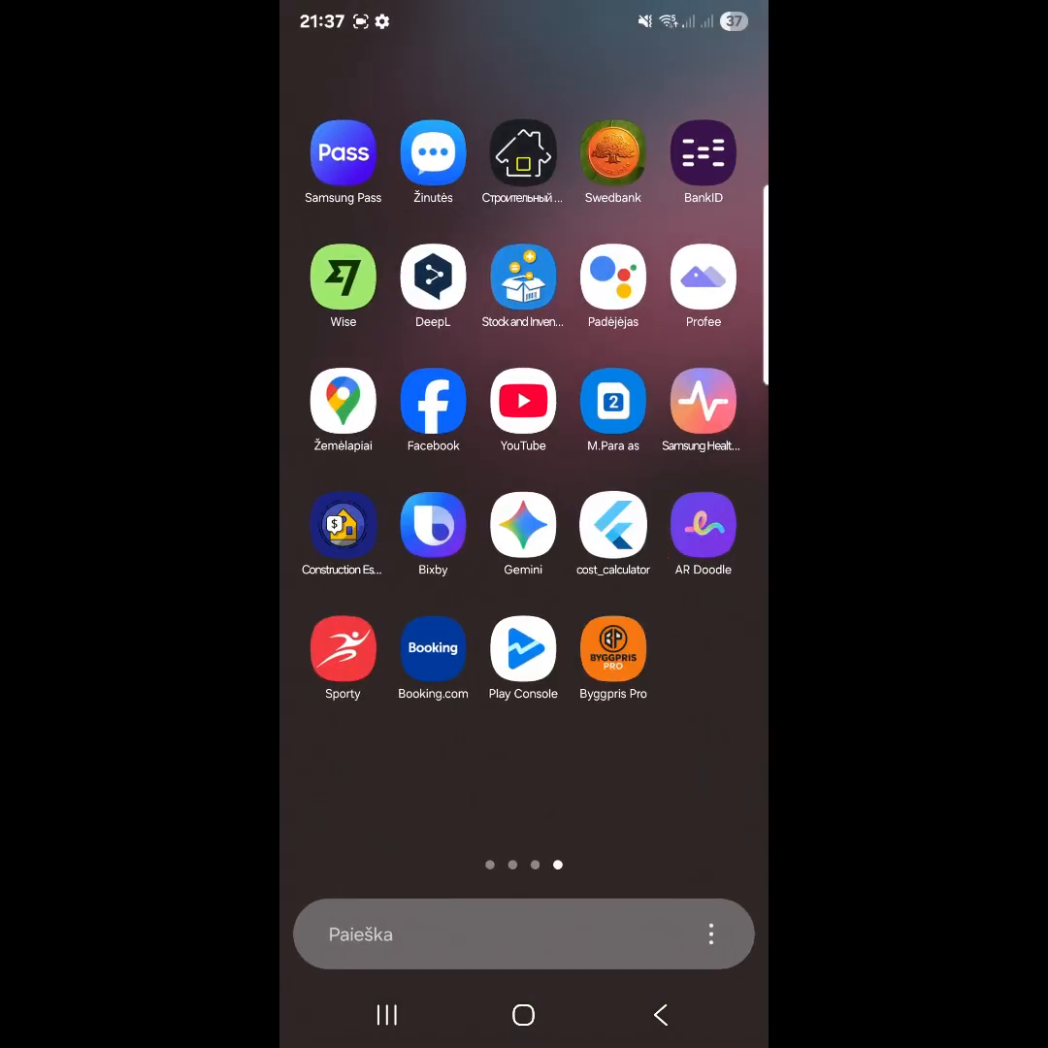